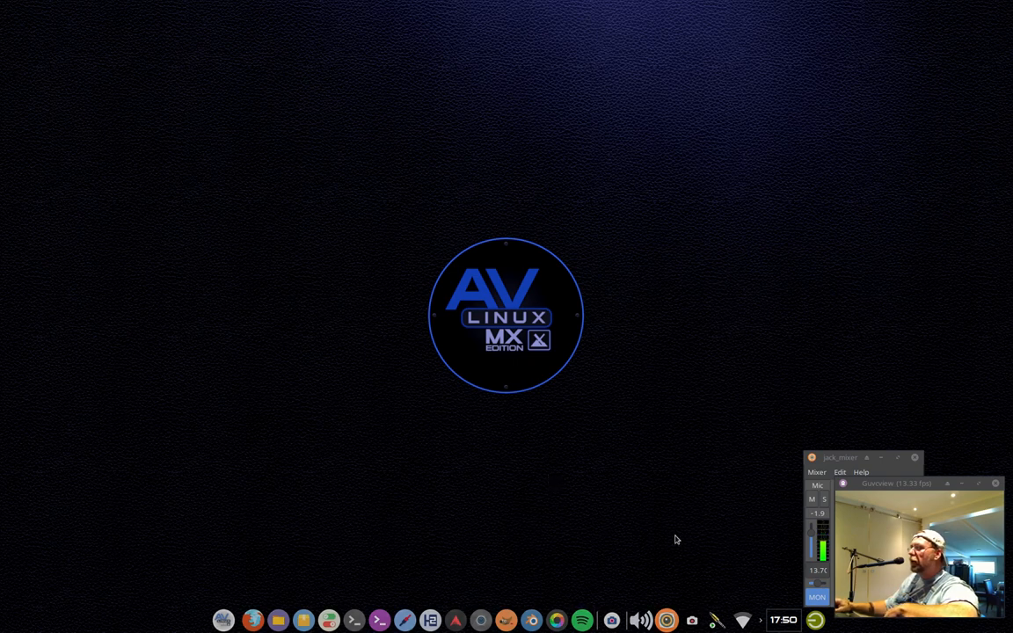
# - Bring the 'AV Linux - Mozilla Firefox' window to the front from the window list
pyautogui.click(611, 620)
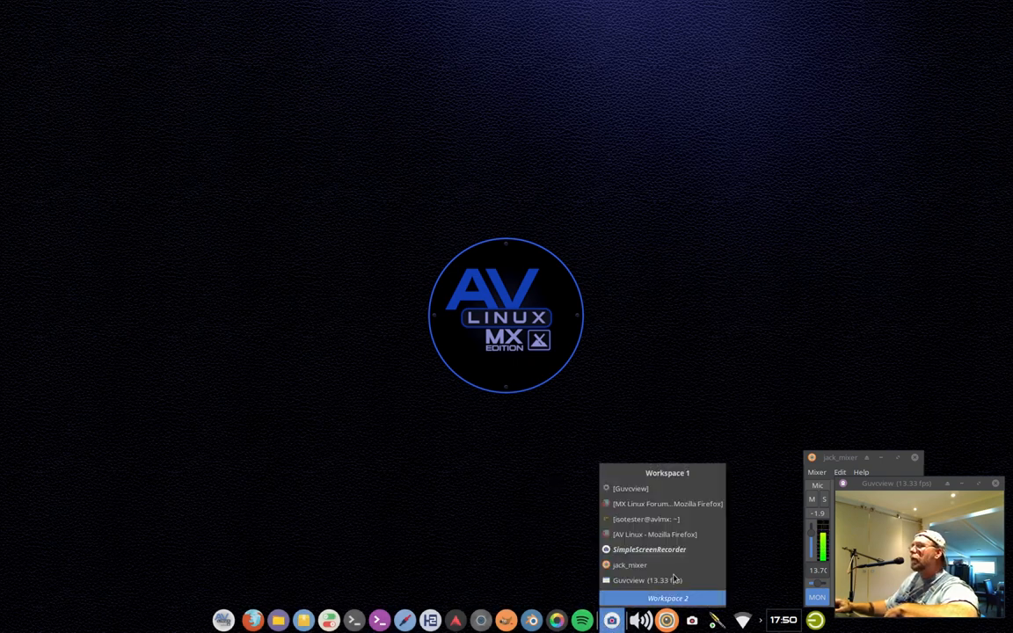
pyautogui.click(655, 534)
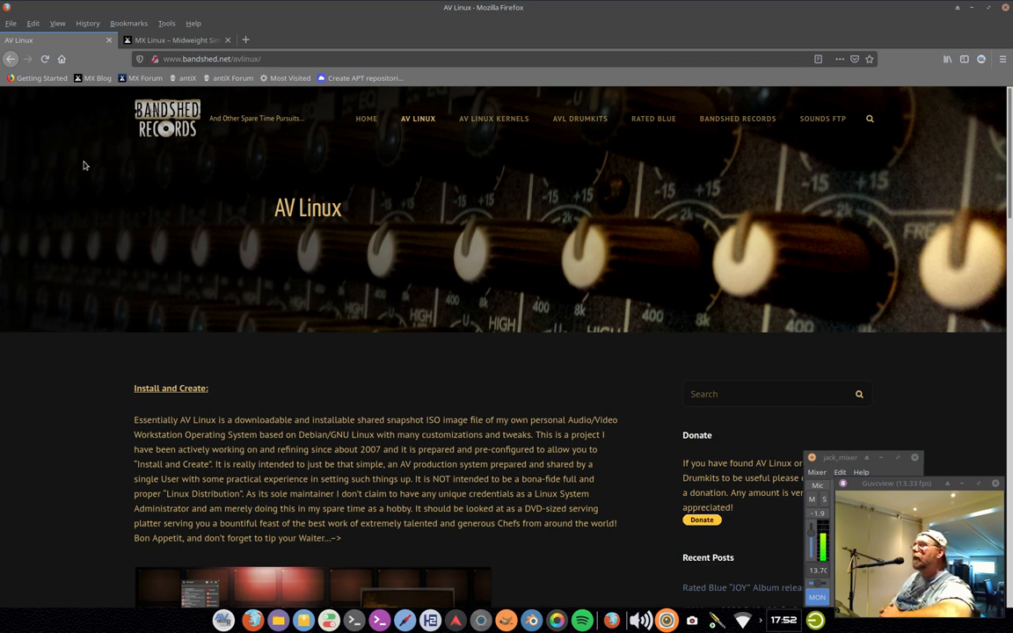
pyautogui.moveTo(249, 351)
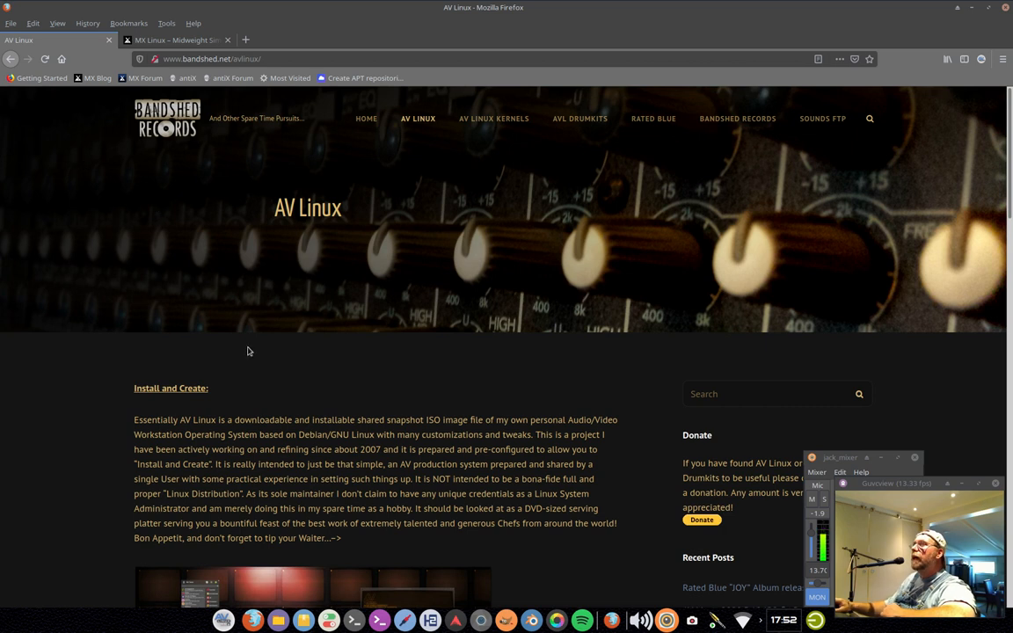
pyautogui.moveTo(432, 245)
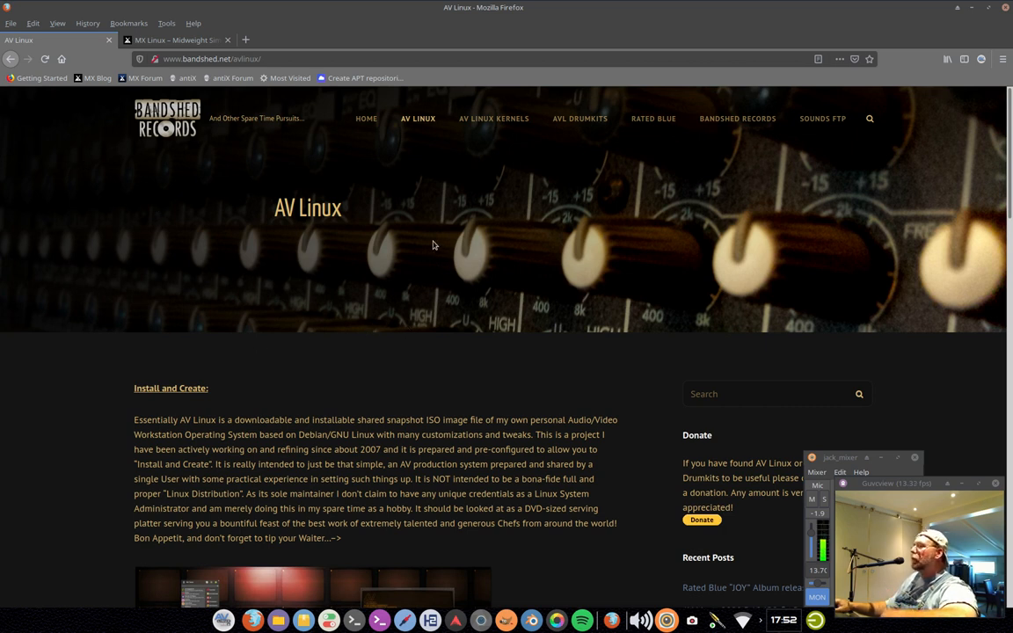
# - Scroll through the Bandshed AV Linux page and back to the top
pyautogui.scroll(-3)
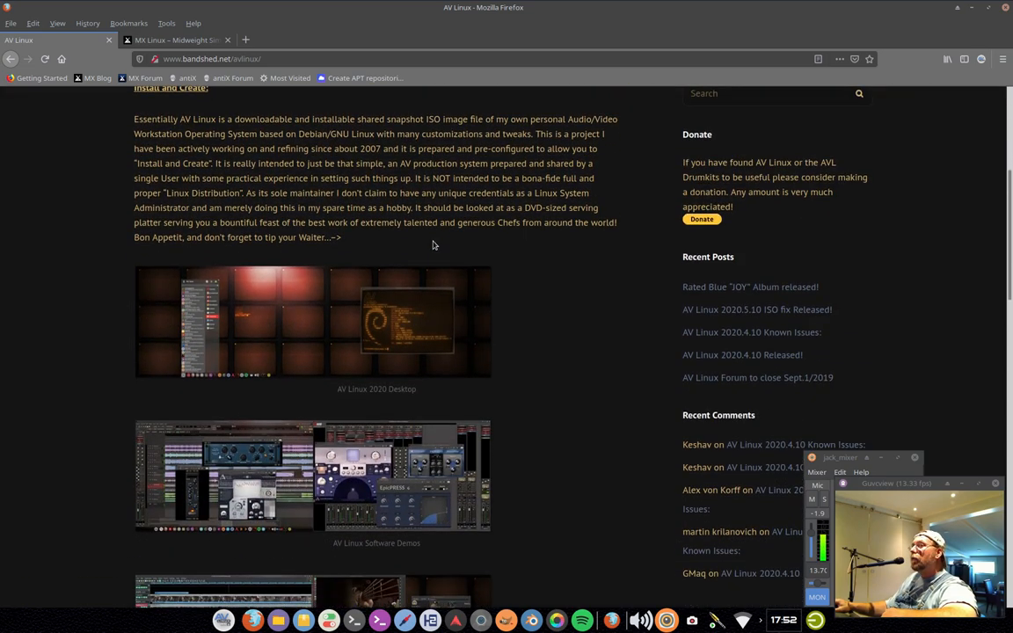
pyautogui.scroll(-3)
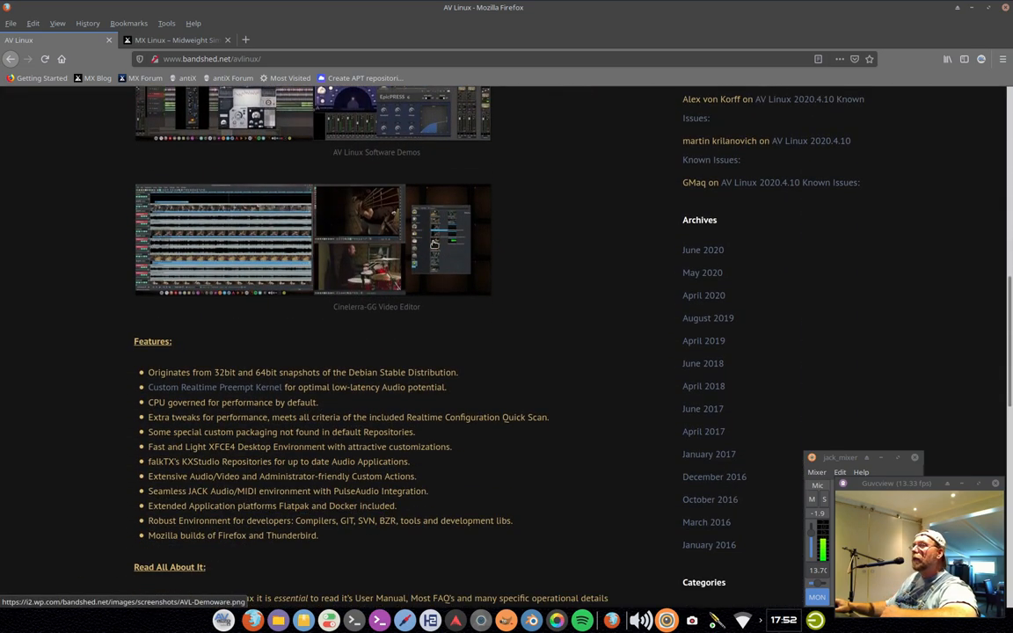
pyautogui.scroll(3)
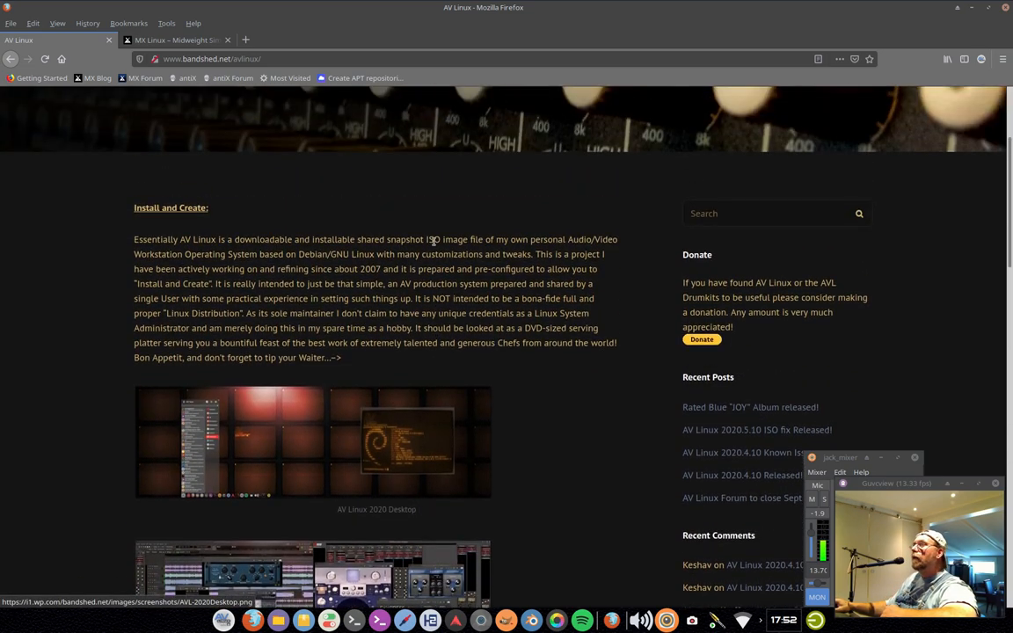
pyautogui.scroll(3)
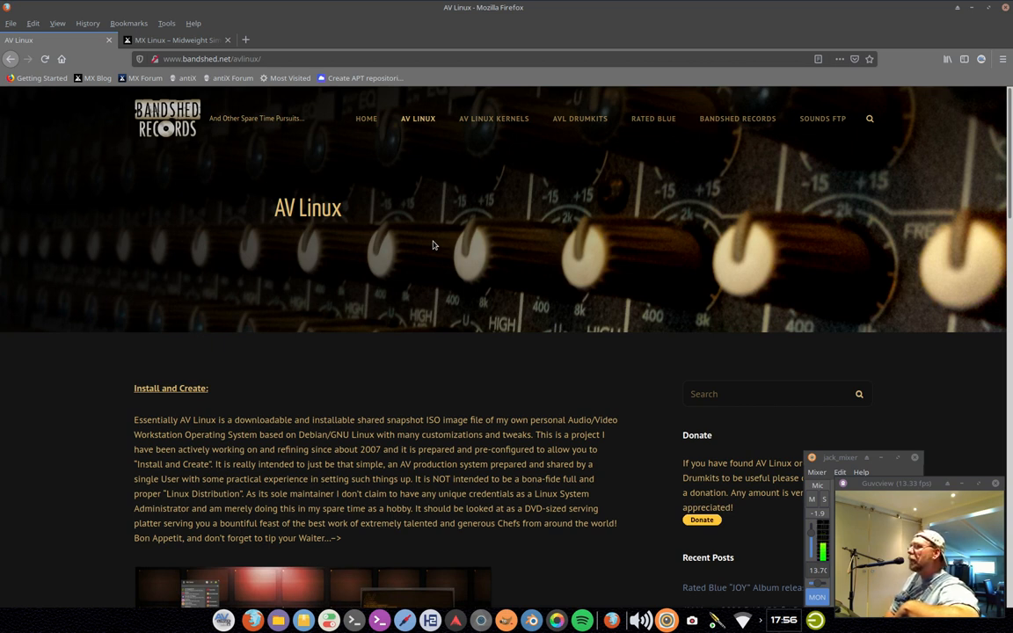
pyautogui.moveTo(307, 4)
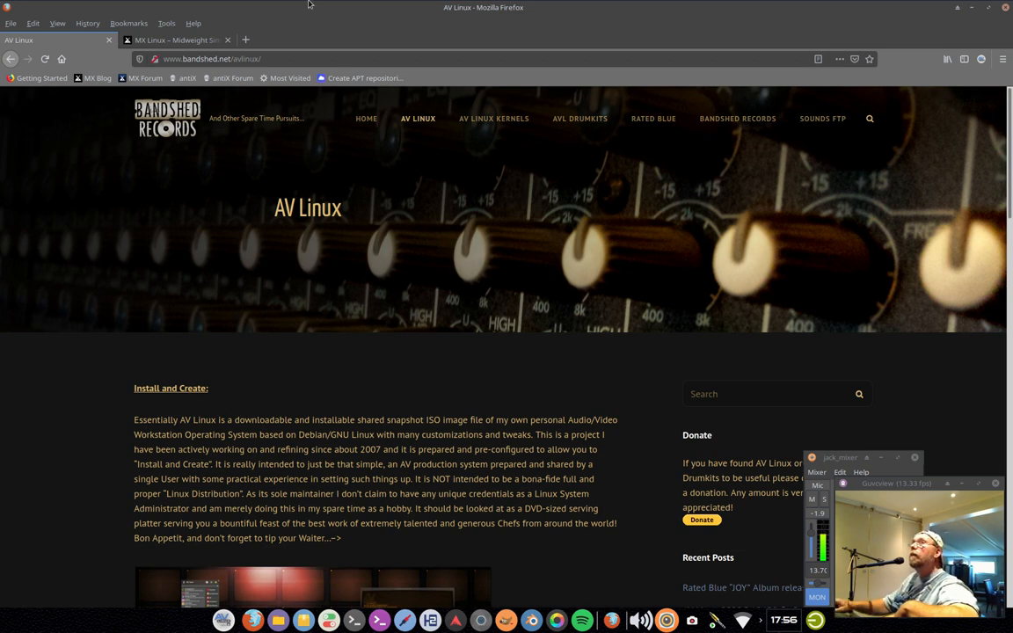
# - Switch to the 'MX Linux – Midweight Simple…' tab
pyautogui.click(176, 40)
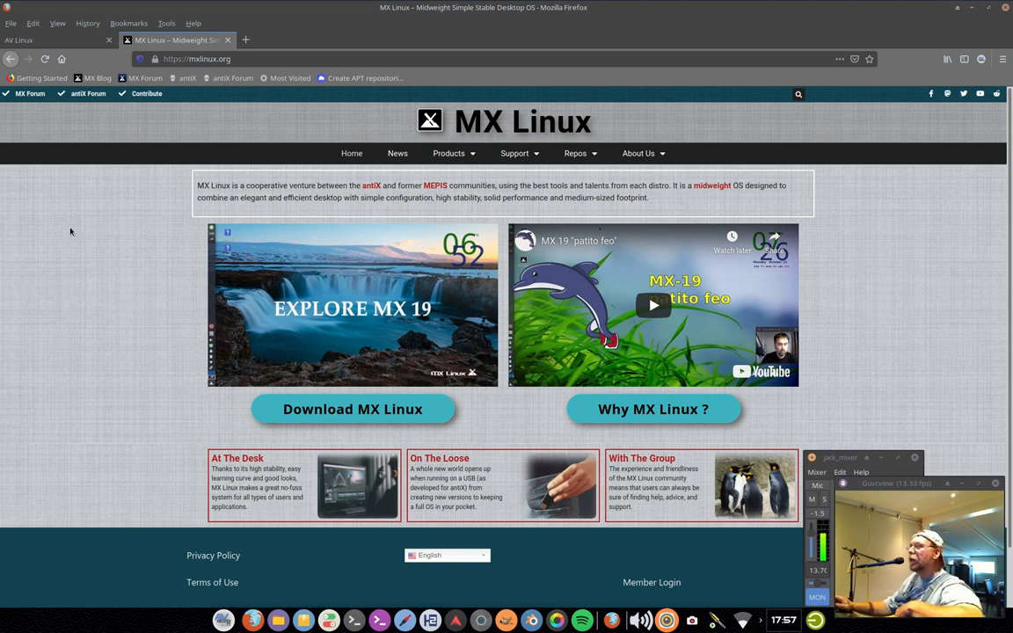
pyautogui.moveTo(234, 72)
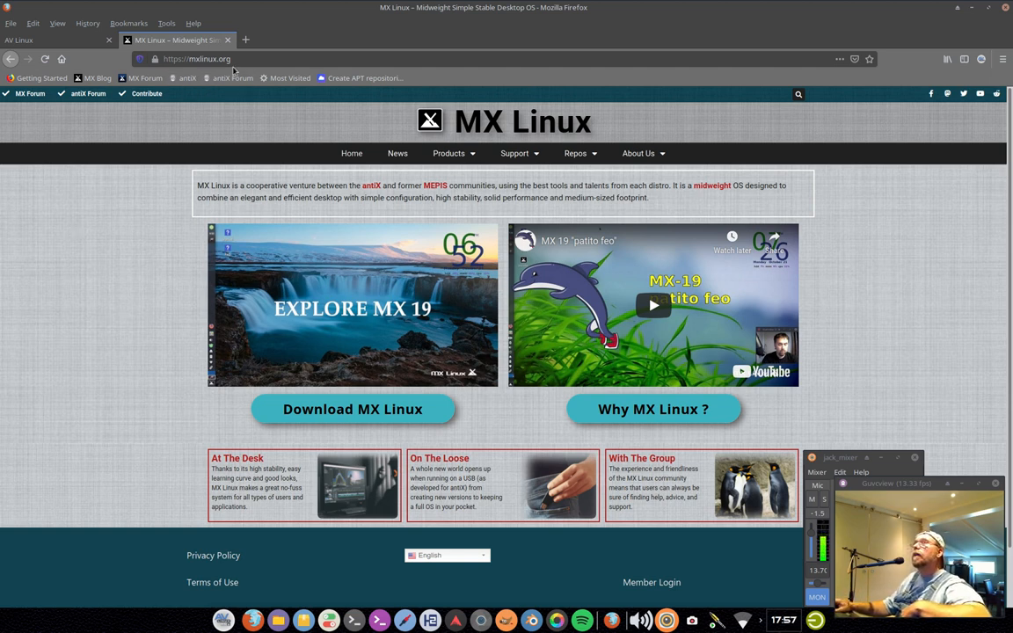
# - Load distrowatch.com in a new tab and browse its news and Page Hit Ranking
pyautogui.click(246, 39)
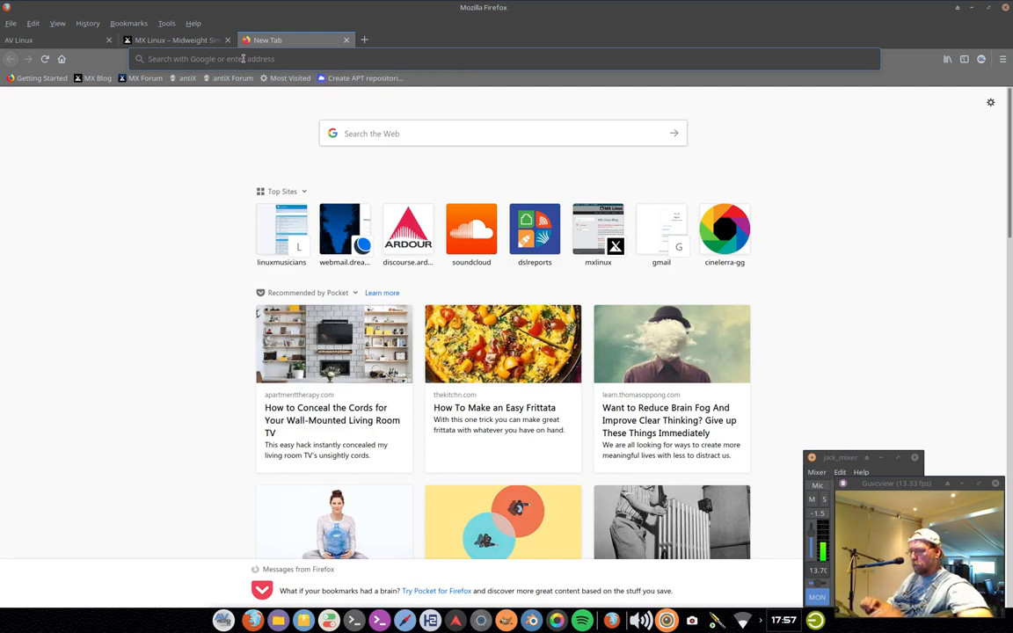
pyautogui.write('distrowatch.com/')
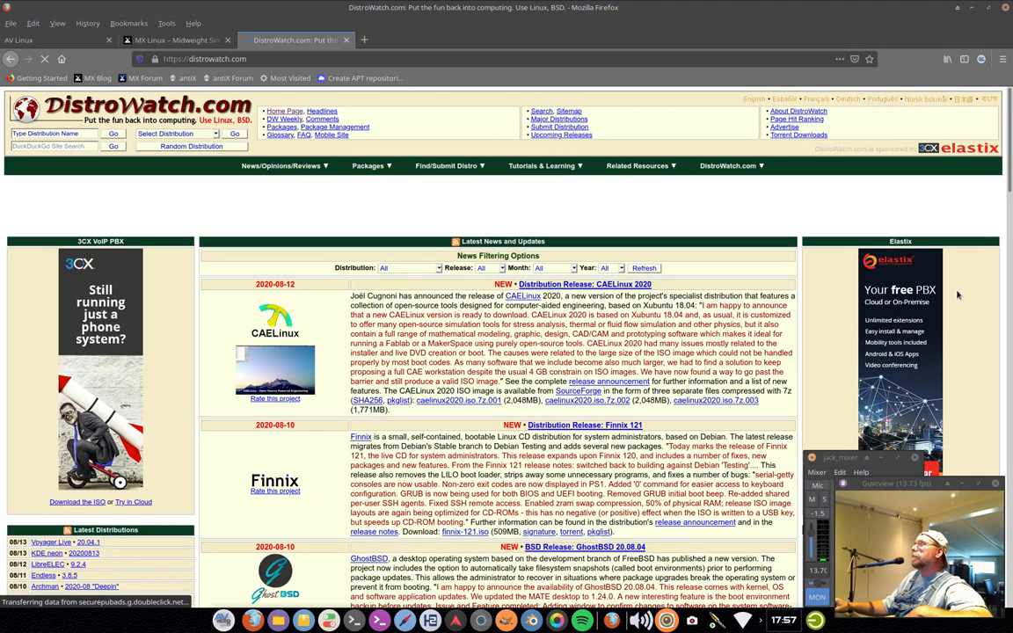
pyautogui.scroll(-3)
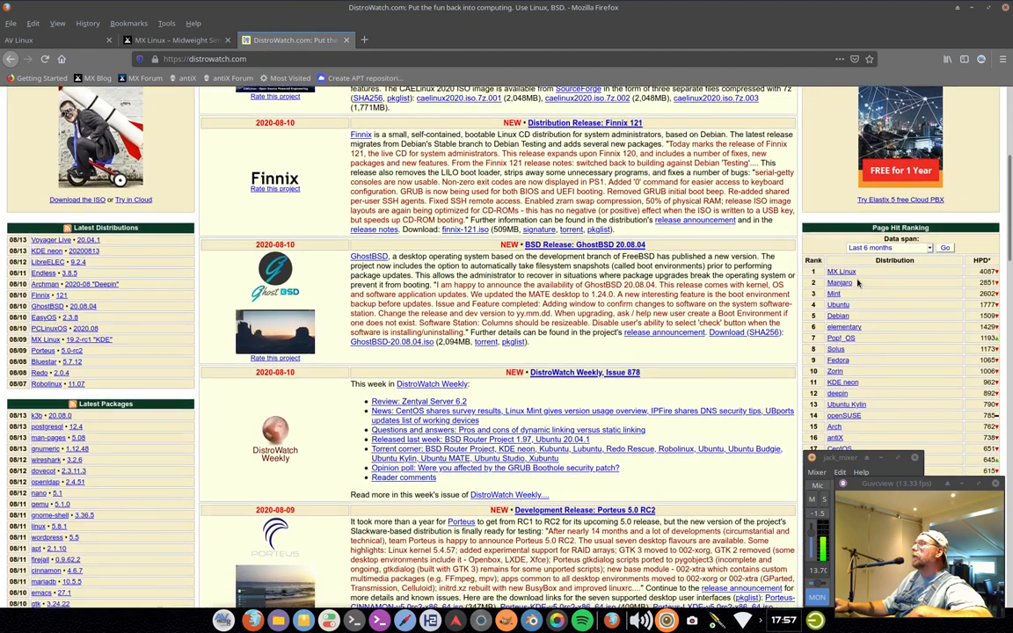
pyautogui.scroll(-3)
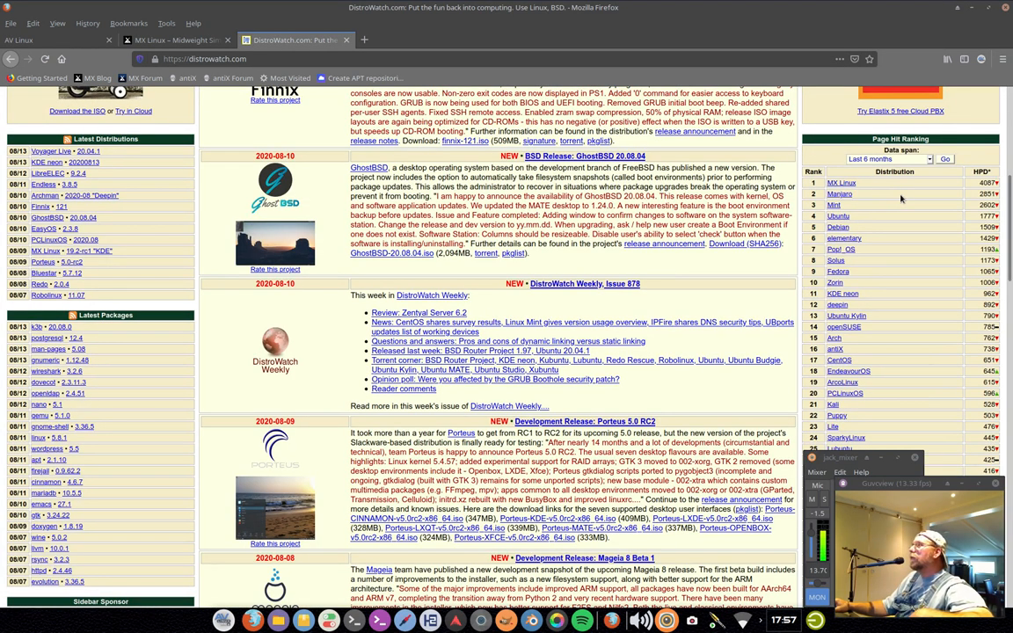
pyautogui.scroll(-3)
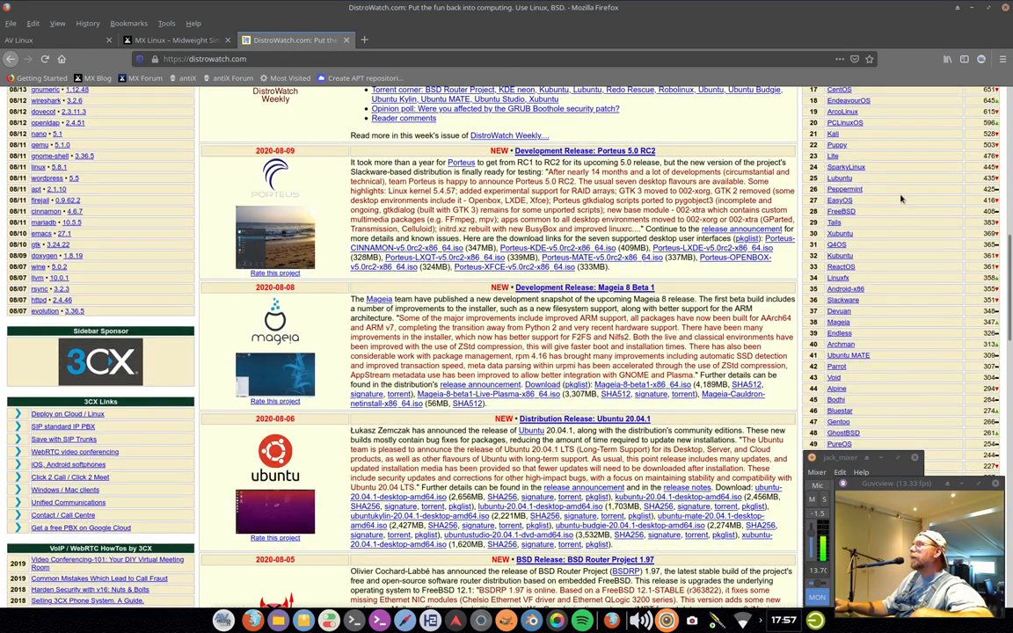
pyautogui.scroll(-3)
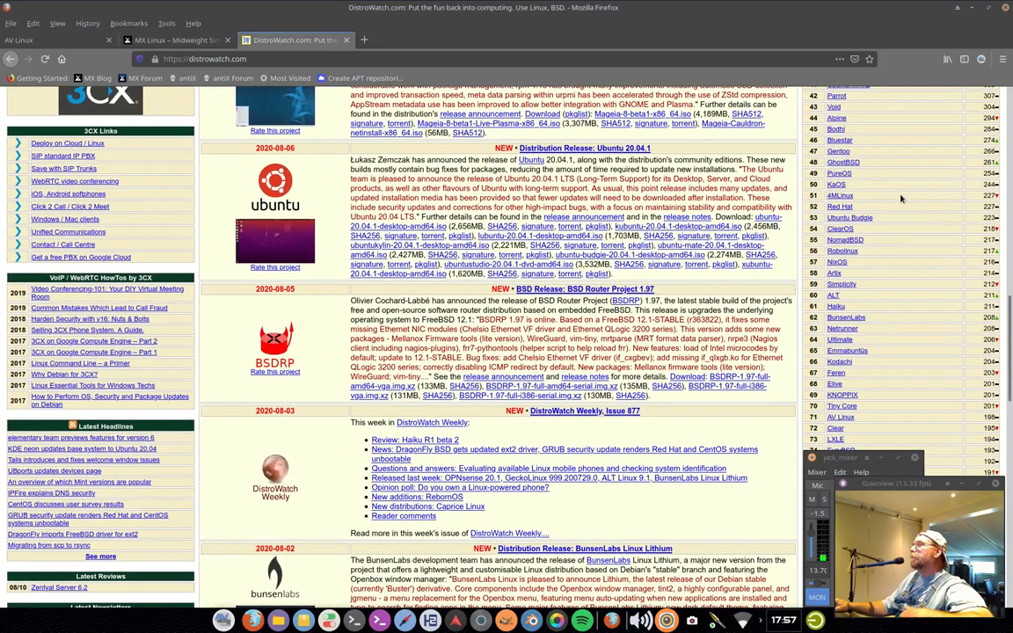
pyautogui.scroll(-3)
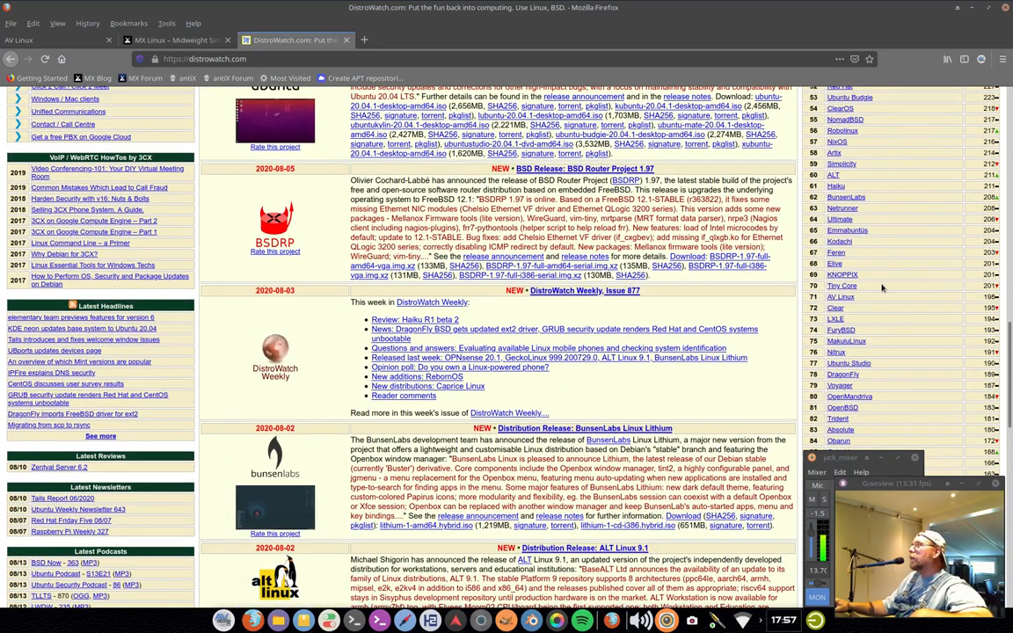
pyautogui.moveTo(840, 296)
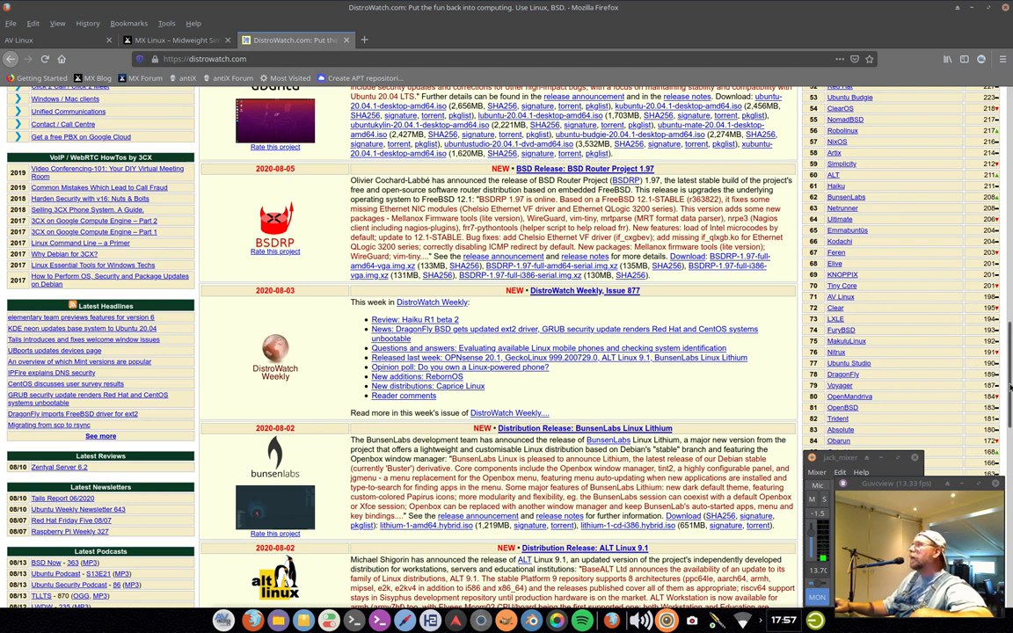
pyautogui.scroll(3)
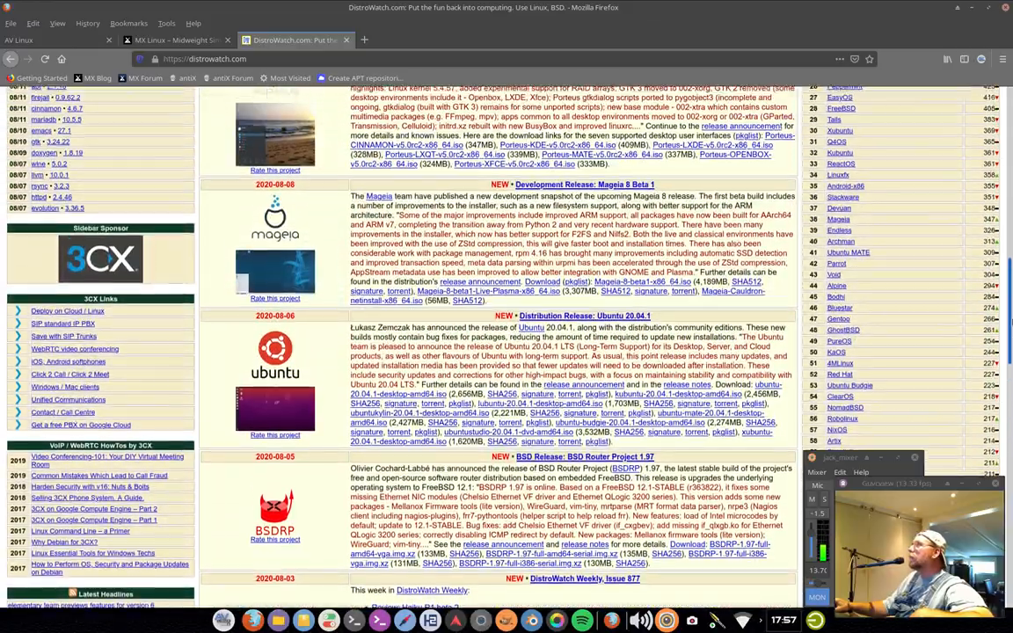
pyautogui.scroll(-3)
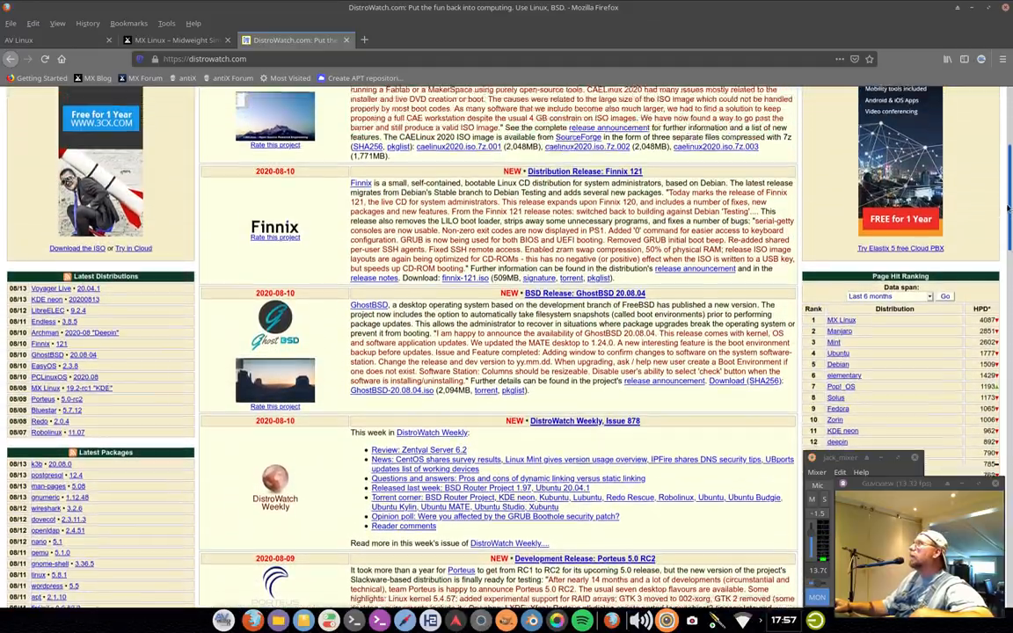
pyautogui.scroll(3)
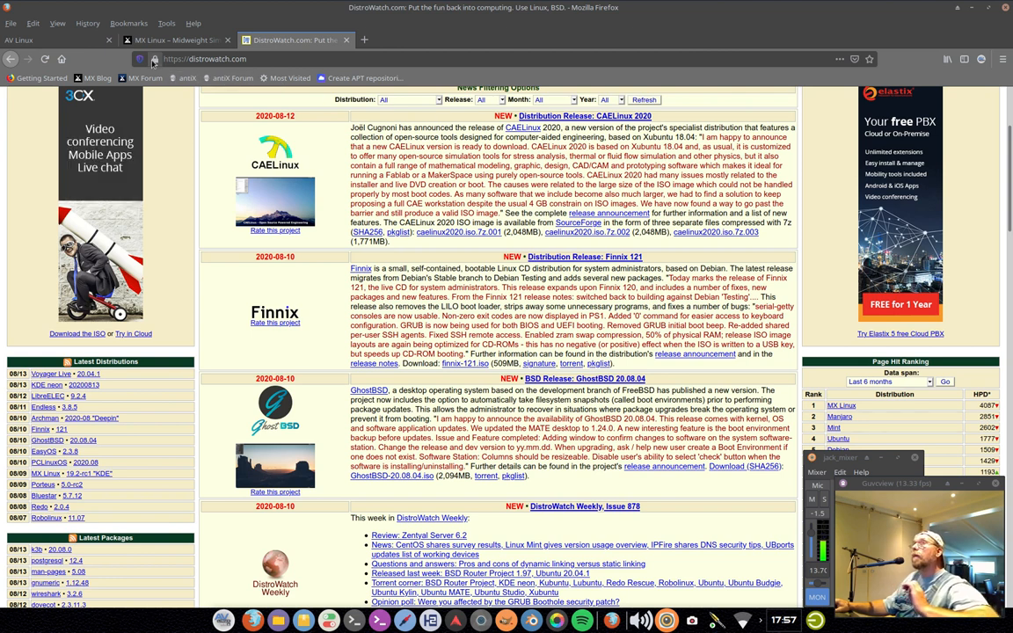
# - Switch back to the MX Linux homepage tab
pyautogui.click(176, 39)
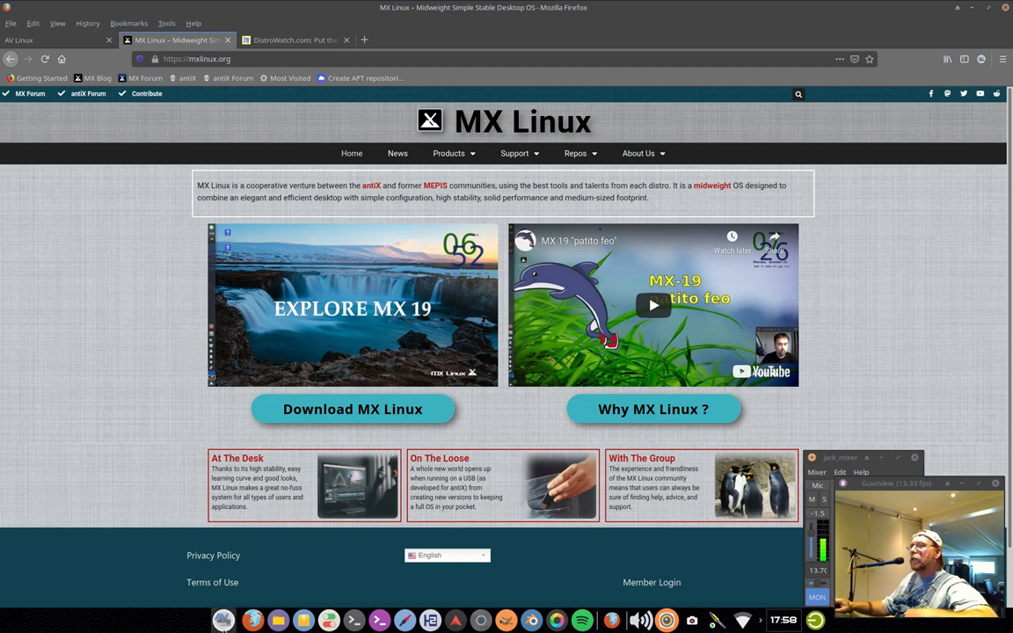
pyautogui.click(223, 621)
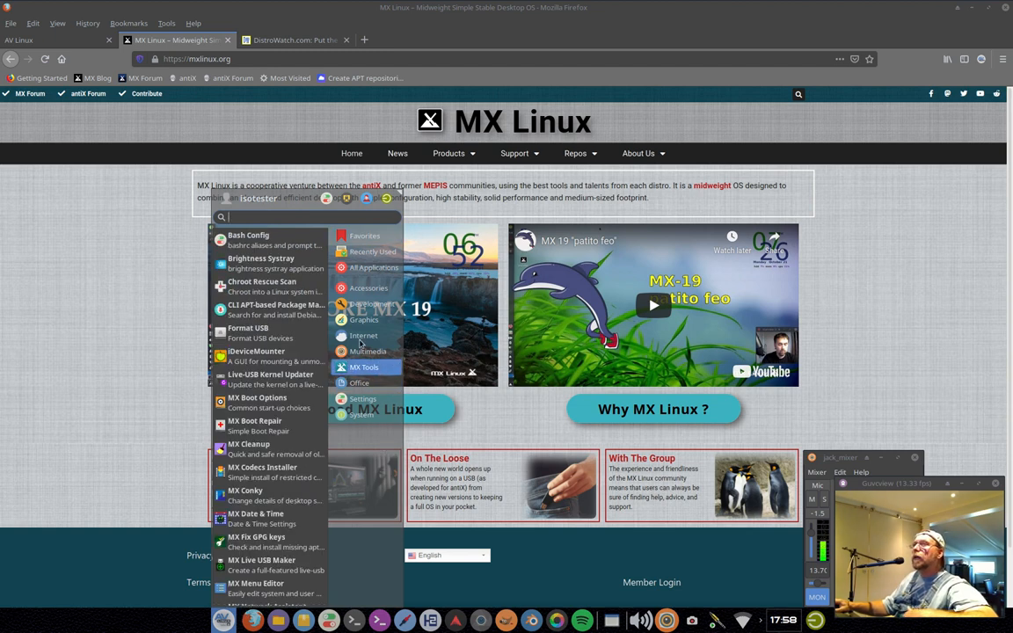
pyautogui.moveTo(260, 263)
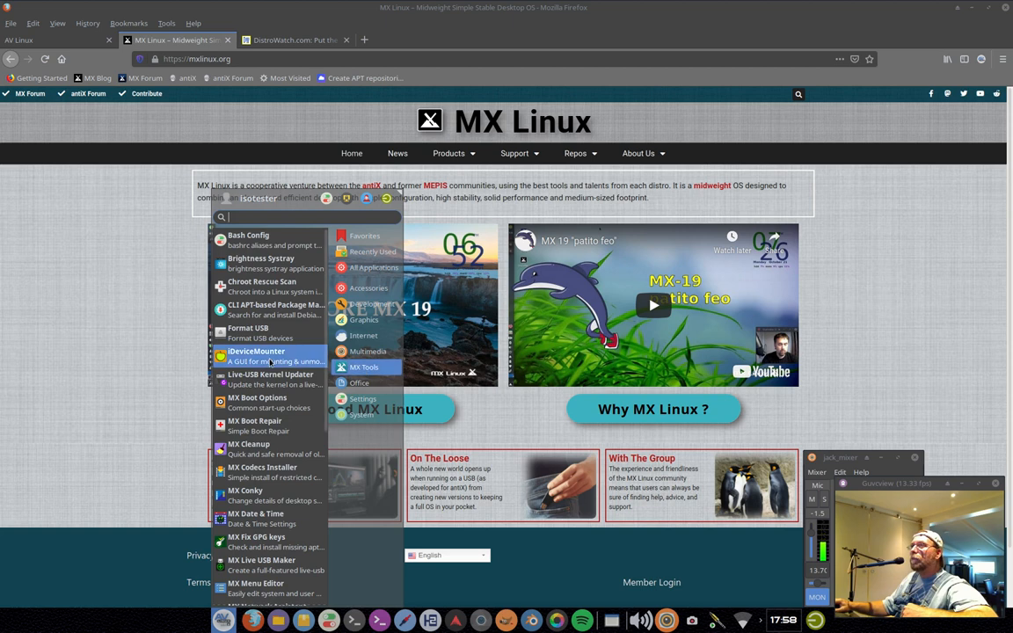
pyautogui.scroll(-3)
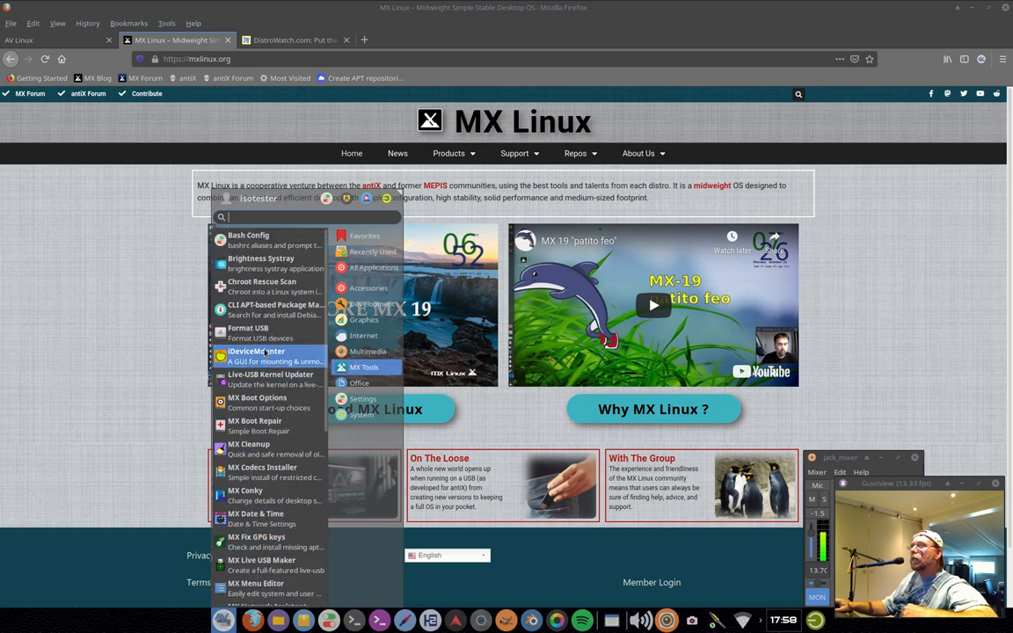
pyautogui.moveTo(261, 286)
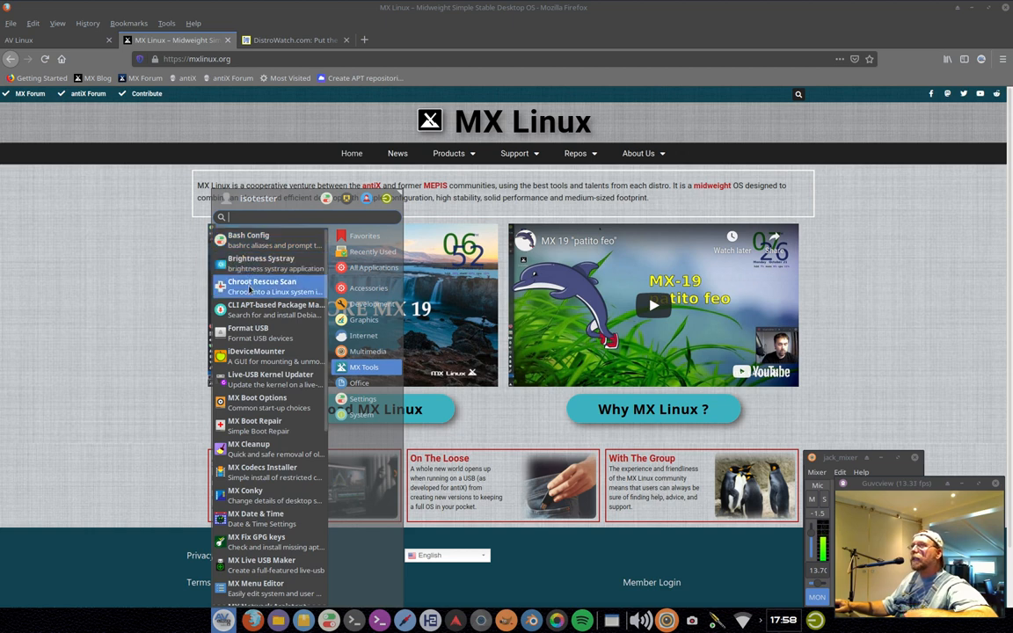
pyautogui.moveTo(255, 356)
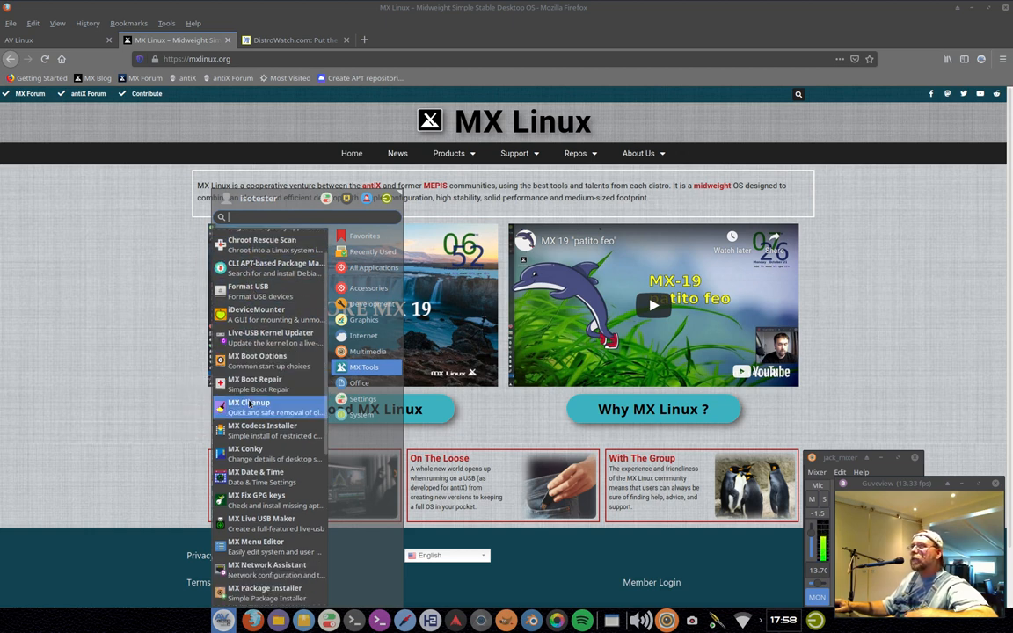
pyautogui.scroll(-3)
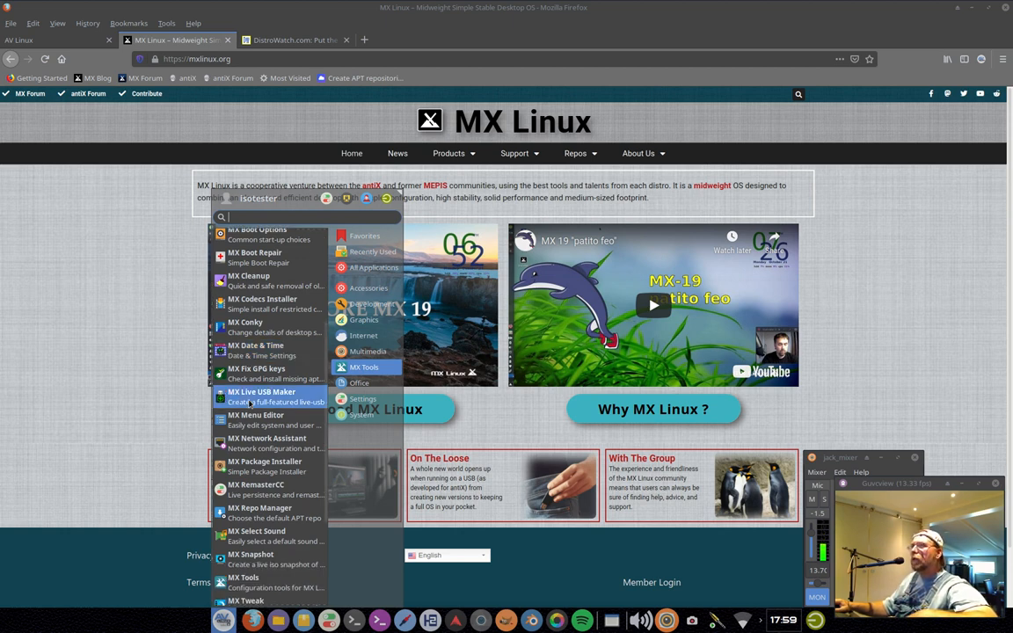
pyautogui.scroll(-3)
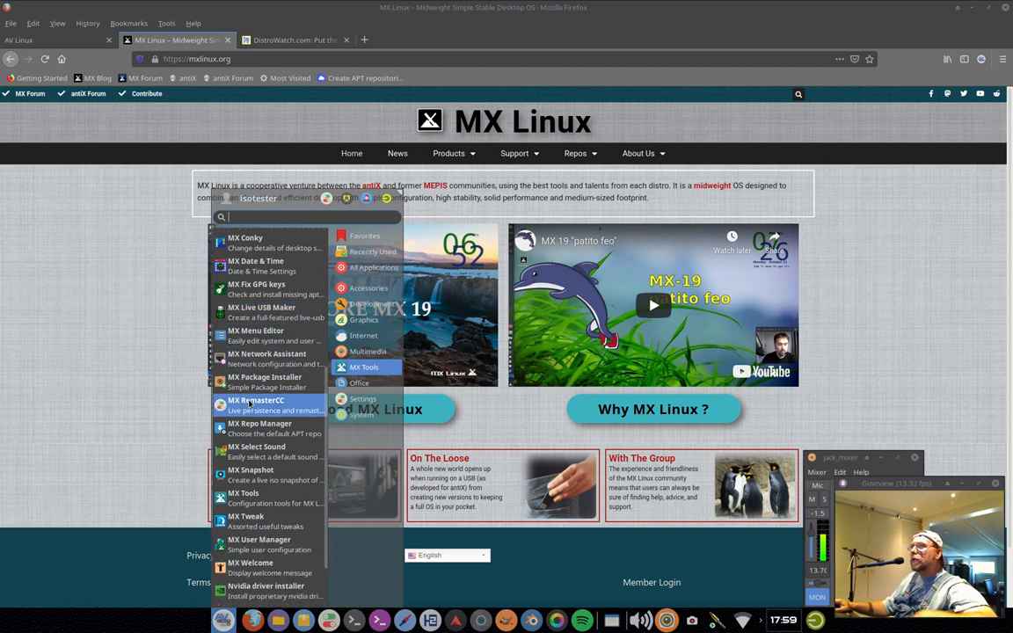
pyautogui.scroll(-3)
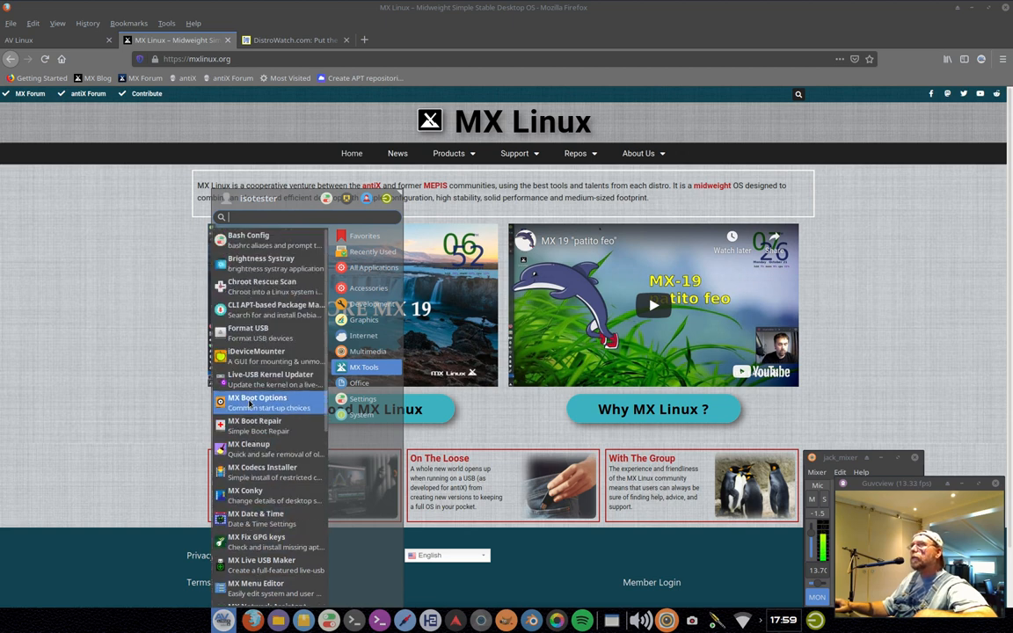
pyautogui.moveTo(260, 263)
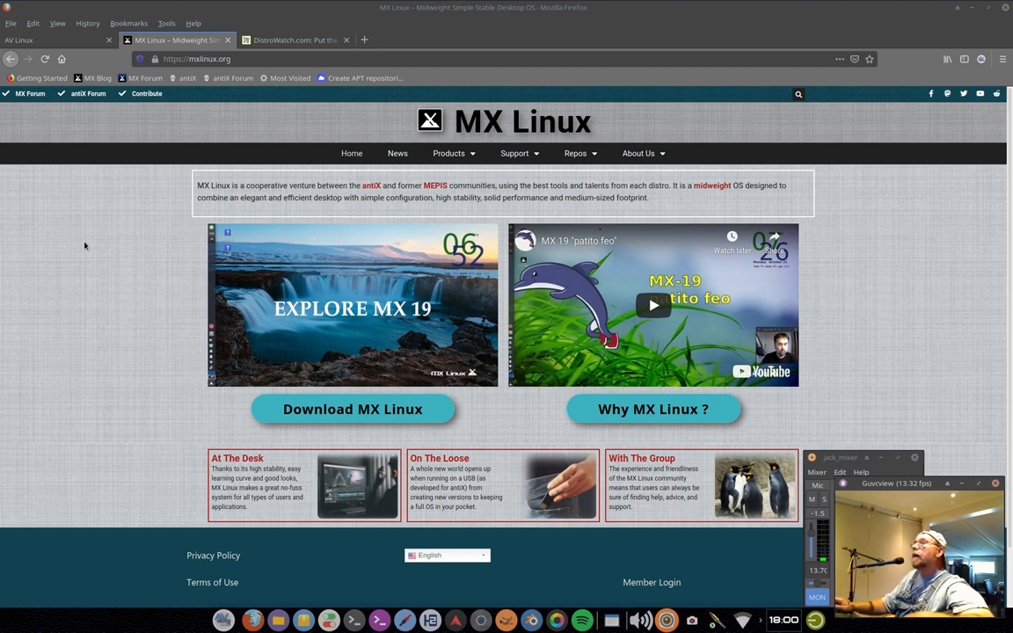
pyautogui.moveTo(149, 312)
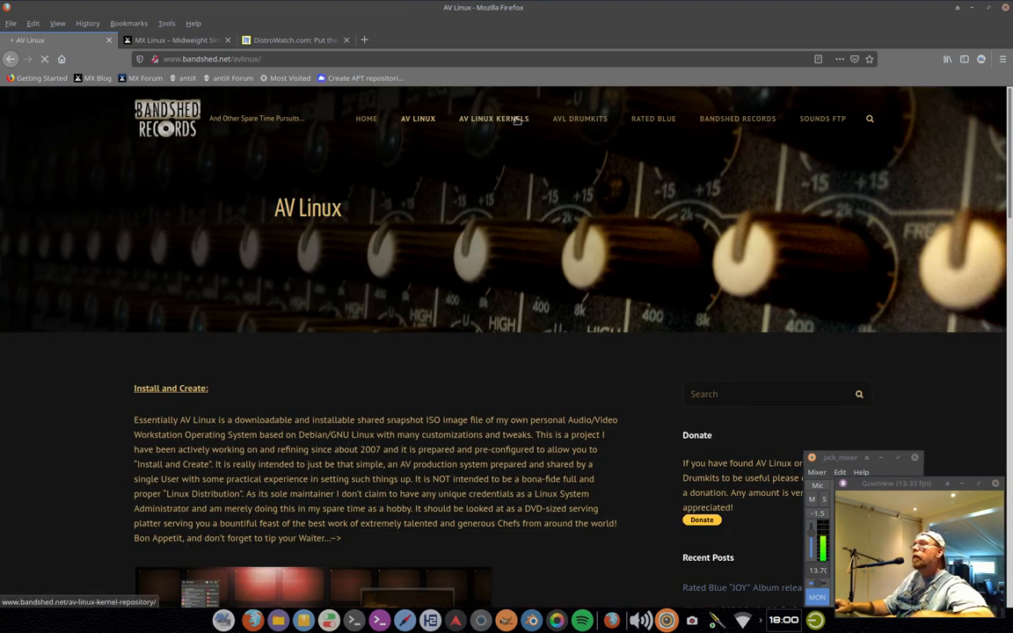
# - Open AV LINUX KERNELS and scroll its history, notes and source code sections
pyautogui.click(494, 119)
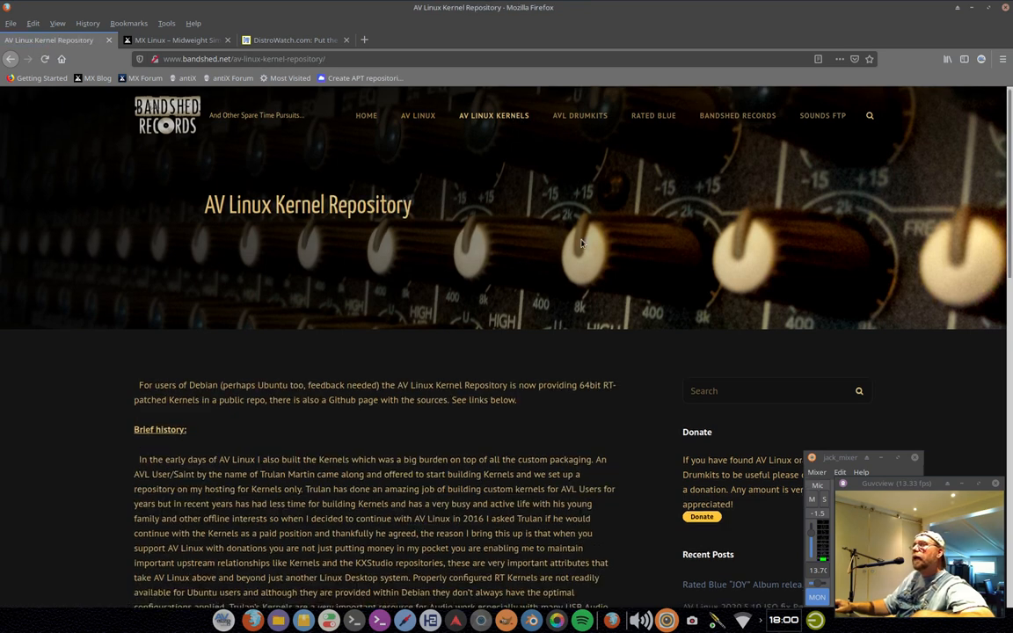
pyautogui.scroll(-3)
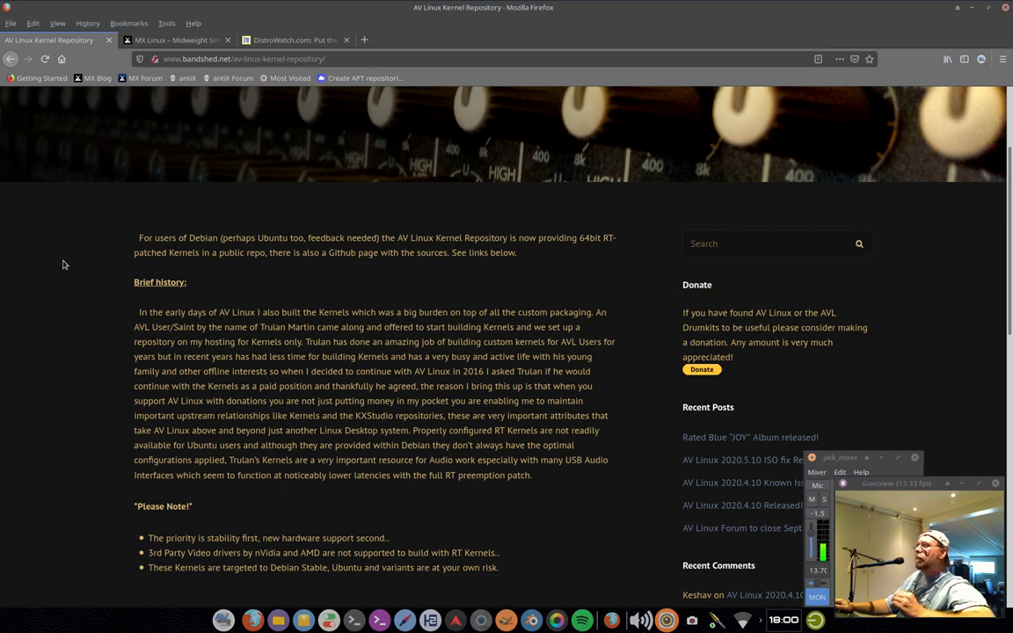
pyautogui.scroll(-3)
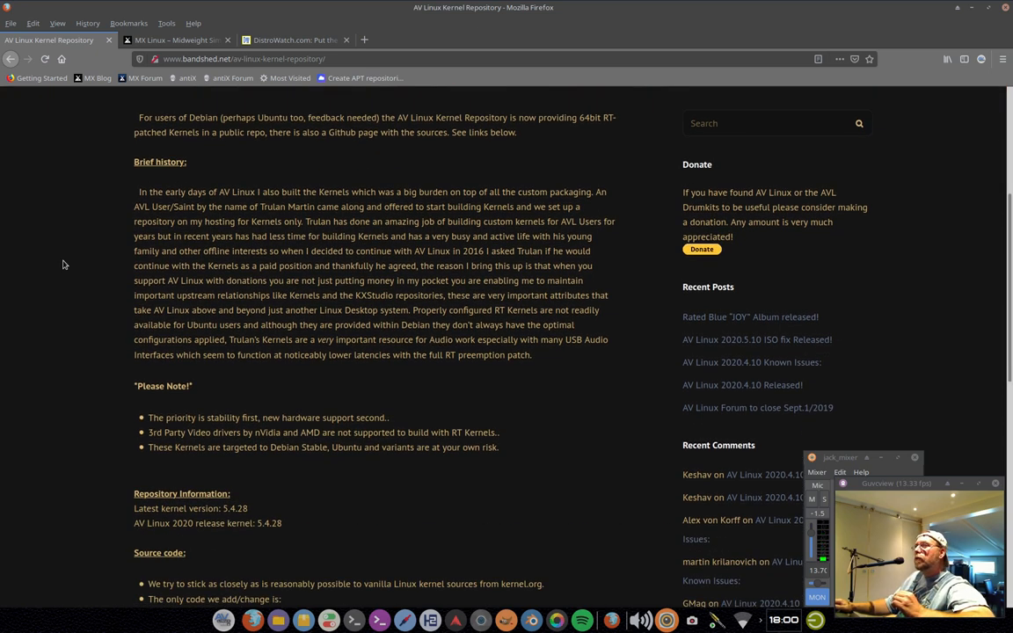
pyautogui.scroll(-3)
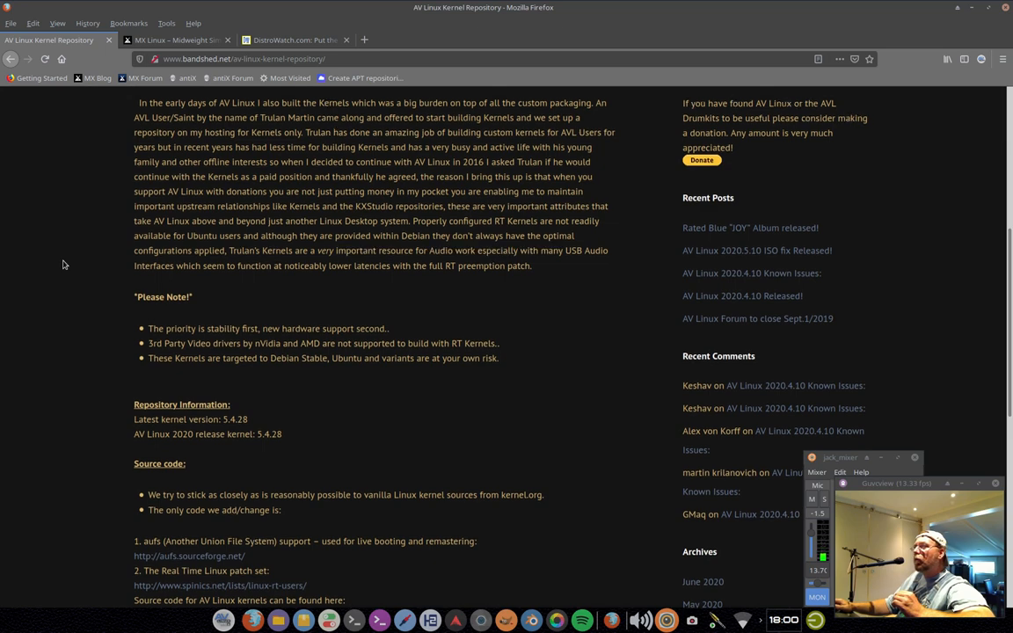
pyautogui.scroll(3)
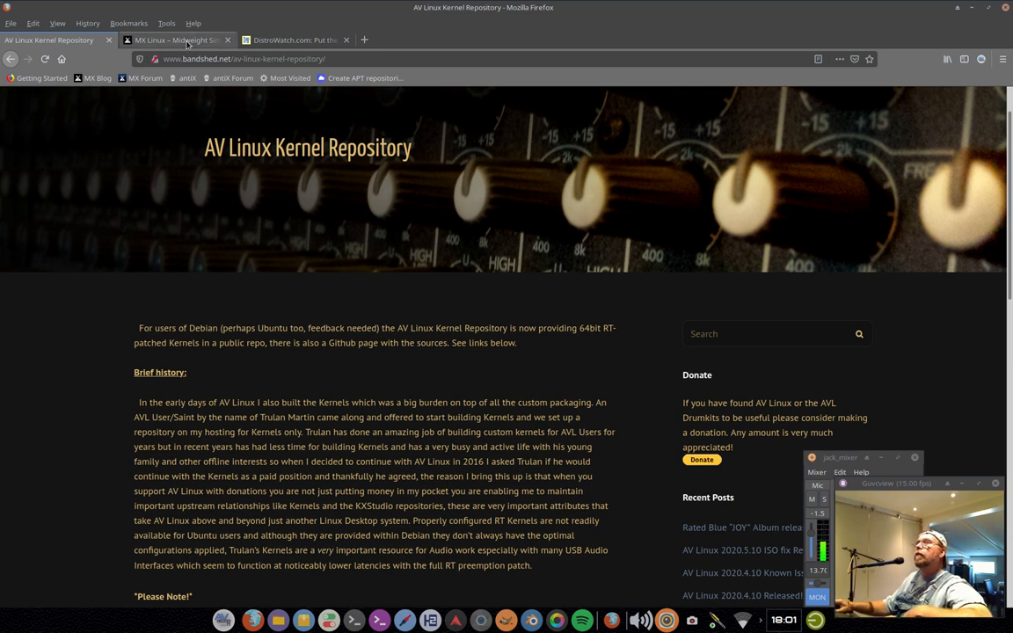
# - Return to the MX Linux homepage tab
pyautogui.click(176, 40)
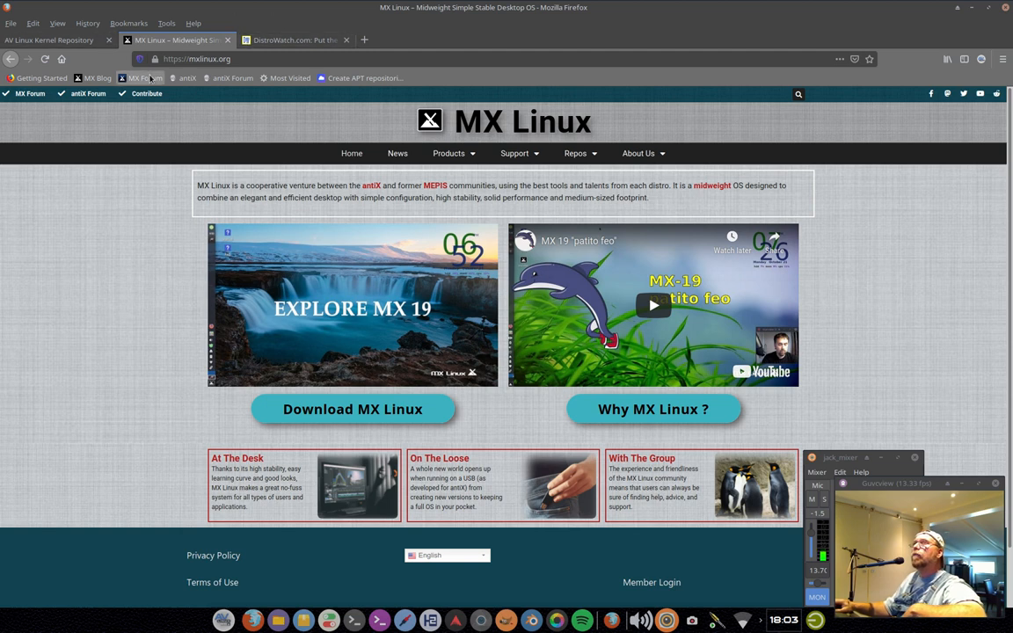
# - Open the MX Forum bookmark and scroll down the forum index
pyautogui.click(141, 77)
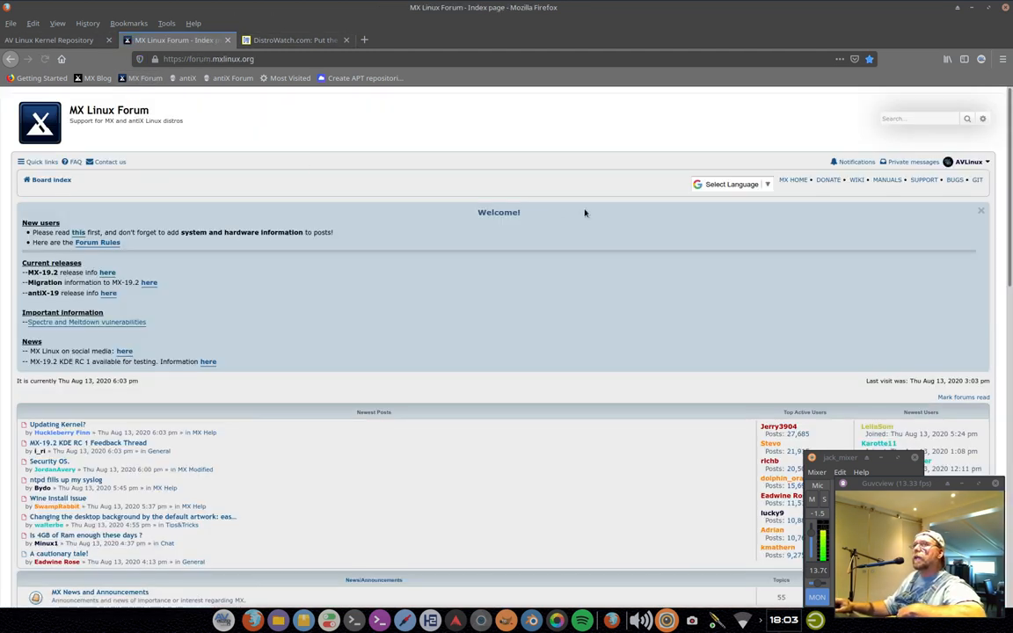
pyautogui.scroll(-3)
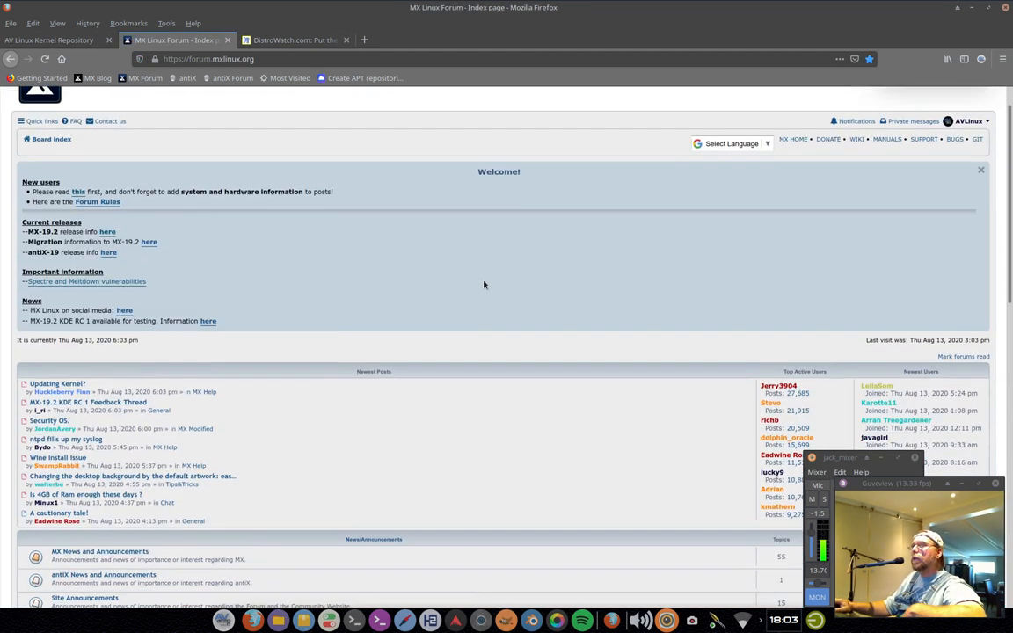
pyautogui.scroll(-3)
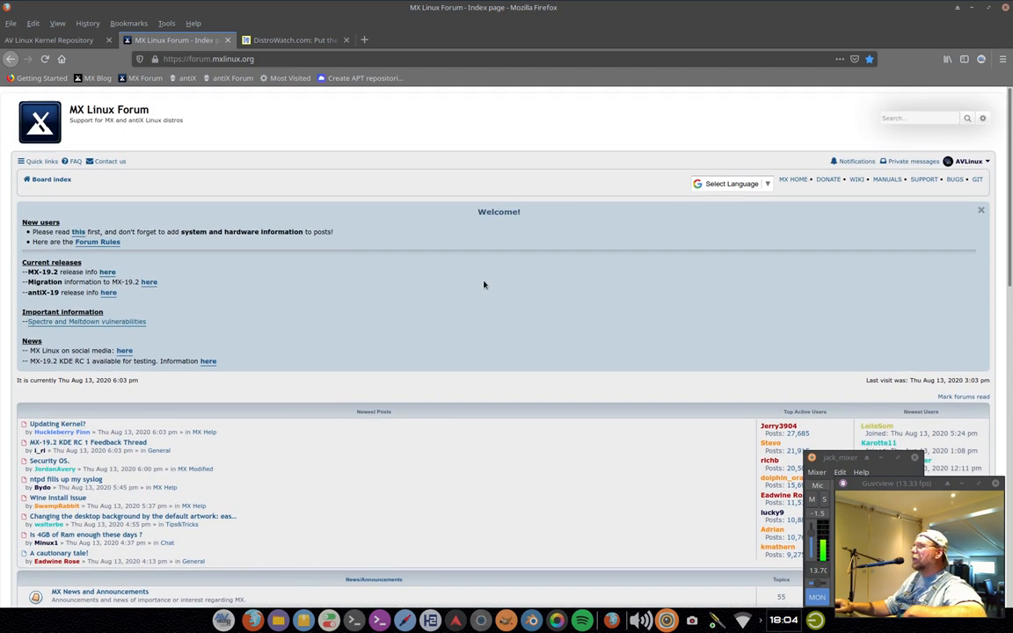
pyautogui.scroll(-3)
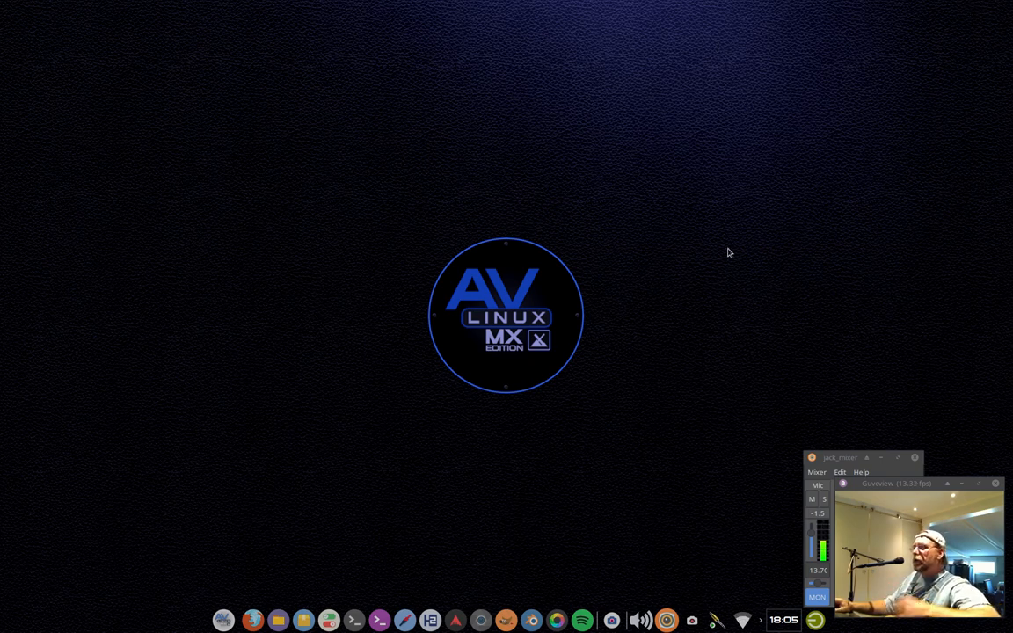
pyautogui.moveTo(431, 243)
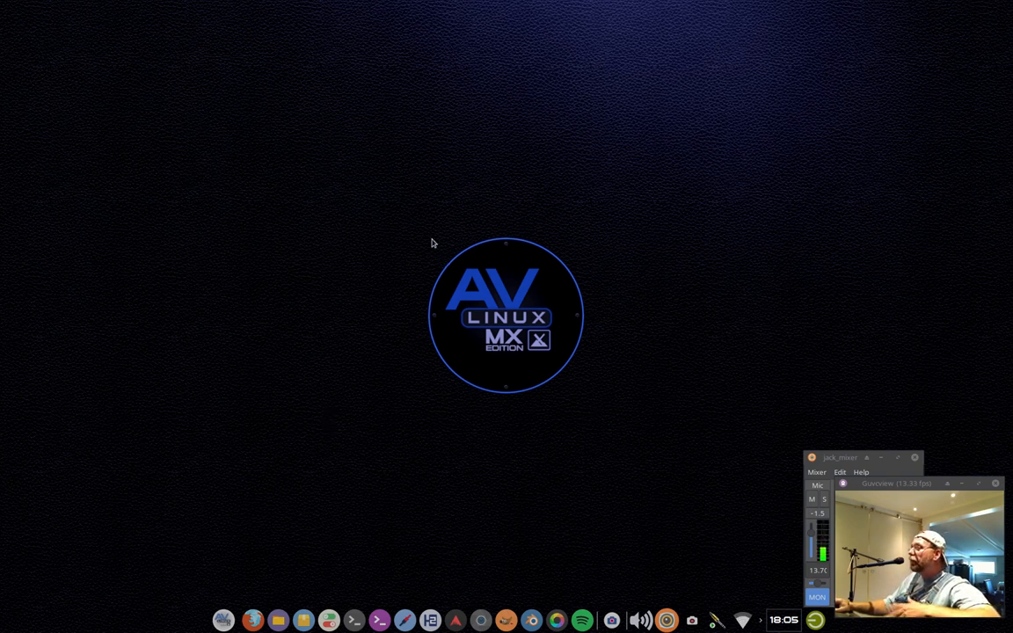
pyautogui.moveTo(365, 337)
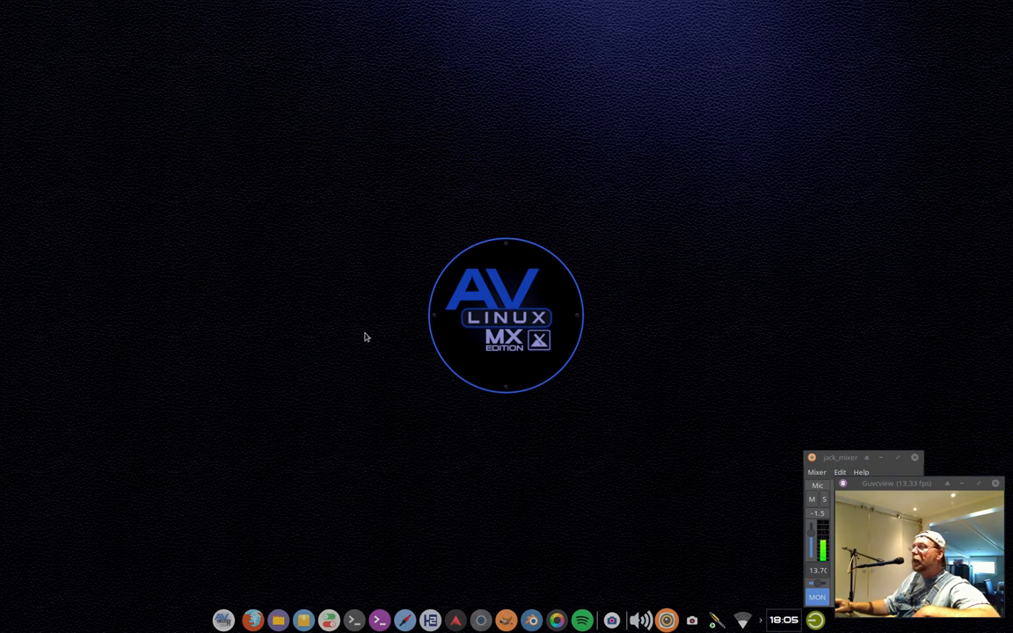
pyautogui.moveTo(283, 455)
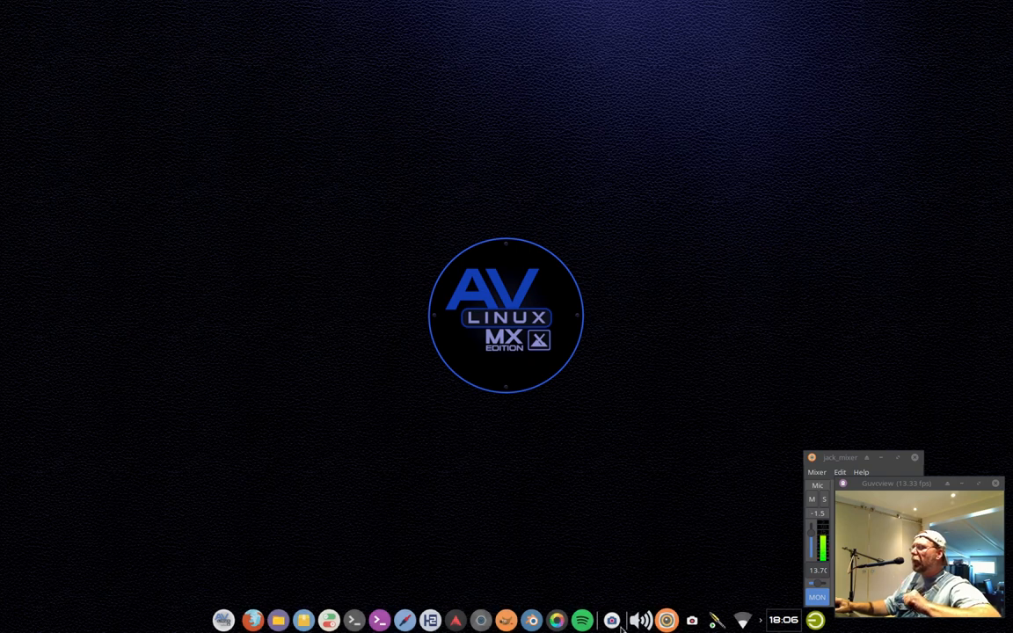
# - Show the Xfce list of open windows, then dismiss it
pyautogui.click(612, 621)
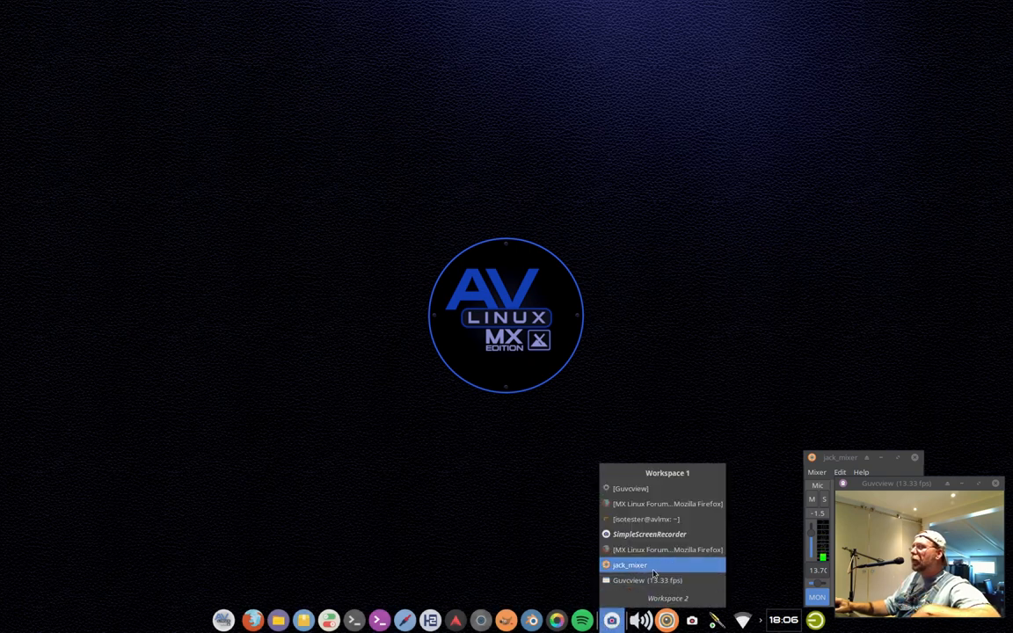
pyautogui.click(645, 519)
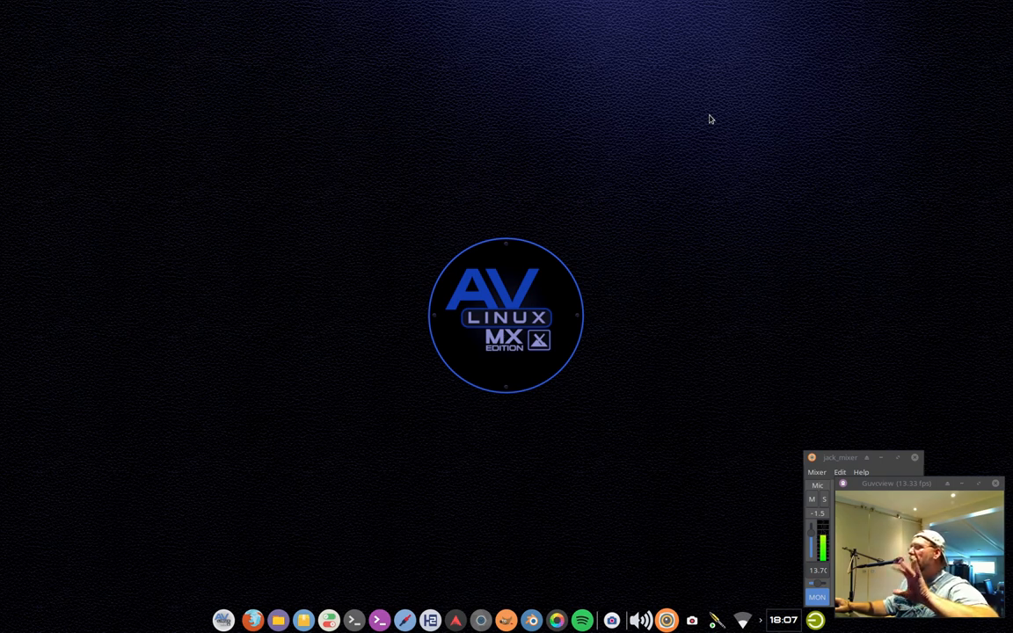
pyautogui.moveTo(651, 492)
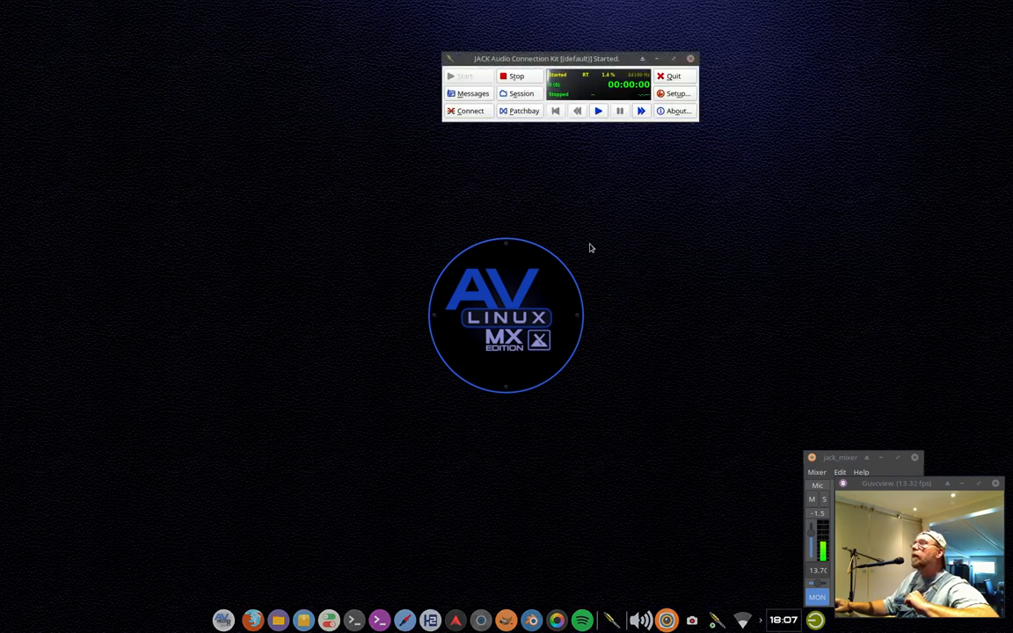
# - Open QjackCtl's JACK setup showing alsa, hw:AR8, 44100 Hz, 1024 frames
pyautogui.click(470, 110)
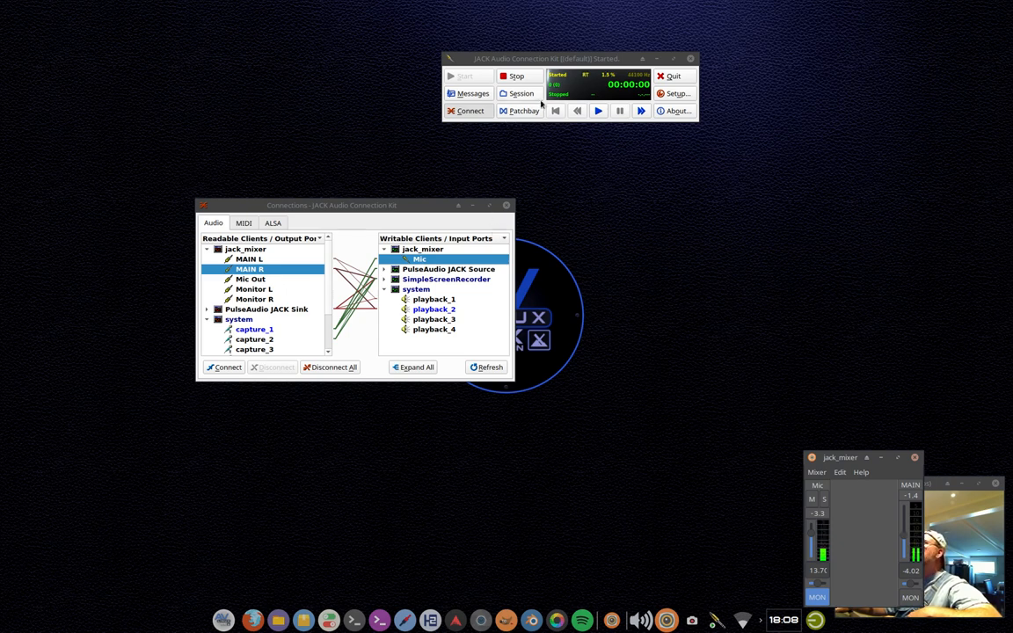
pyautogui.click(677, 93)
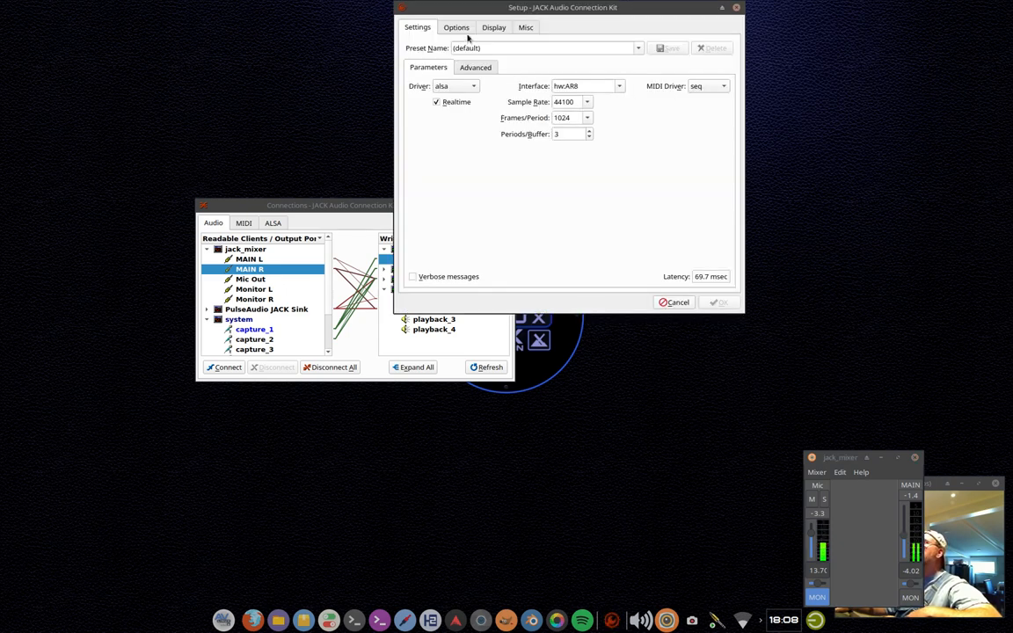
# - Show the Setup dialog's Options tab with pajackconnect startup/shutdown scripts and move it aside
pyautogui.click(456, 27)
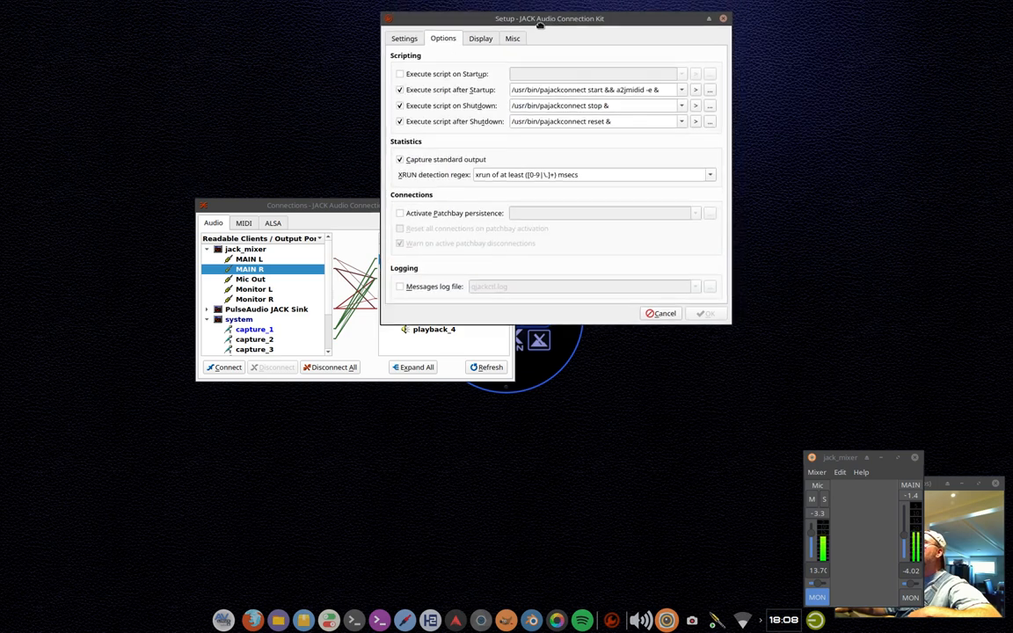
pyautogui.moveTo(540, 19); pyautogui.dragTo(538, 36)
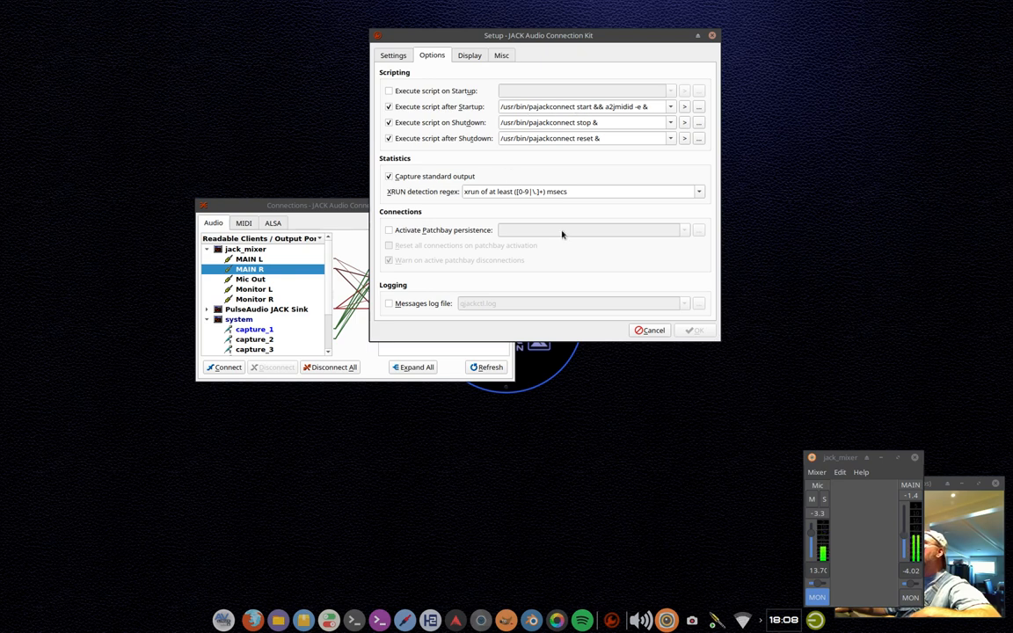
pyautogui.moveTo(572, 235)
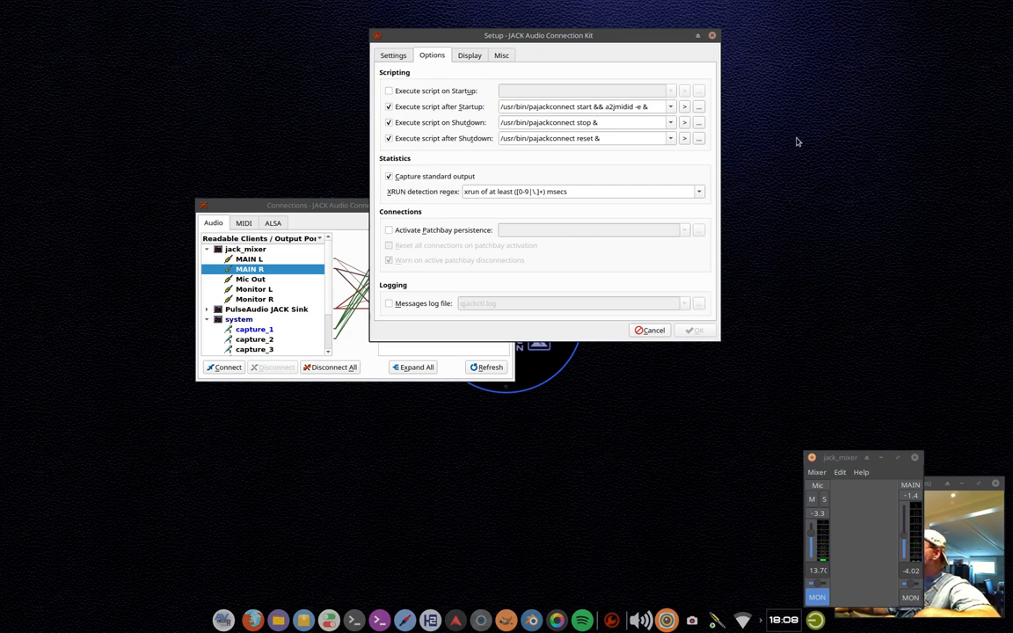
pyautogui.click(389, 91)
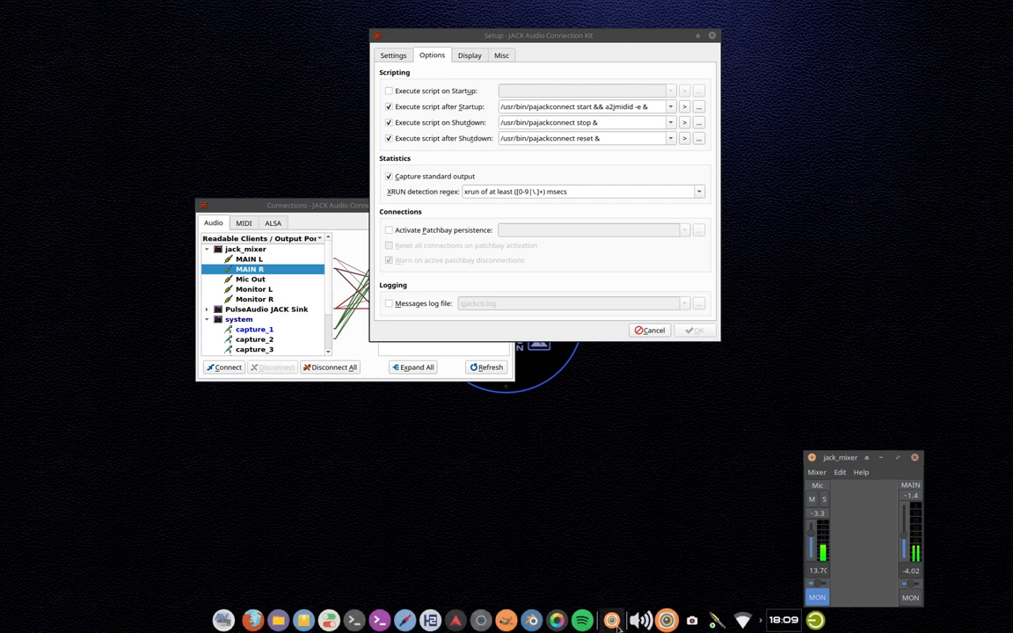
pyautogui.click(612, 621)
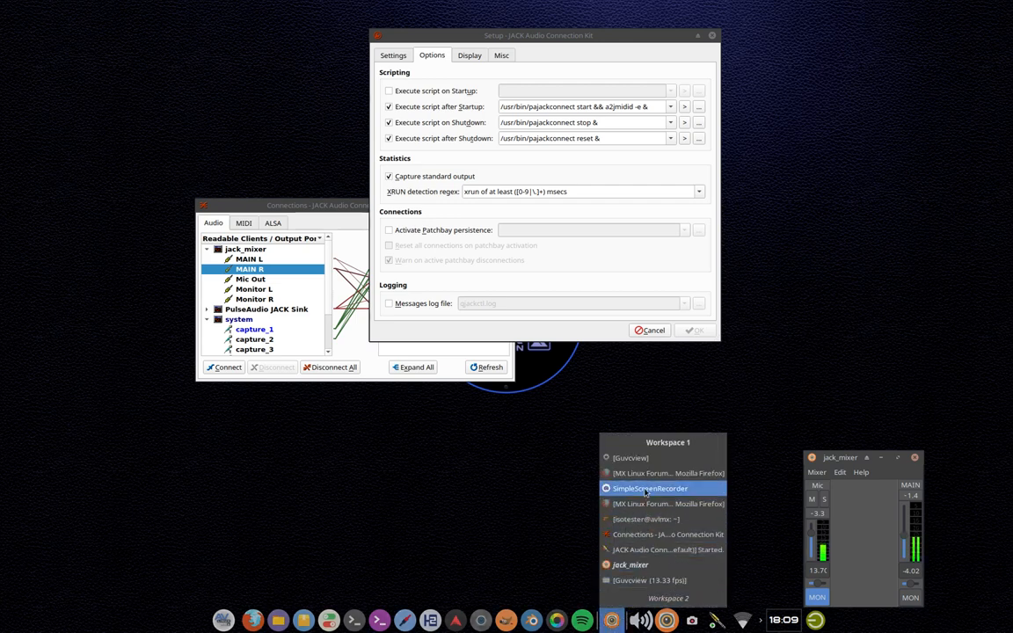
# - Briefly show Guvcview camera controls, then bring its webcam preview window back
pyautogui.click(630, 457)
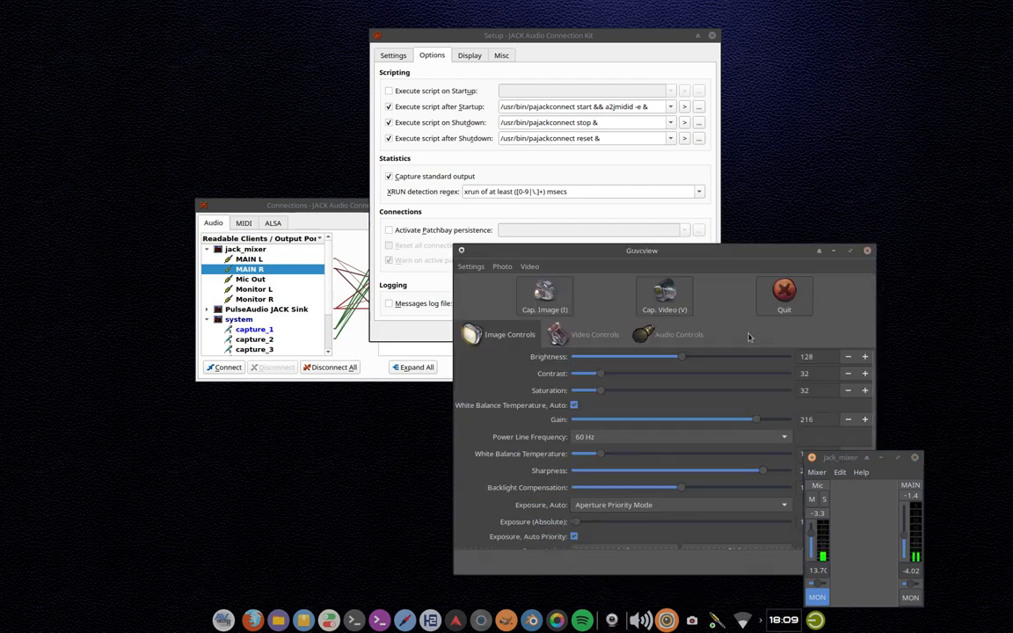
pyautogui.moveTo(876, 314)
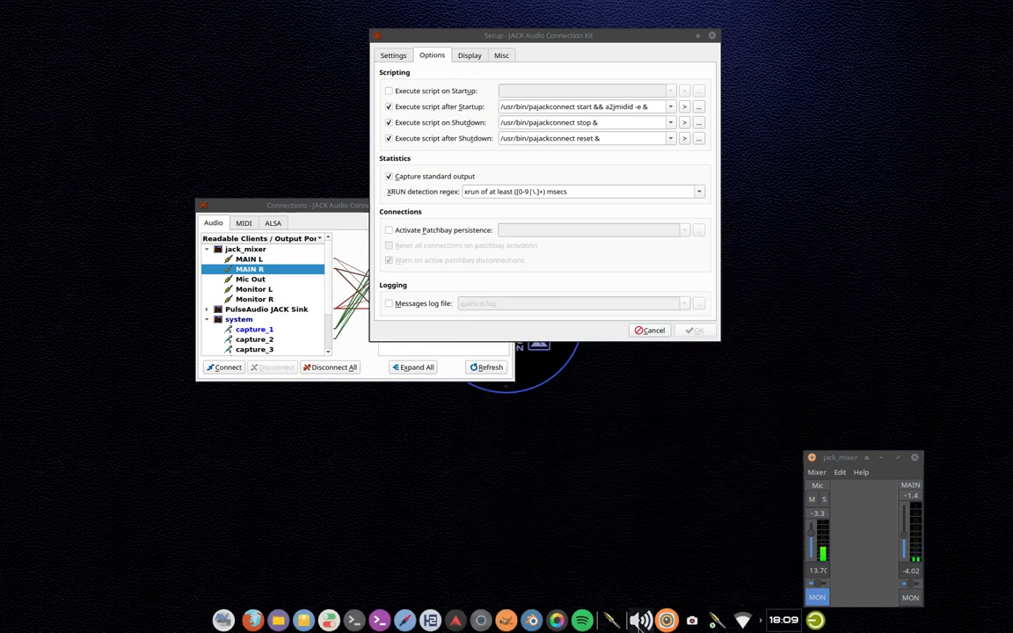
pyautogui.click(612, 620)
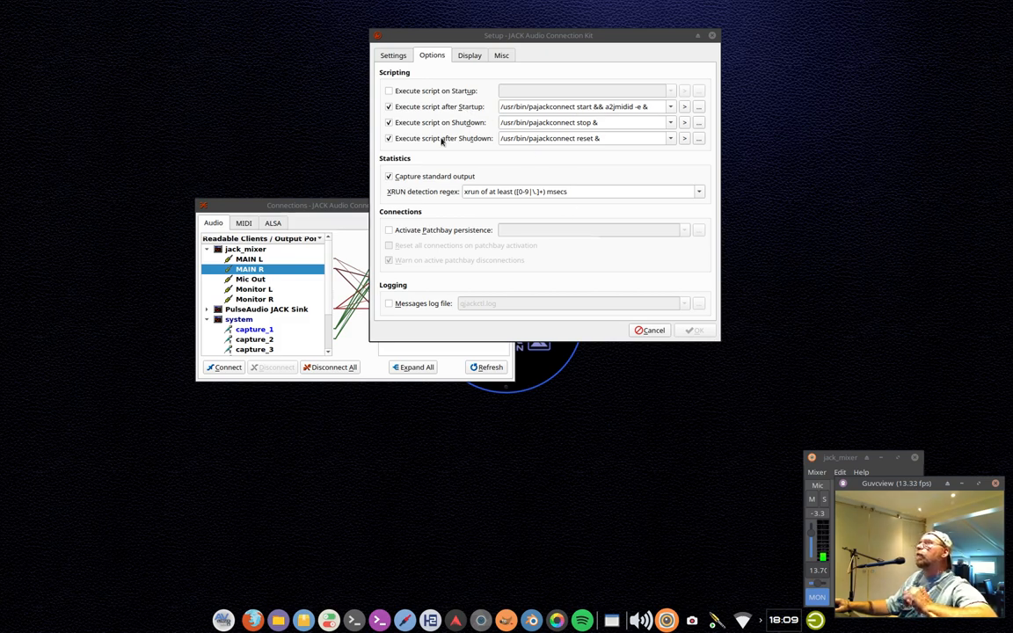
pyautogui.click(393, 55)
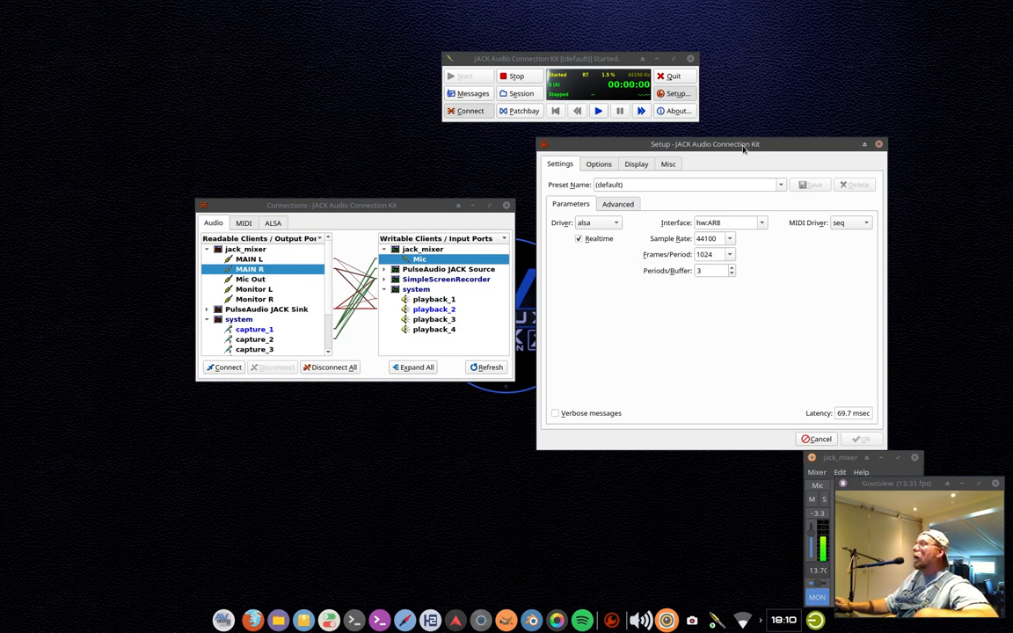
pyautogui.moveTo(748, 286)
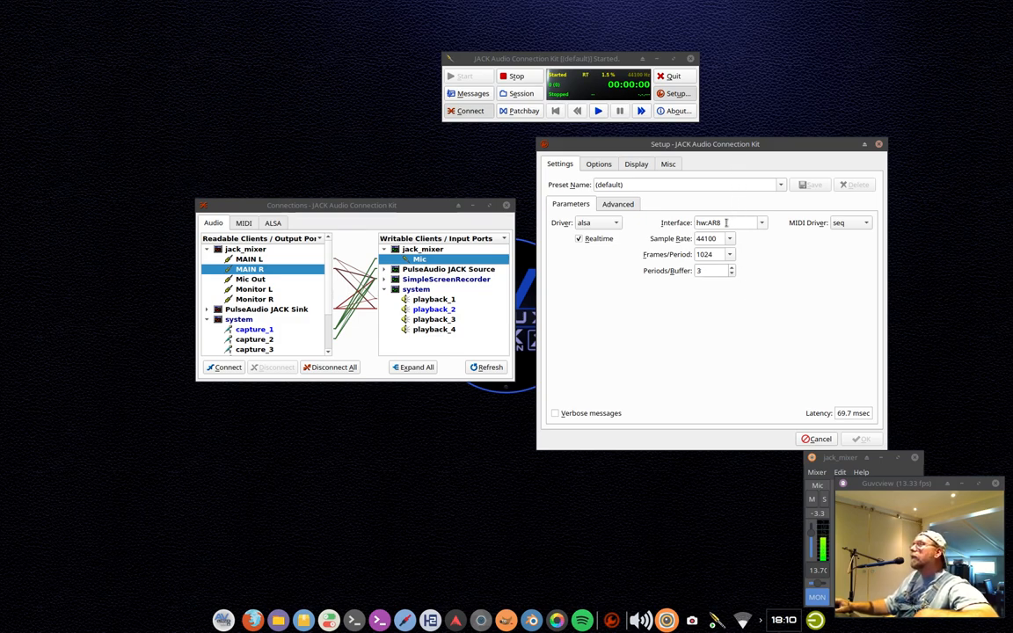
pyautogui.moveTo(729, 222)
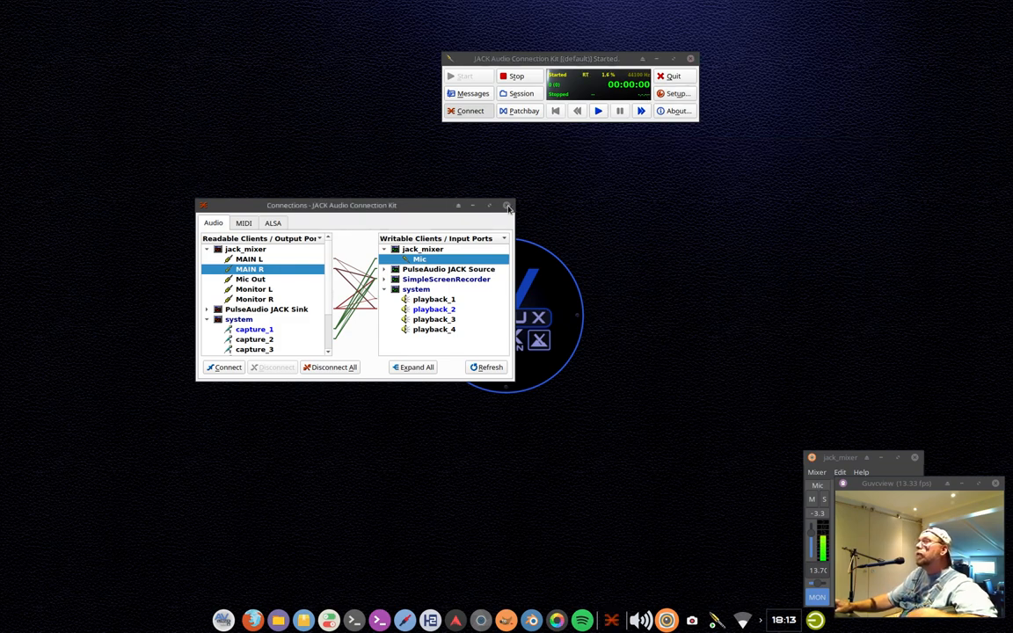
# - Cancel the QjackCtl Setup dialog, leaving the JACK server started
pyautogui.click(509, 205)
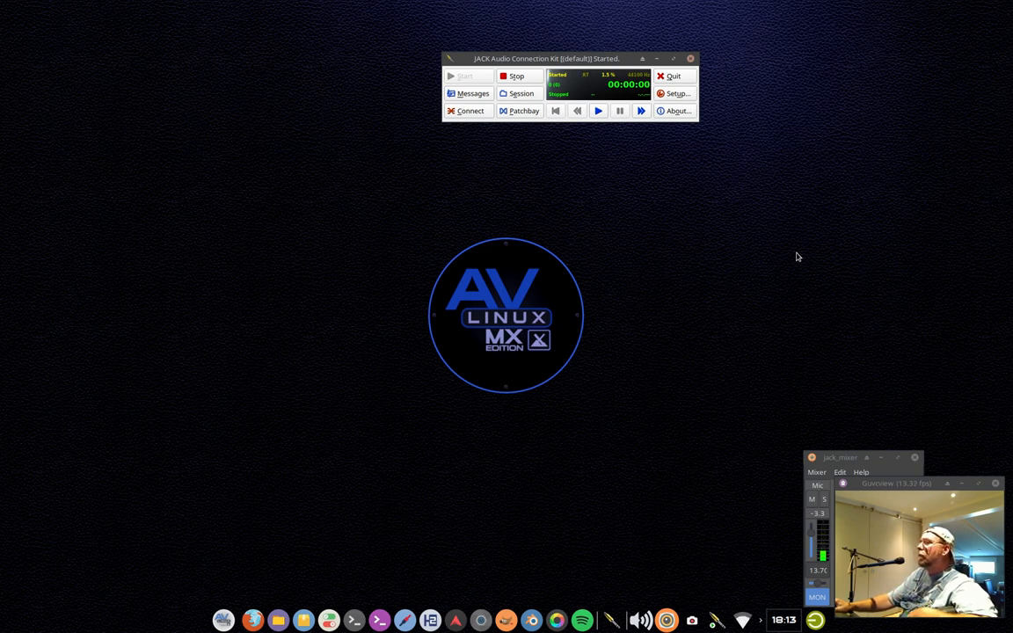
# - Drag the QjackCtl main control window lower on the desktop
pyautogui.moveTo(545, 59); pyautogui.dragTo(550, 118)
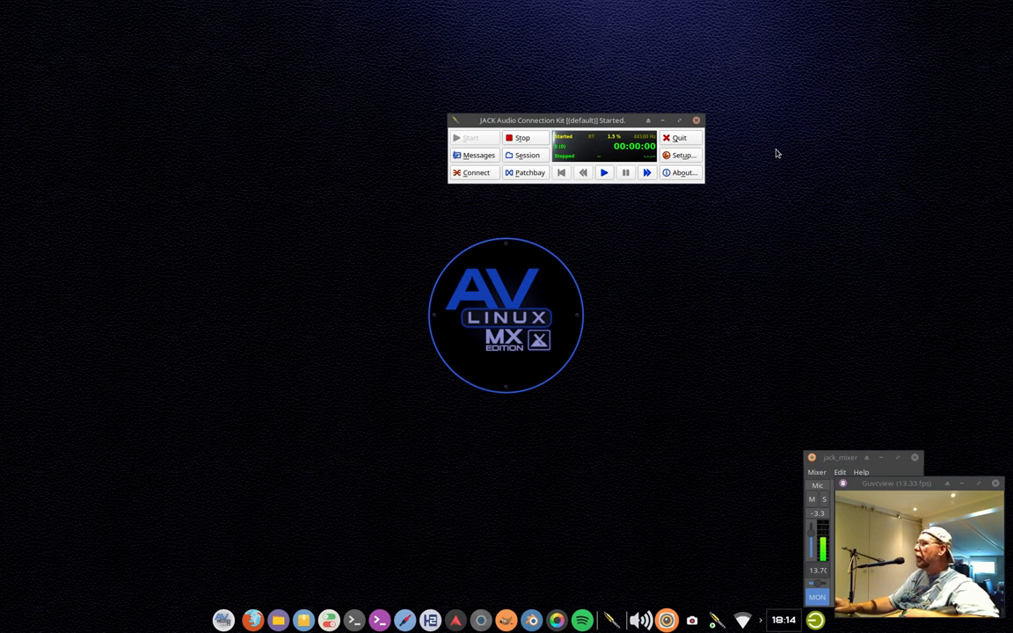
pyautogui.moveTo(665, 124)
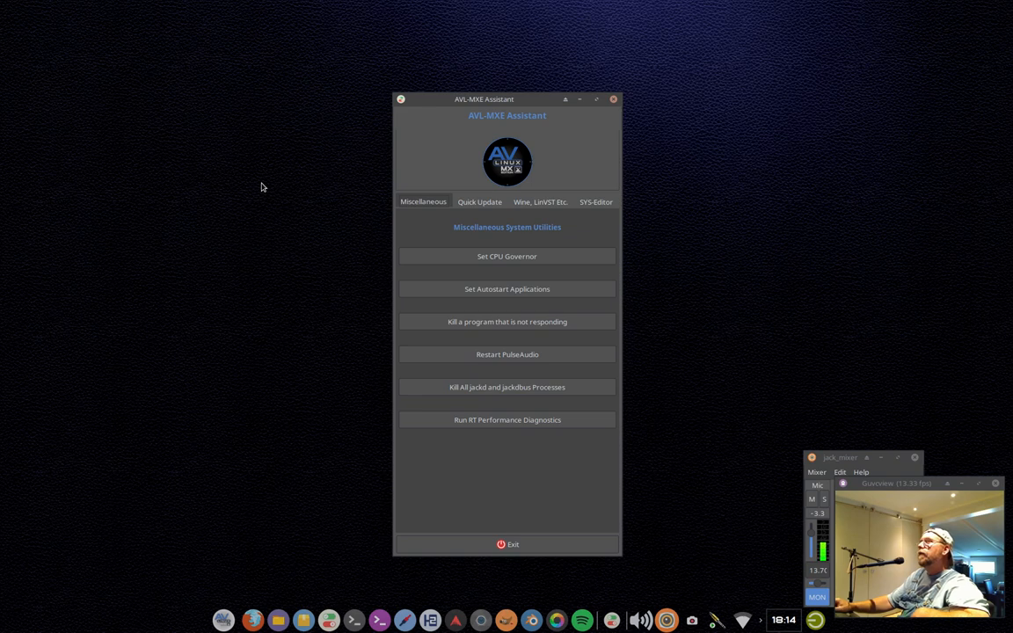
pyautogui.moveTo(442, 150)
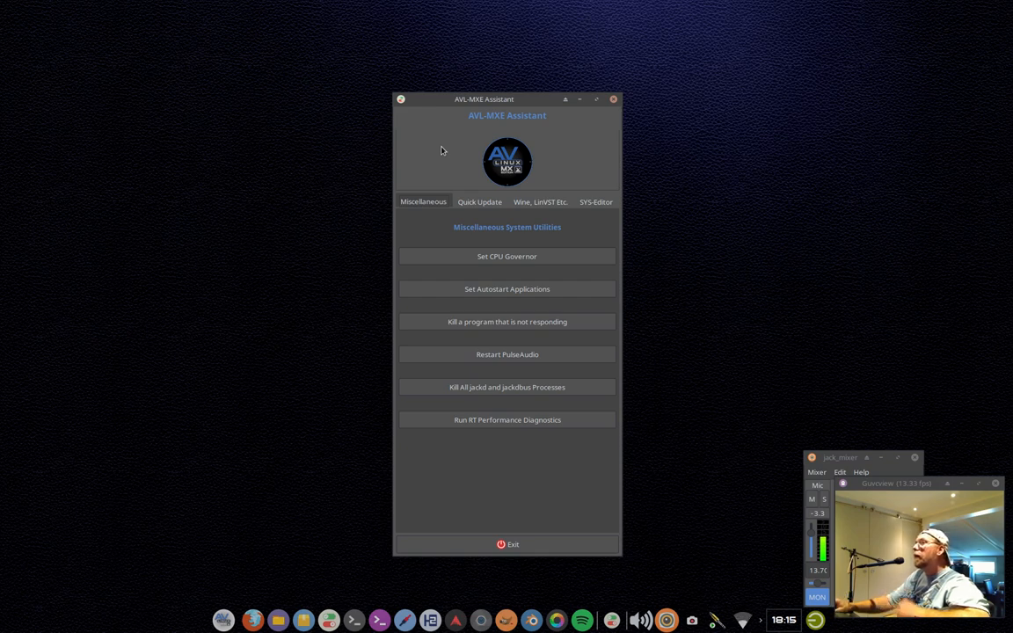
# - Check the CPU governor in AVL-MXE Assistant, confirming performance is active
pyautogui.click(506, 256)
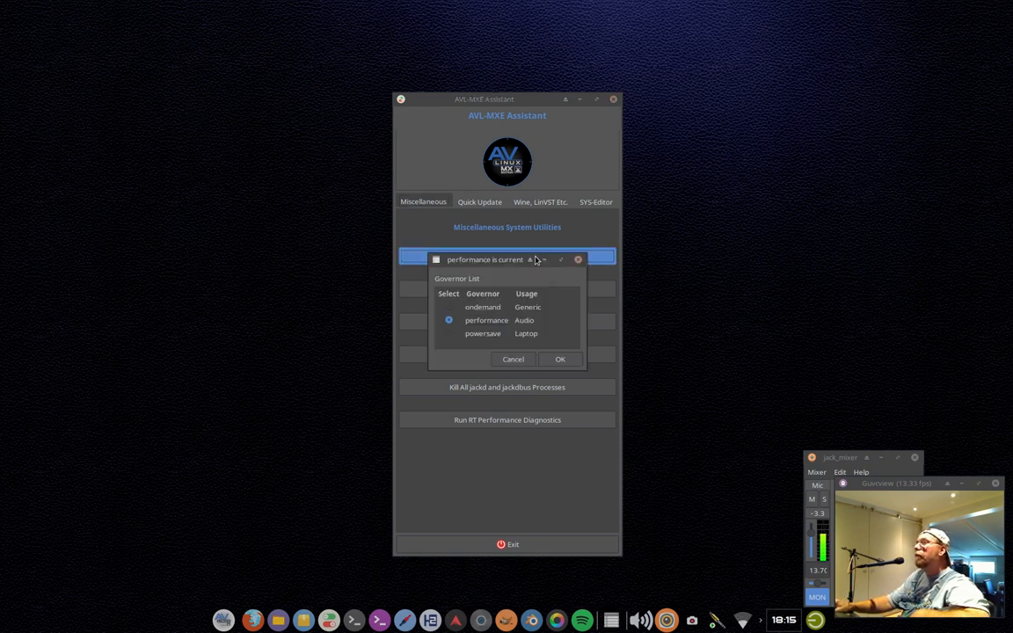
pyautogui.moveTo(418, 289)
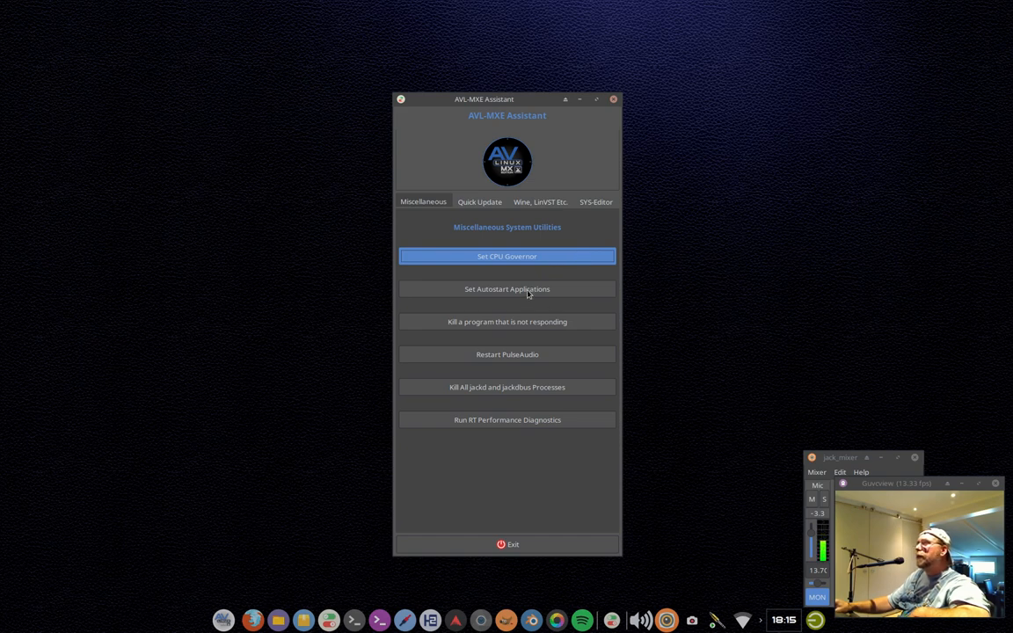
pyautogui.moveTo(561, 291)
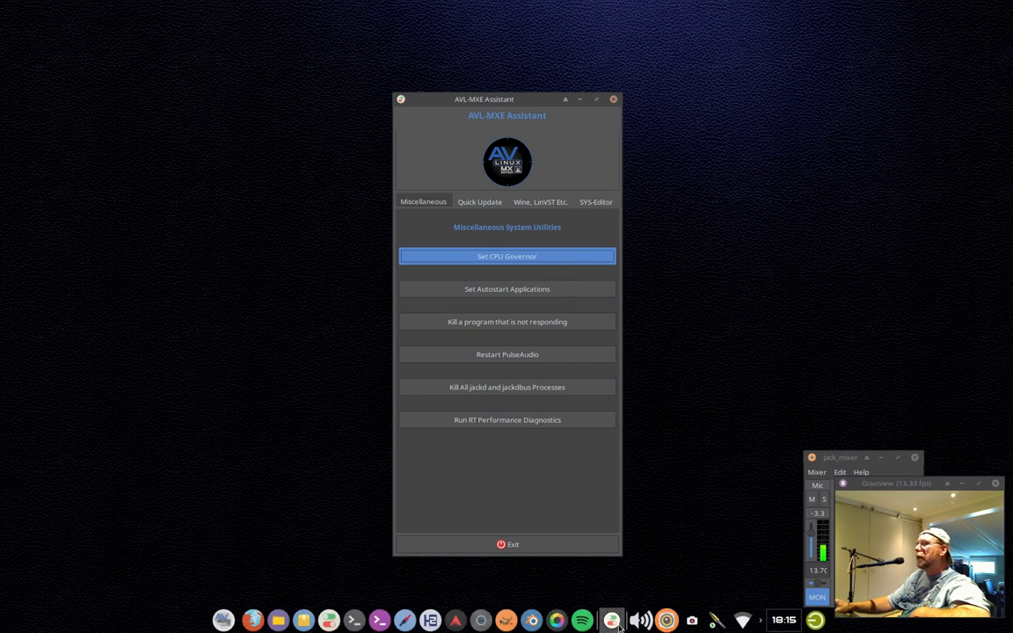
pyautogui.click(612, 620)
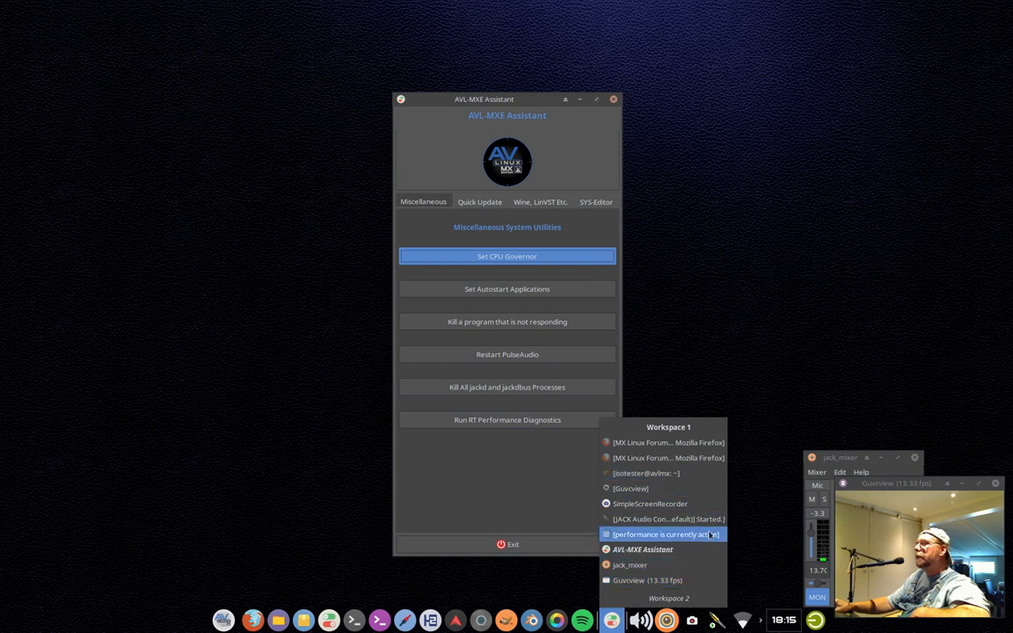
# - Review the Application Autostart list in Session and Startup, then close the window
pyautogui.click(581, 267)
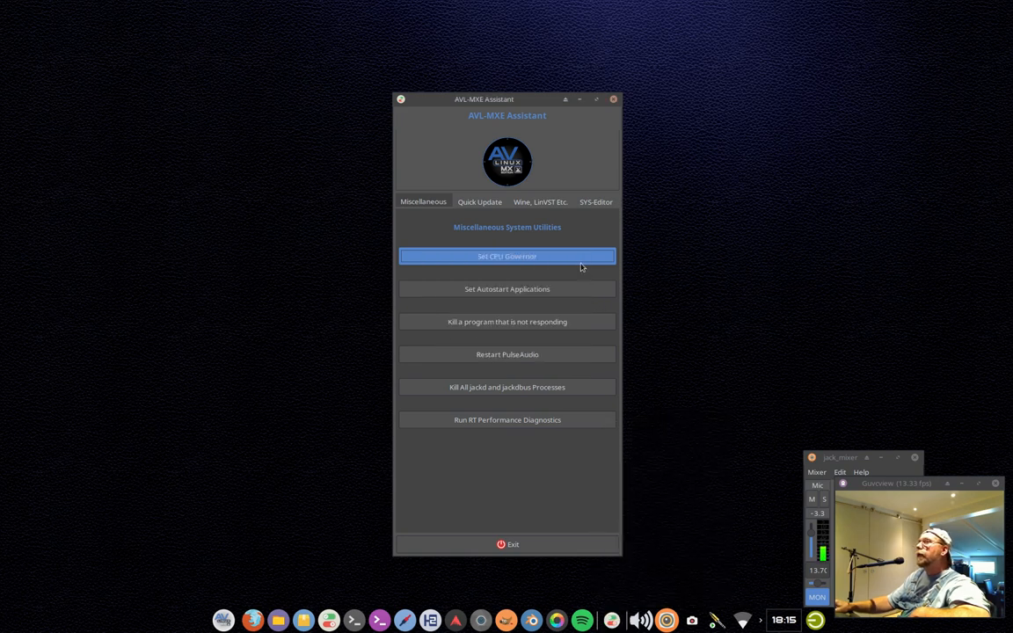
pyautogui.click(507, 289)
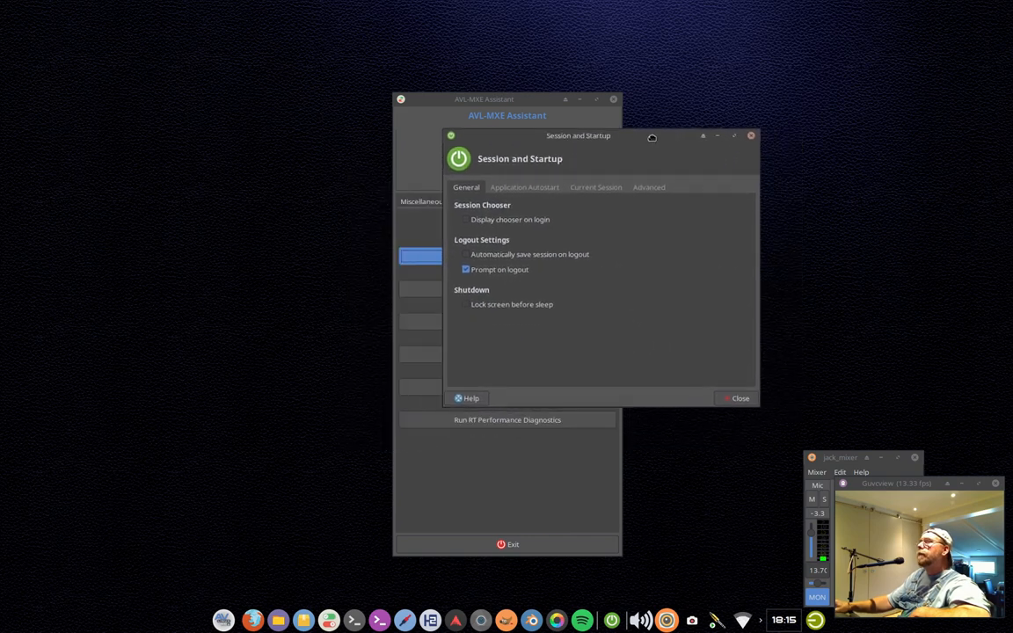
pyautogui.click(526, 187)
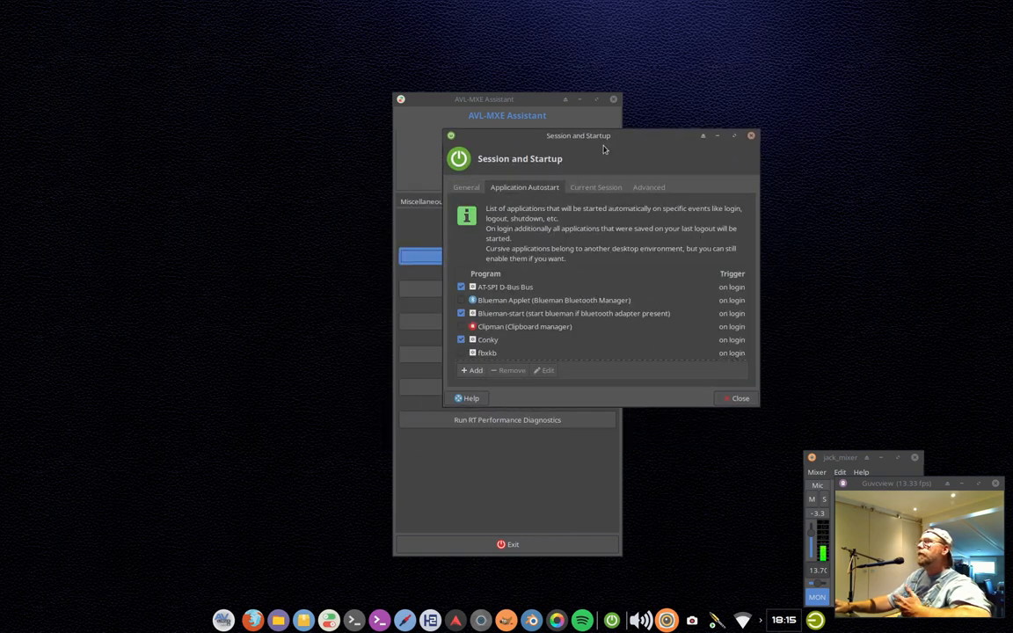
pyautogui.moveTo(628, 140)
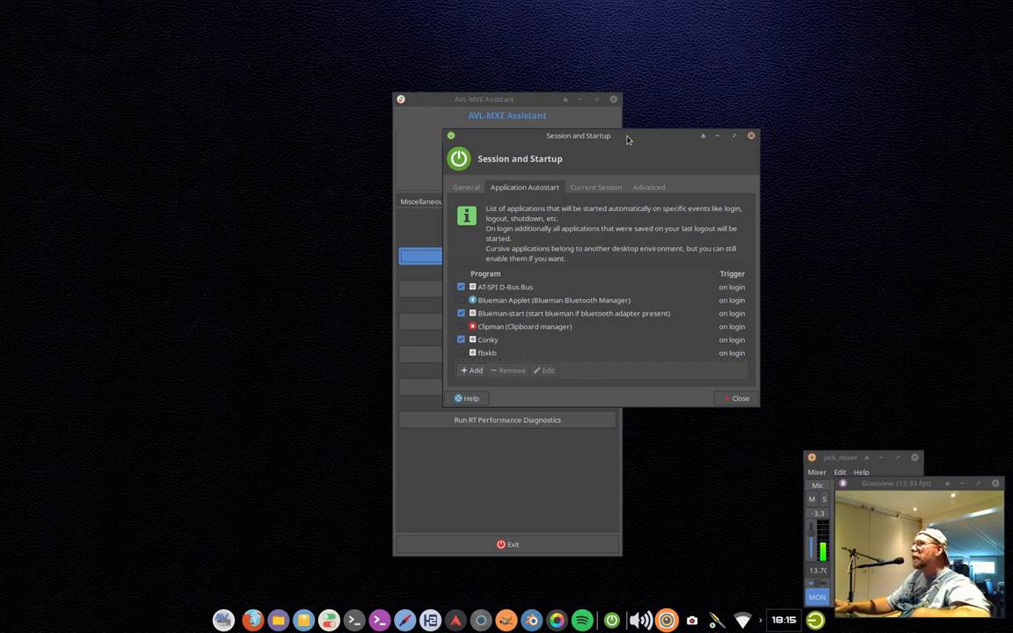
pyautogui.scroll(-3)
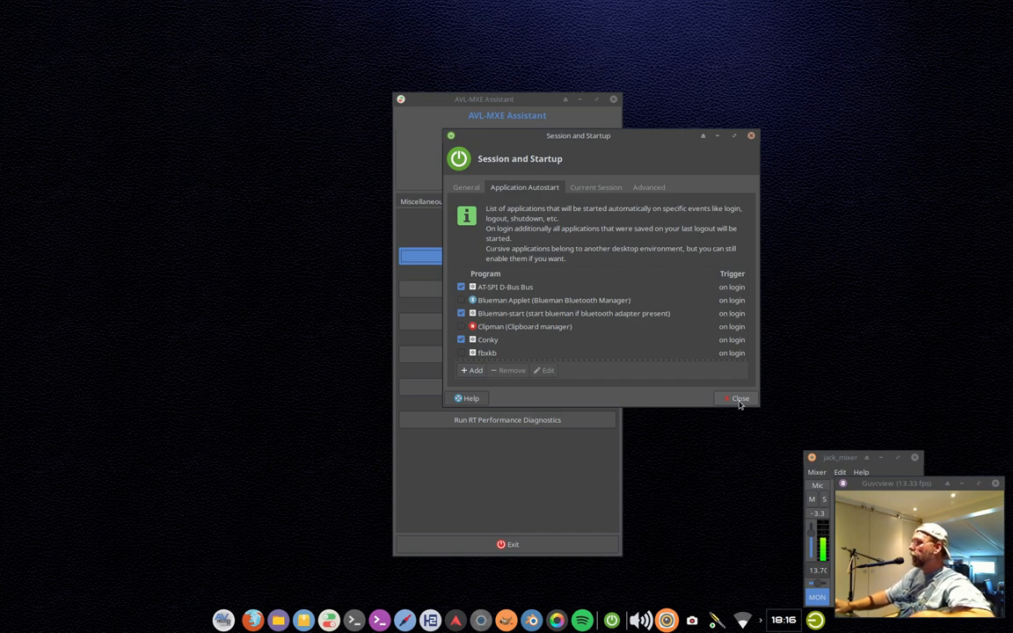
pyautogui.click(736, 398)
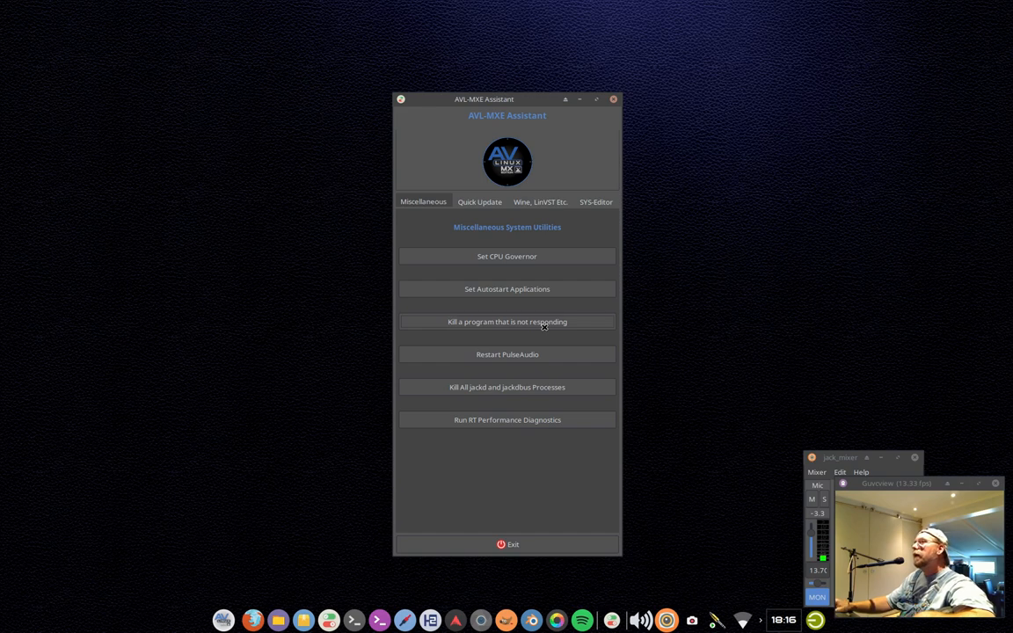
pyautogui.moveTo(693, 324)
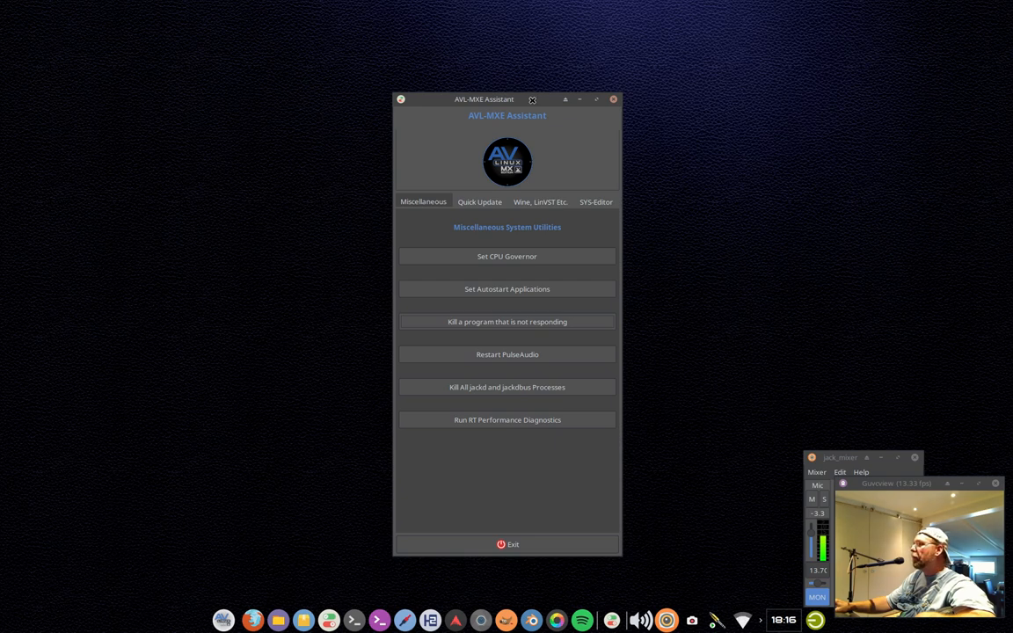
# - Bring AVL-MXE Assistant's Miscellaneous System Utilities page back to the front
pyautogui.click(613, 99)
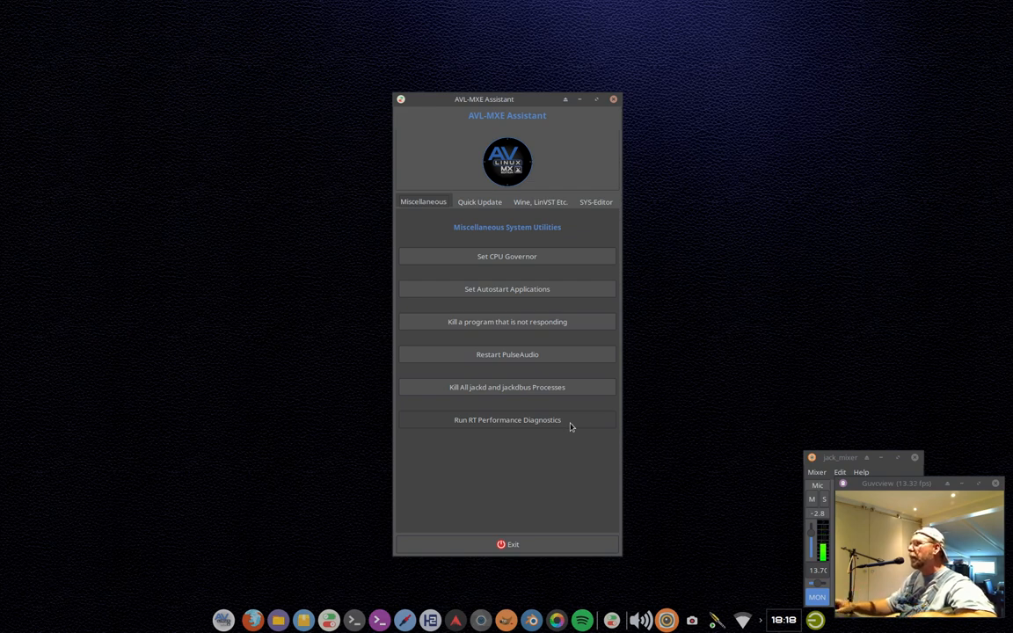
pyautogui.moveTo(565, 461)
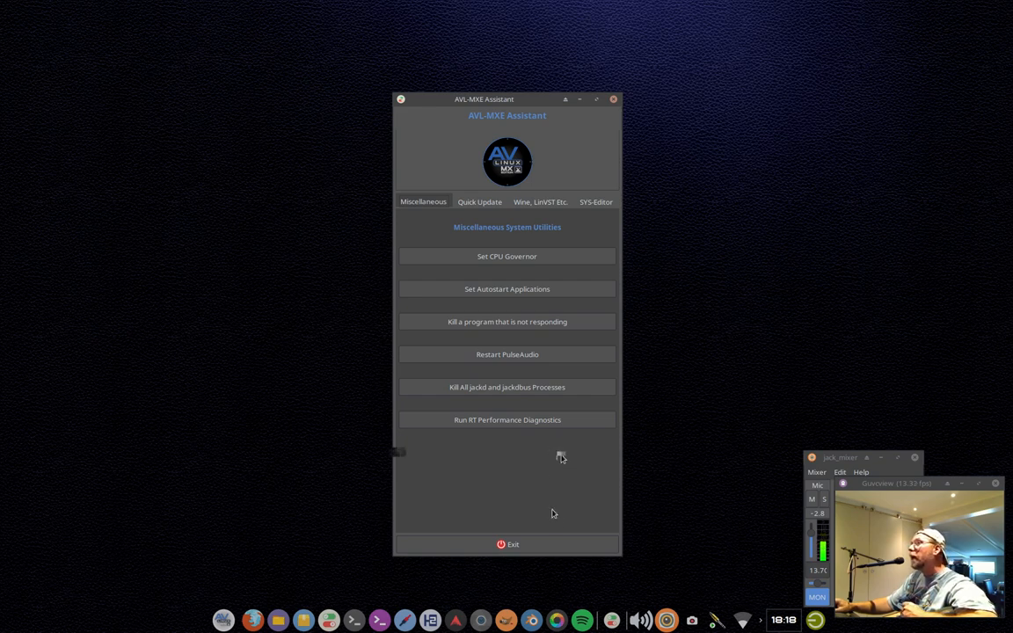
pyautogui.moveTo(530, 380)
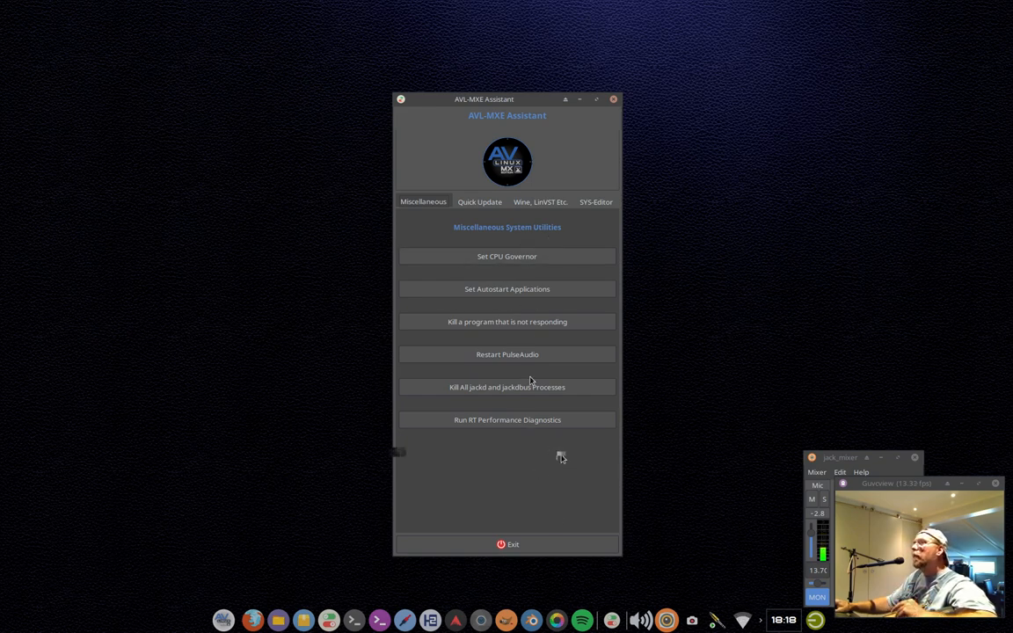
# - Open the Quick Update page with Firefox, Chrome, Thunderbird and GPG key updates
pyautogui.click(480, 202)
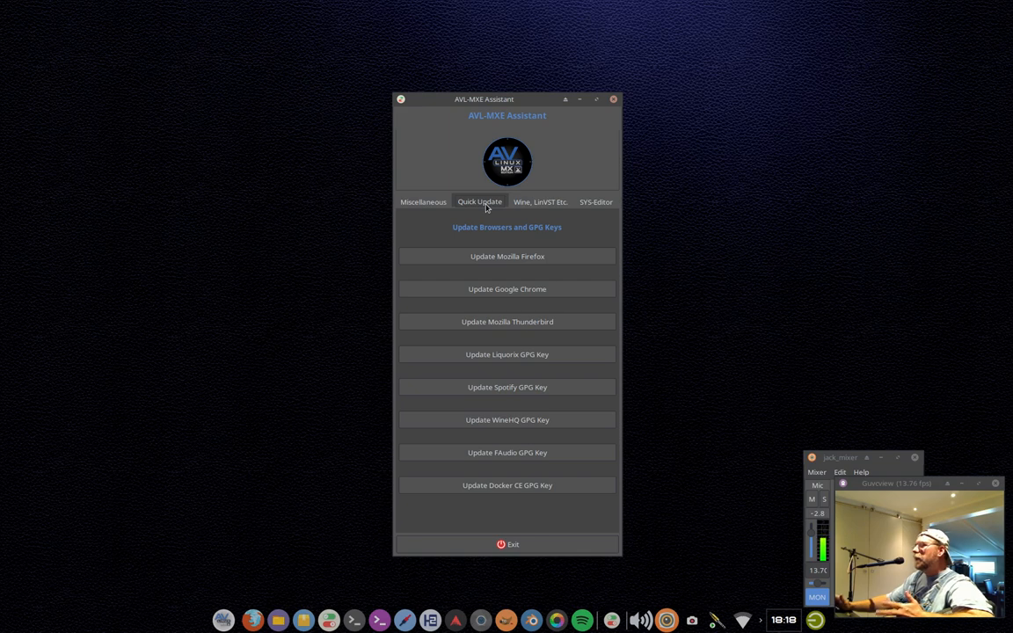
pyautogui.moveTo(778, 194)
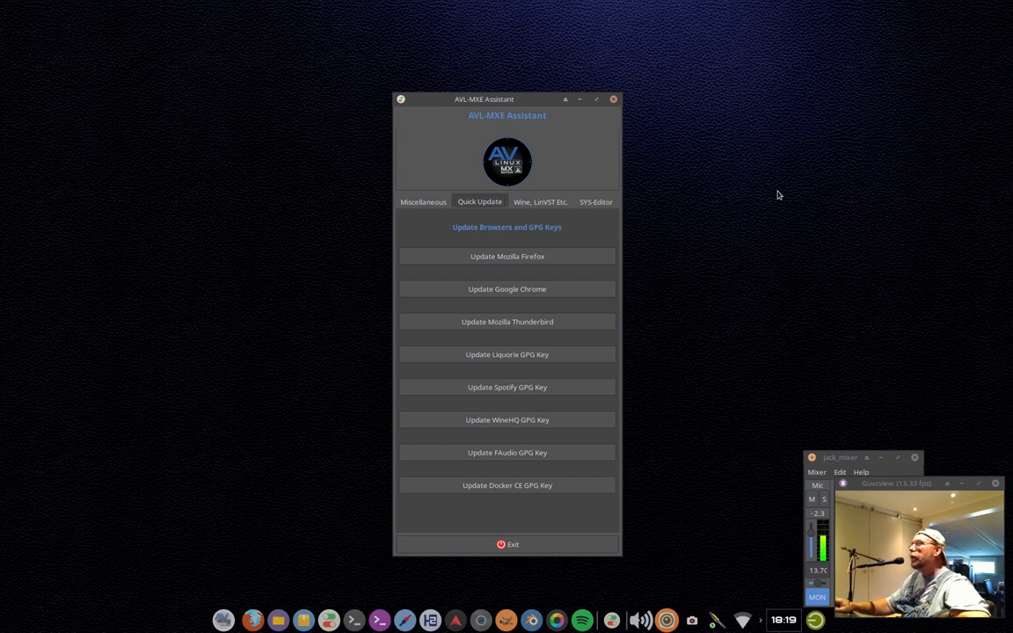
pyautogui.moveTo(560, 256)
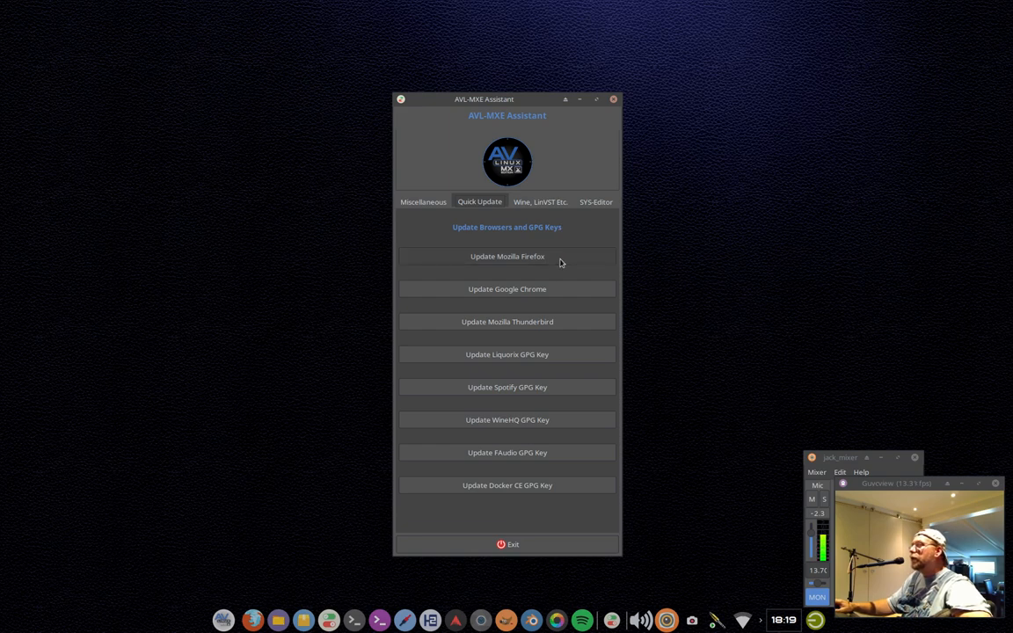
# - Run the Mozilla Firefox update, authenticating with the root password
pyautogui.click(507, 256)
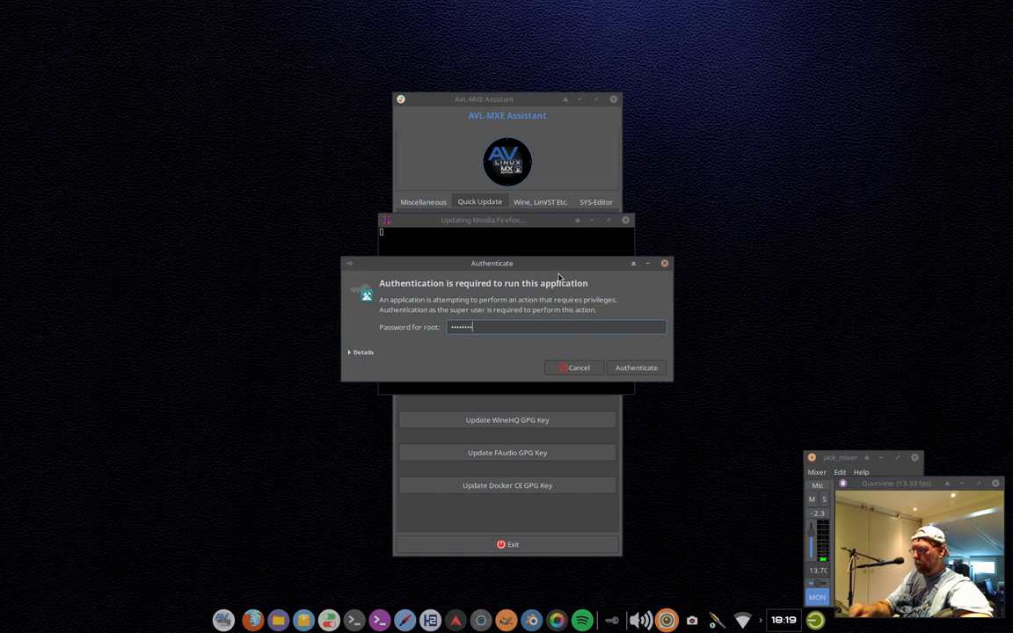
pyautogui.click(636, 368)
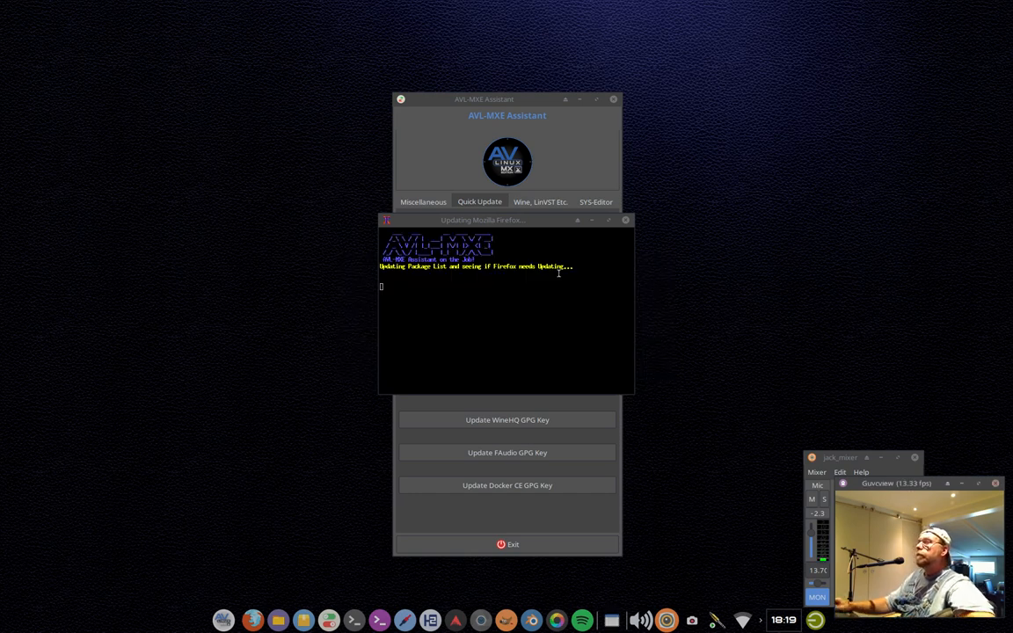
pyautogui.moveTo(741, 185)
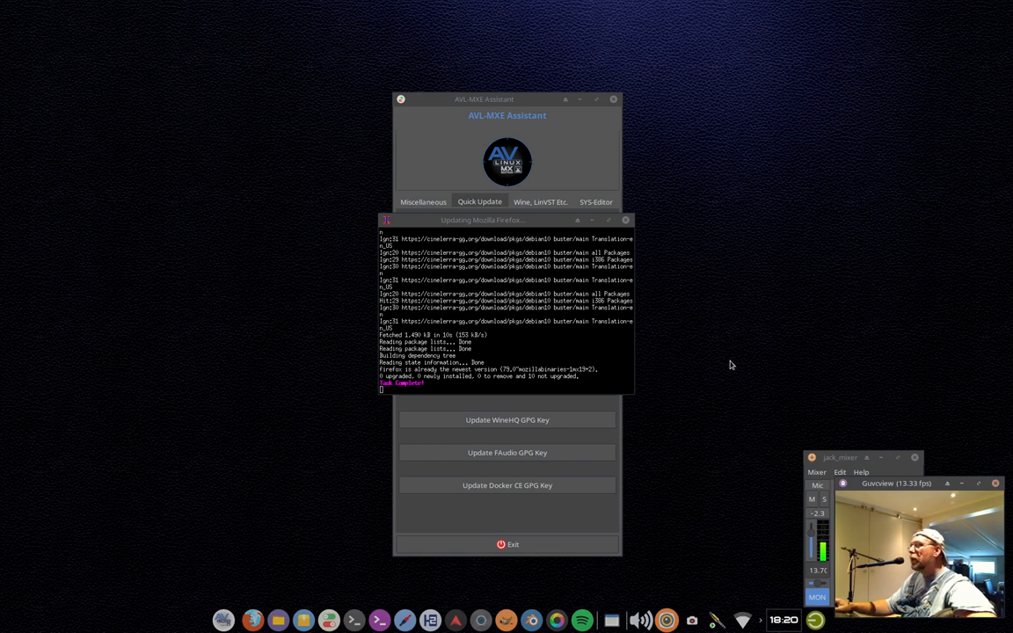
pyautogui.moveTo(628, 223)
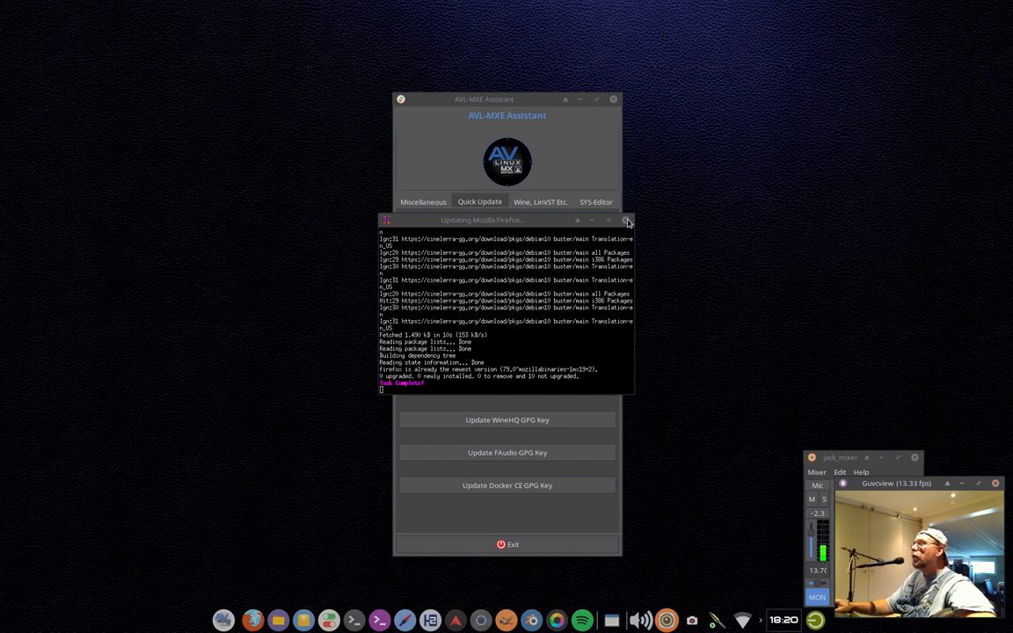
# - Close the finished Firefox update terminal, which reported Firefox already up to date
pyautogui.click(627, 219)
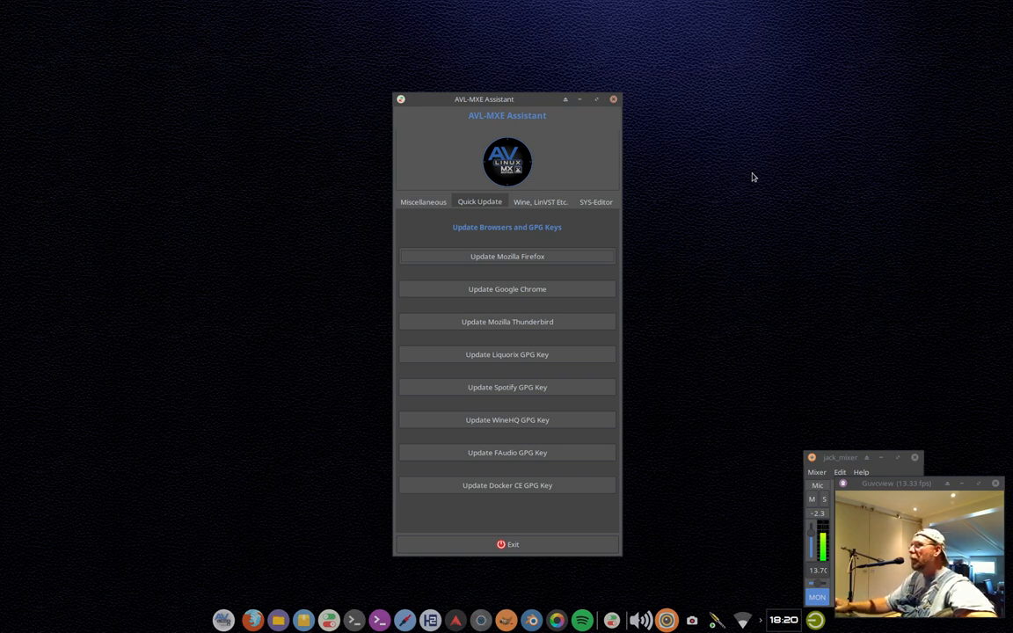
pyautogui.moveTo(759, 248)
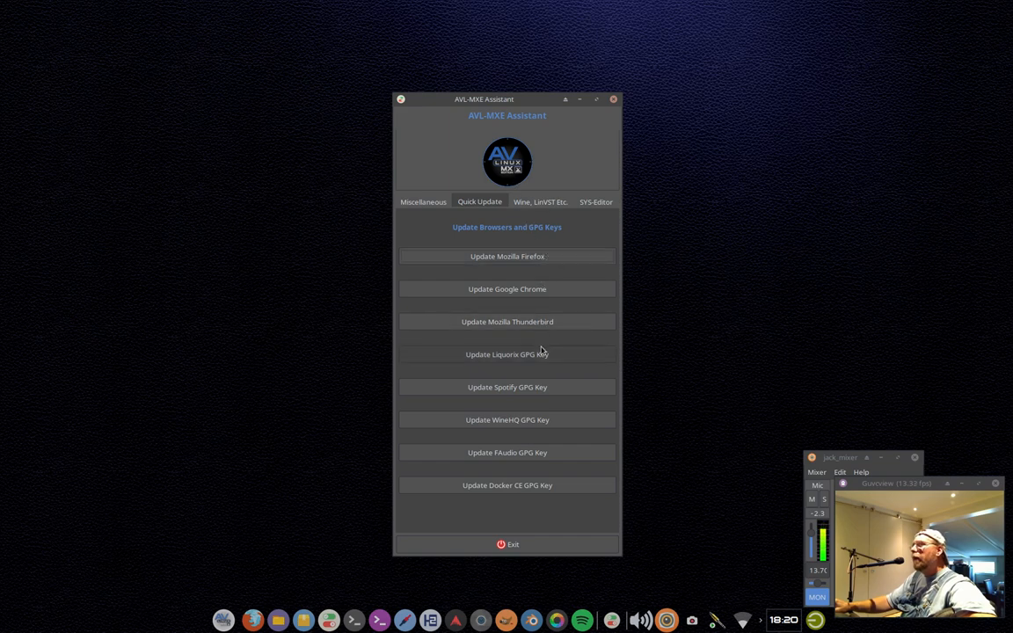
pyautogui.moveTo(583, 371)
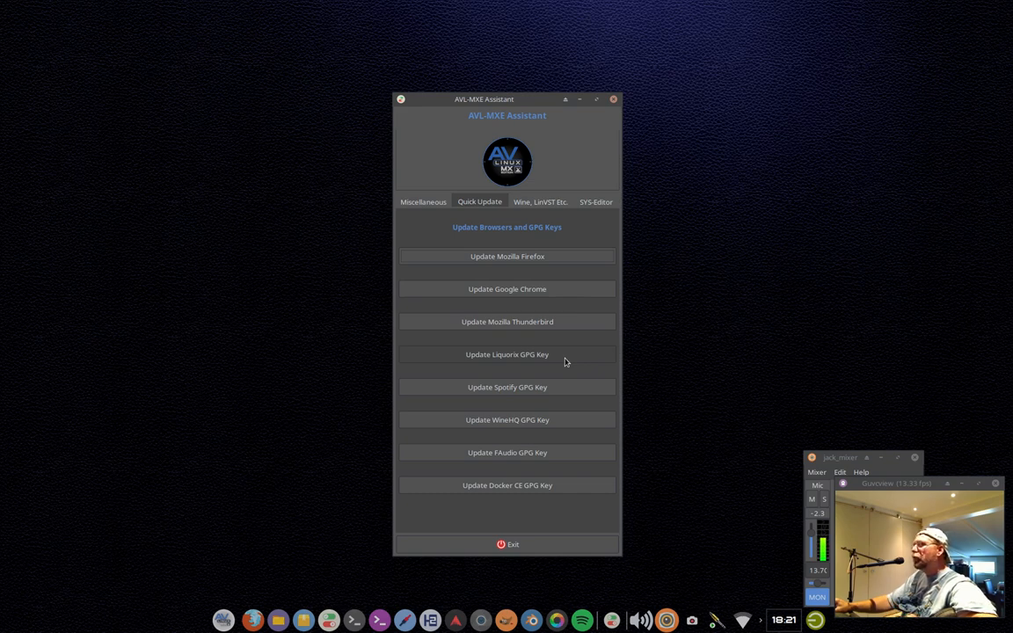
pyautogui.moveTo(564, 387)
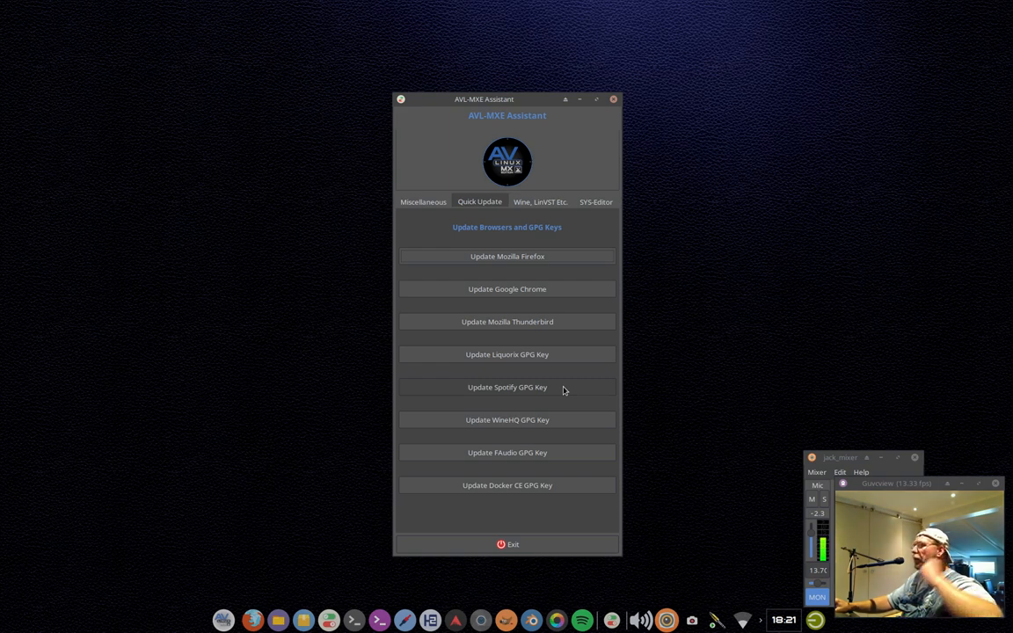
pyautogui.moveTo(560, 428)
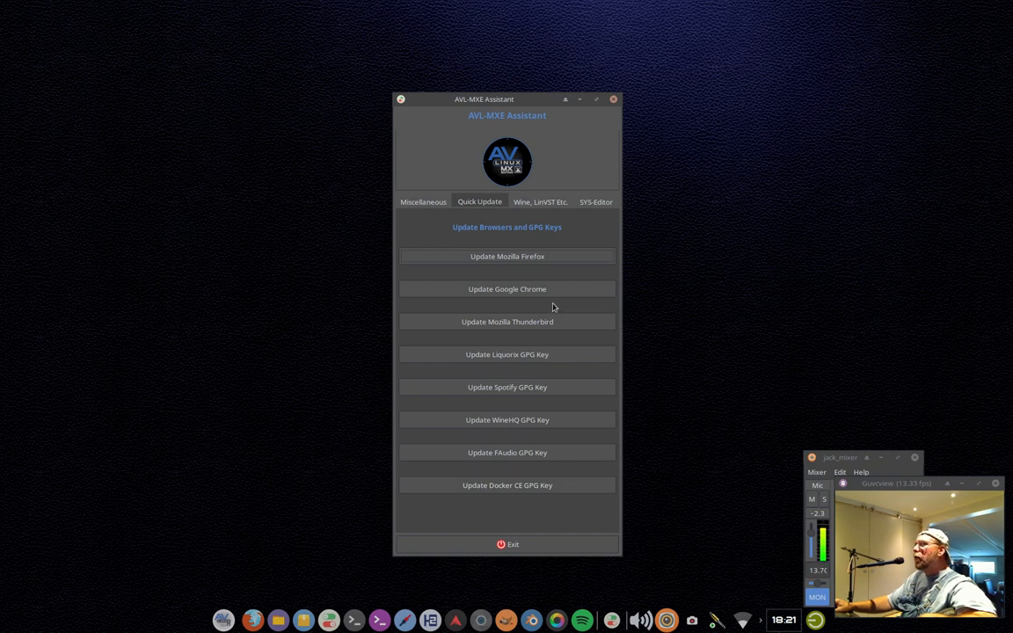
pyautogui.moveTo(664, 315)
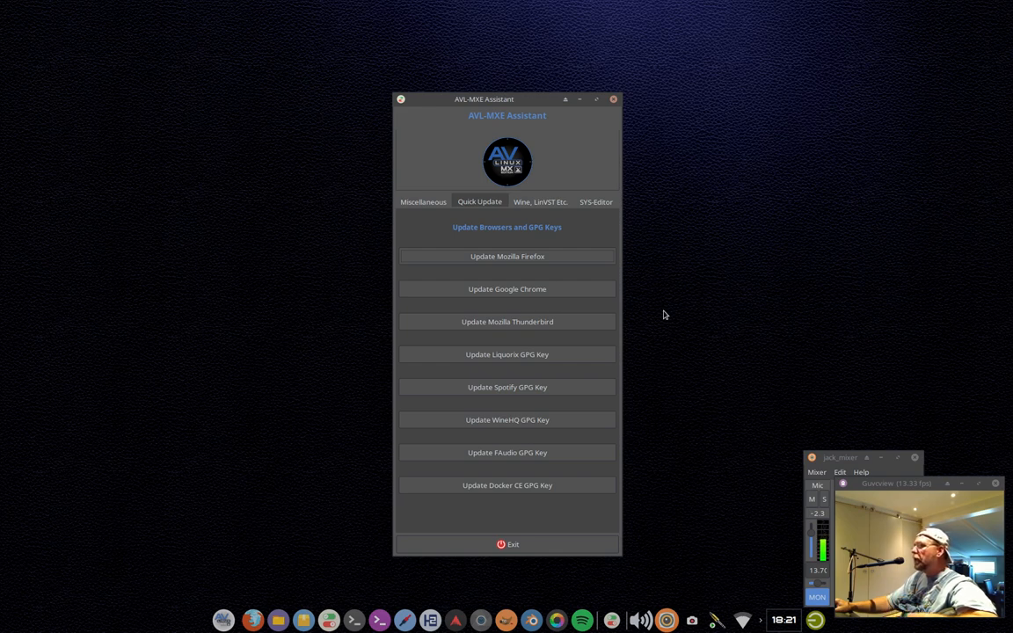
pyautogui.moveTo(551, 355)
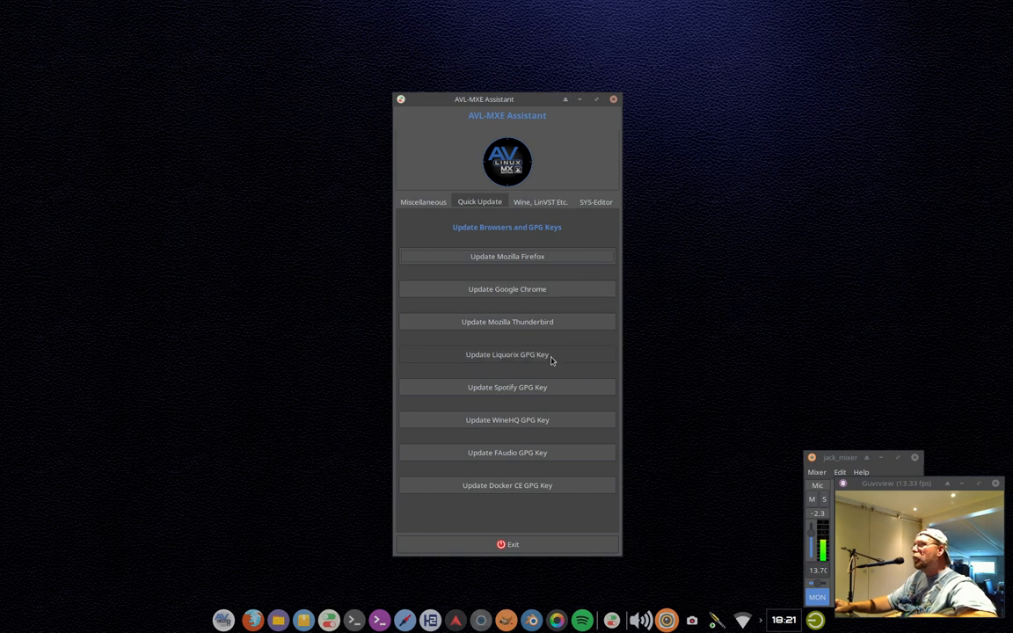
pyautogui.moveTo(603, 361)
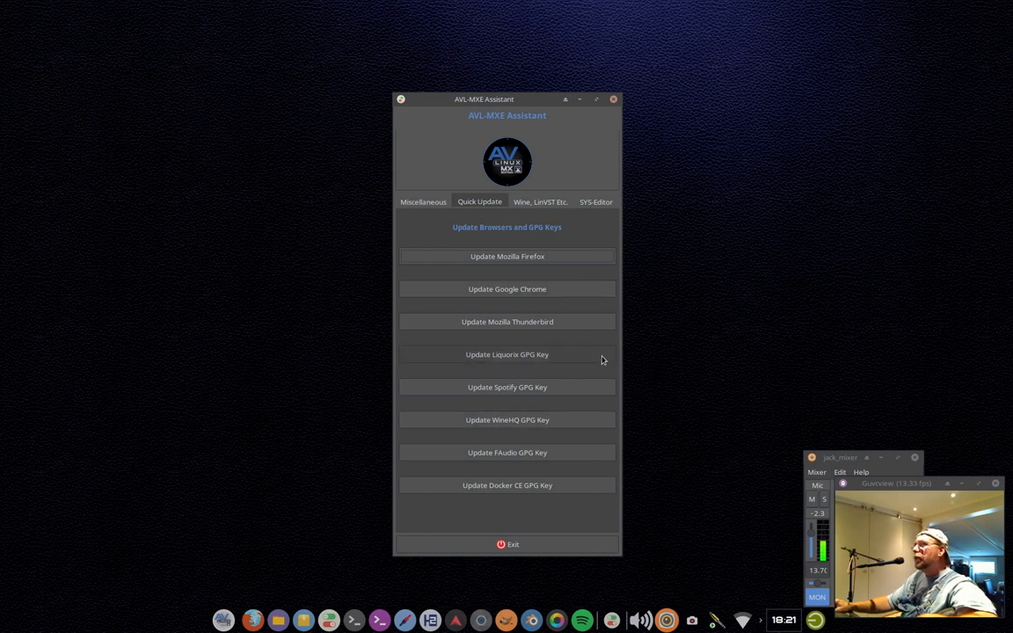
# - Update the Liquorix GPG key, authenticating as root, until the terminal reports Task Complete
pyautogui.click(507, 354)
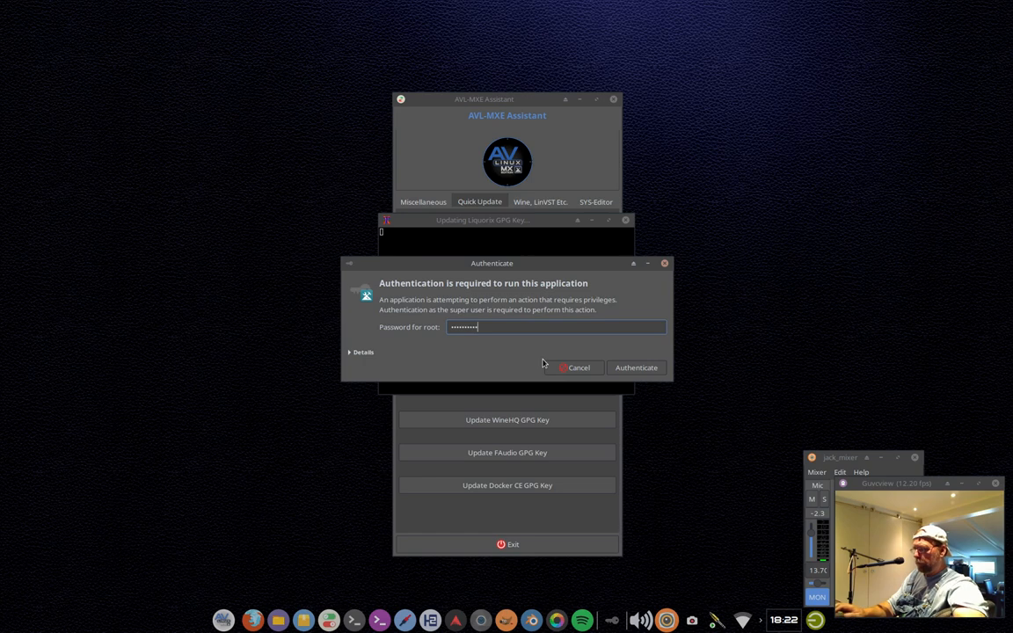
pyautogui.click(636, 367)
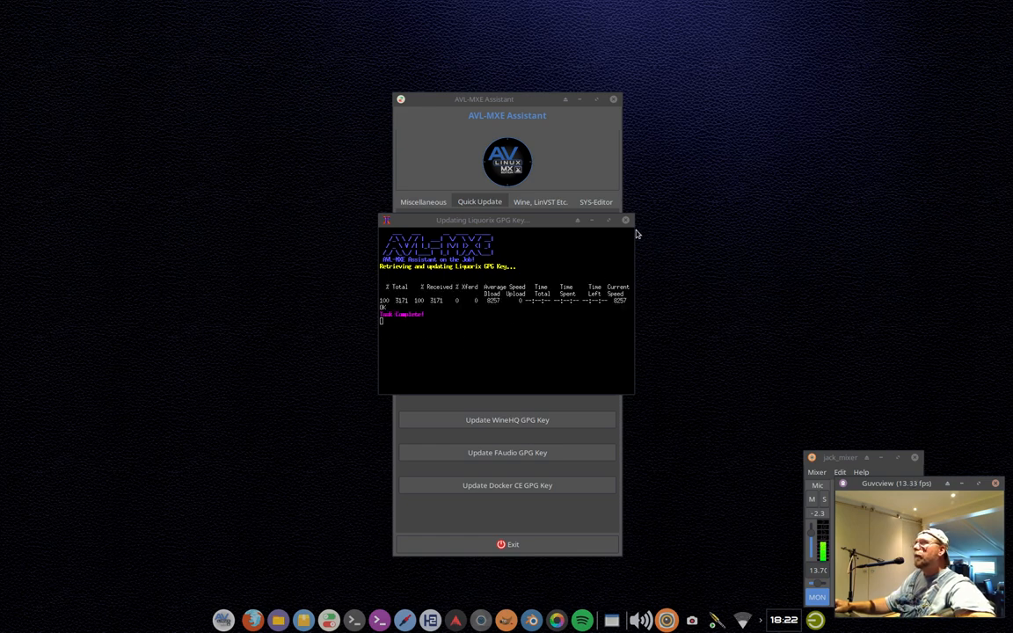
# - Close the finished Updating Liquorix GPG Key terminal window
pyautogui.click(626, 220)
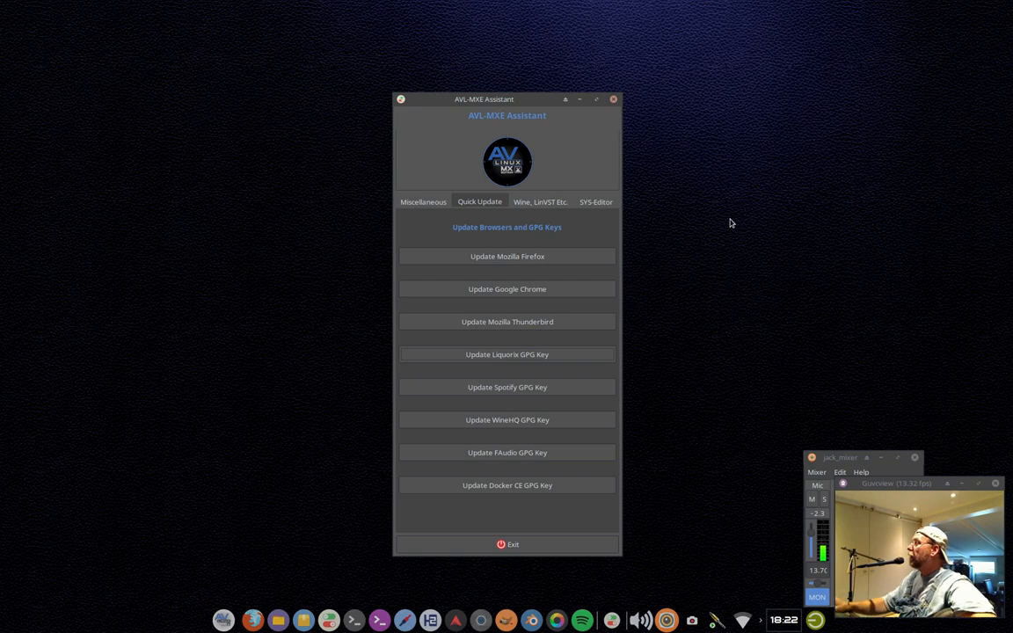
pyautogui.moveTo(726, 227)
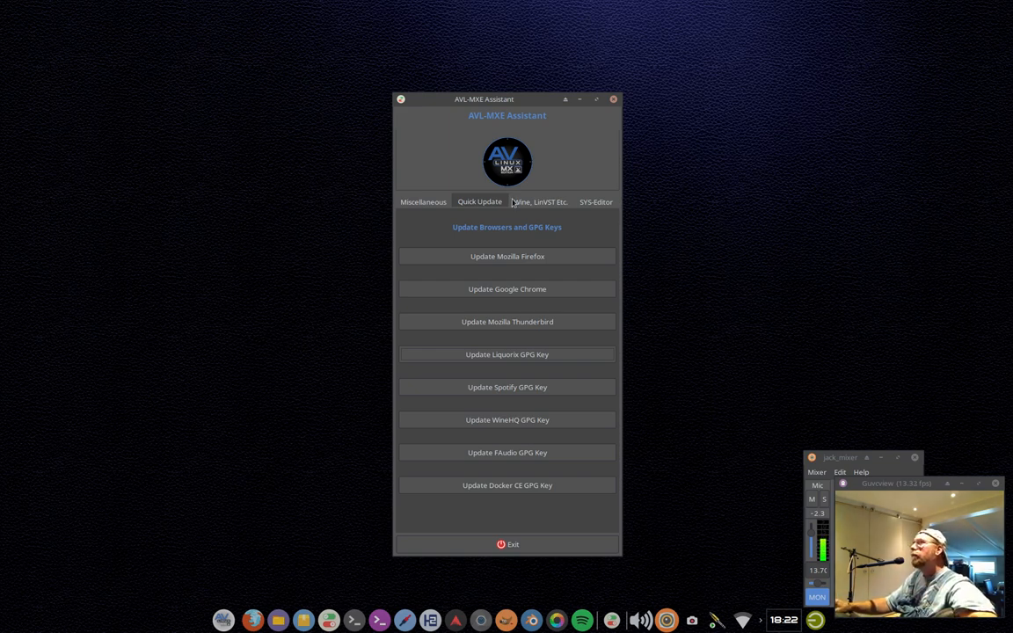
# - Switch to the 'Wine, LinVST Etc.' tab of the Assistant
pyautogui.click(540, 202)
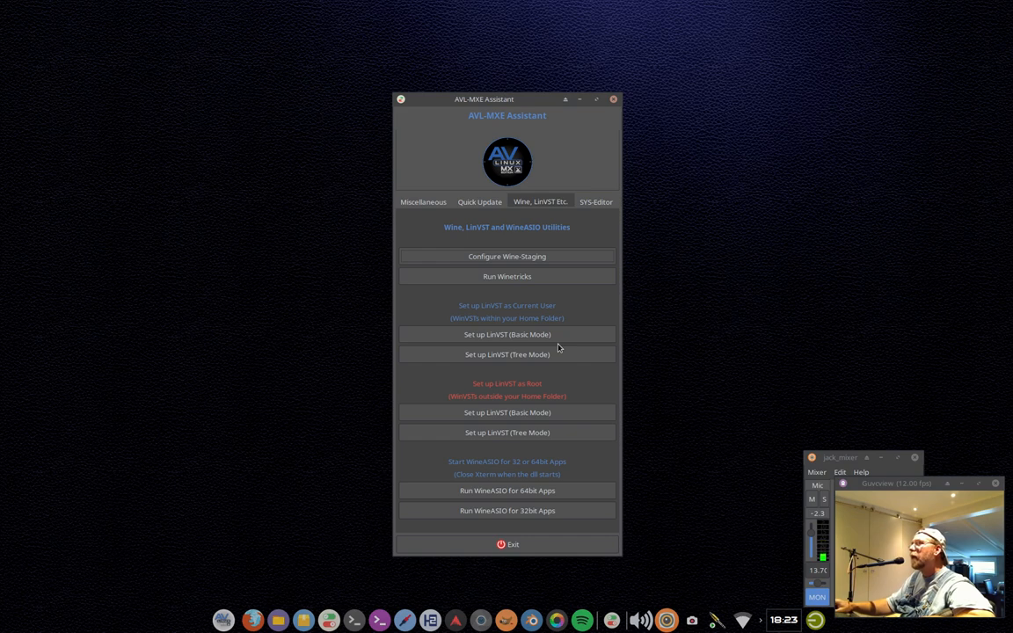
pyautogui.moveTo(712, 256)
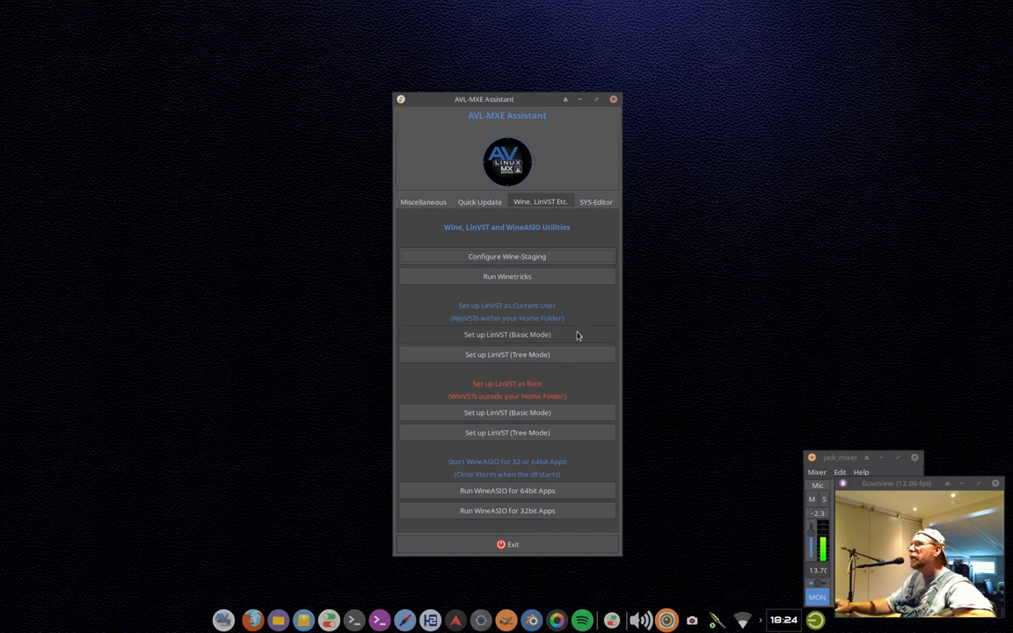
pyautogui.click(506, 335)
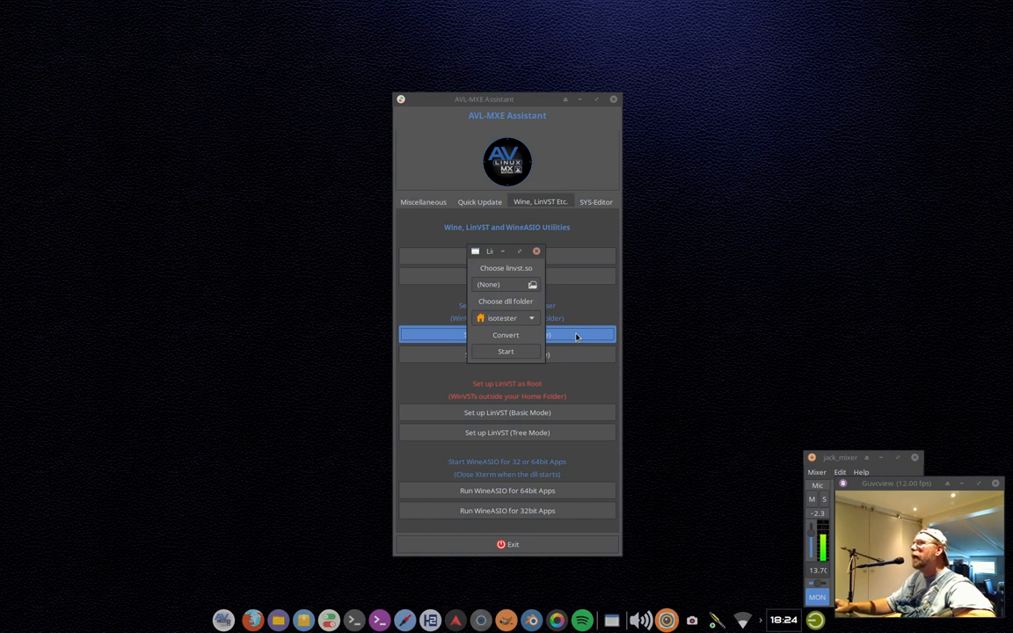
pyautogui.moveTo(541, 259)
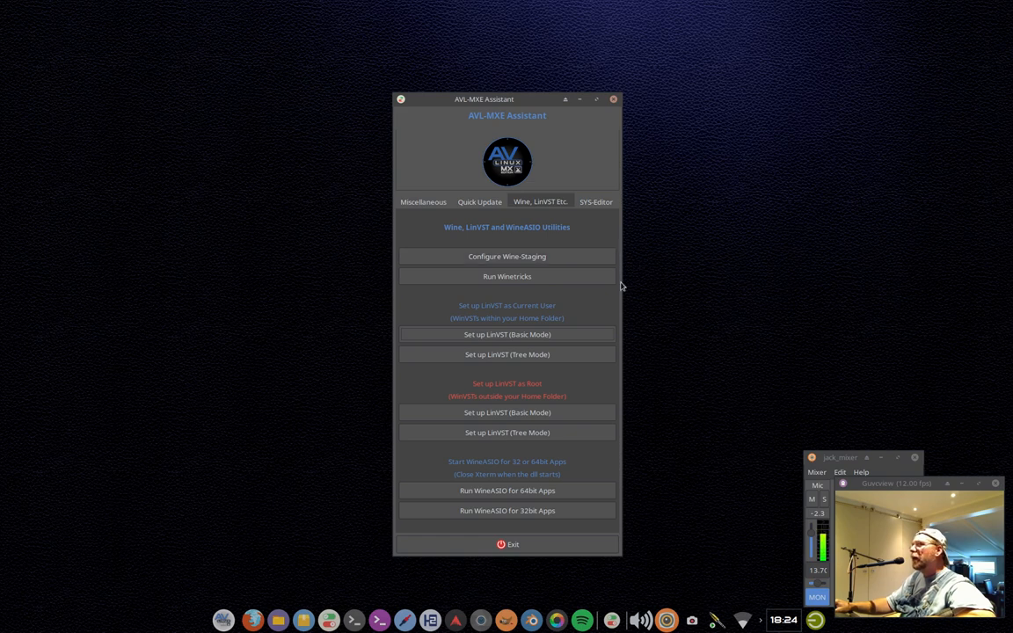
pyautogui.moveTo(739, 324)
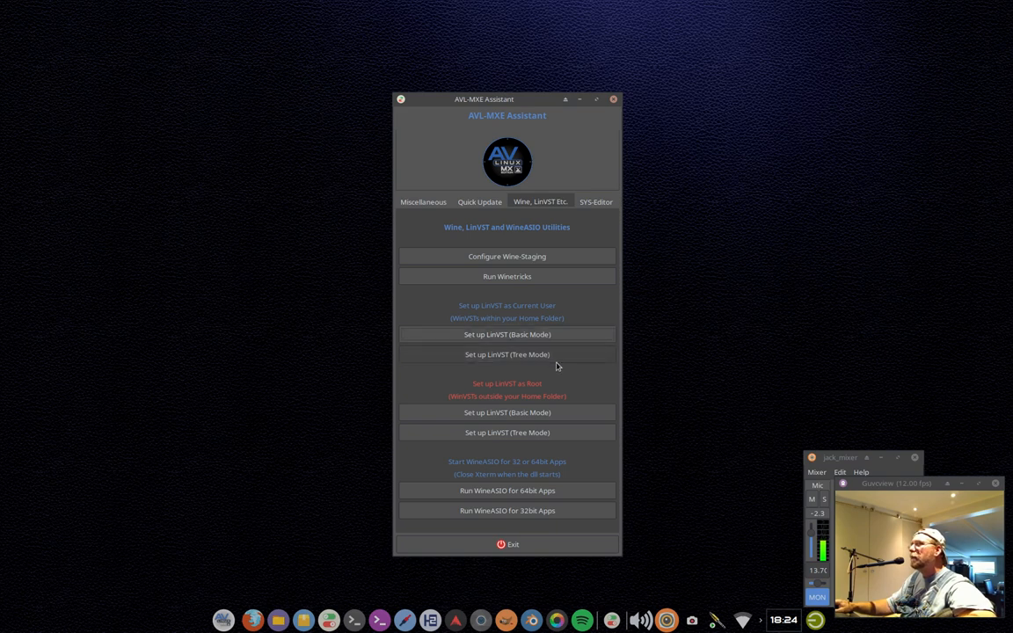
pyautogui.moveTo(813, 338)
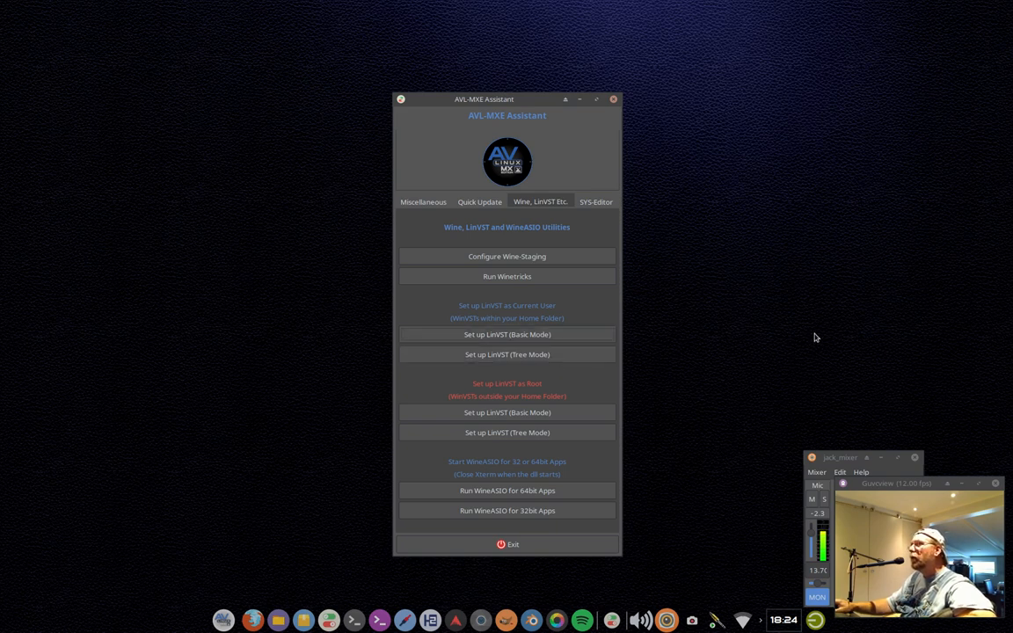
pyautogui.moveTo(568, 318)
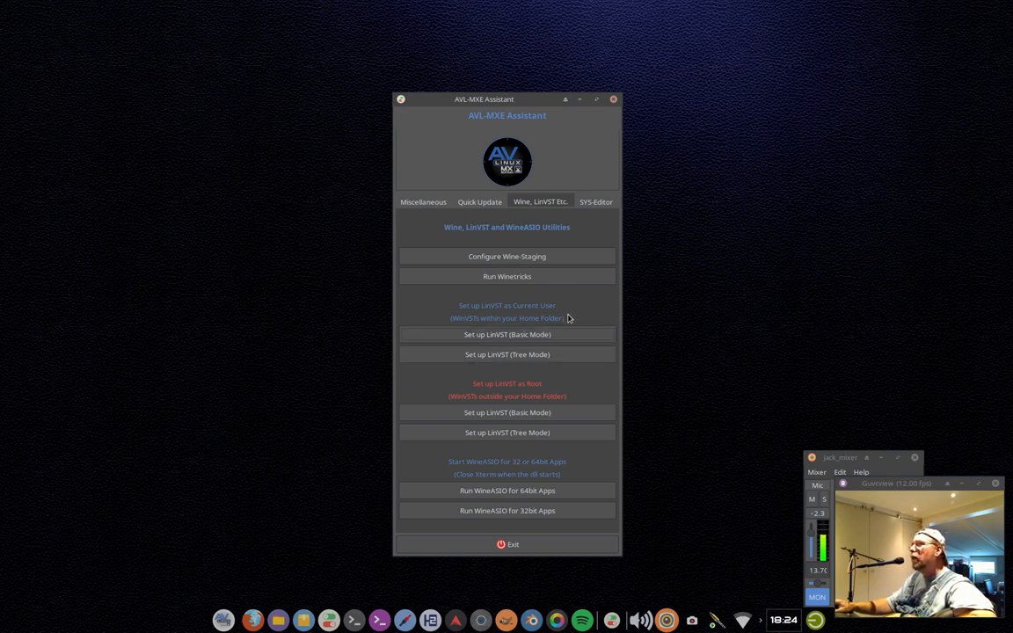
pyautogui.moveTo(567, 335)
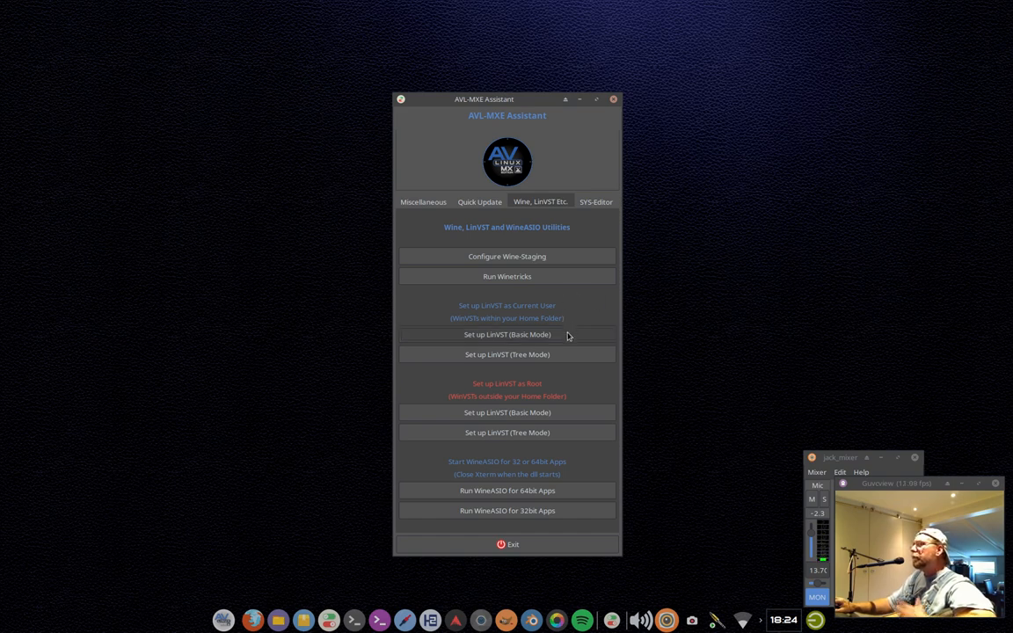
pyautogui.moveTo(570, 365)
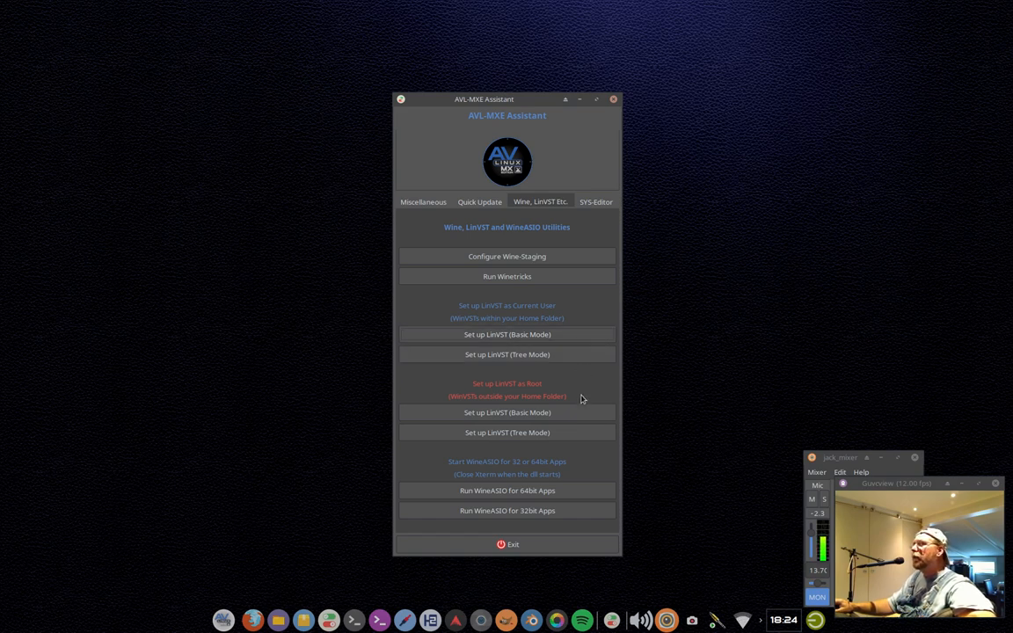
pyautogui.moveTo(787, 270)
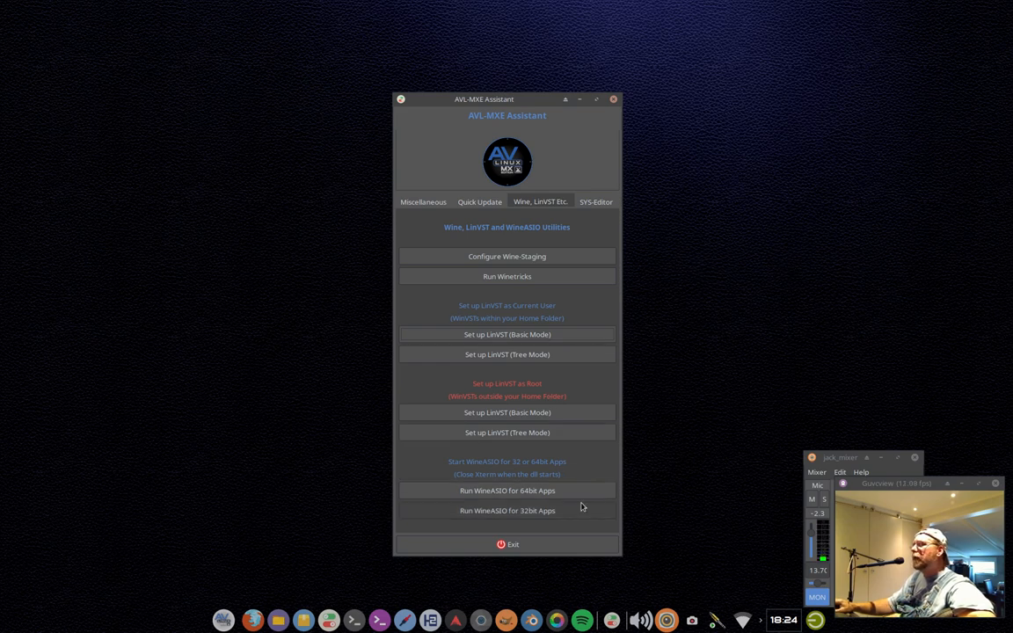
pyautogui.moveTo(654, 459)
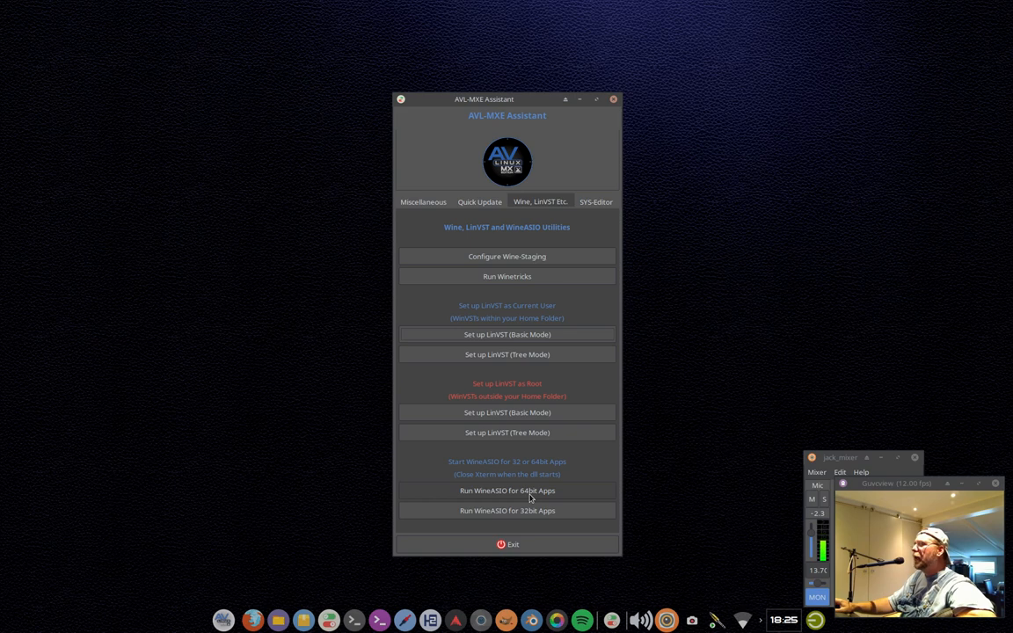
pyautogui.moveTo(565, 494)
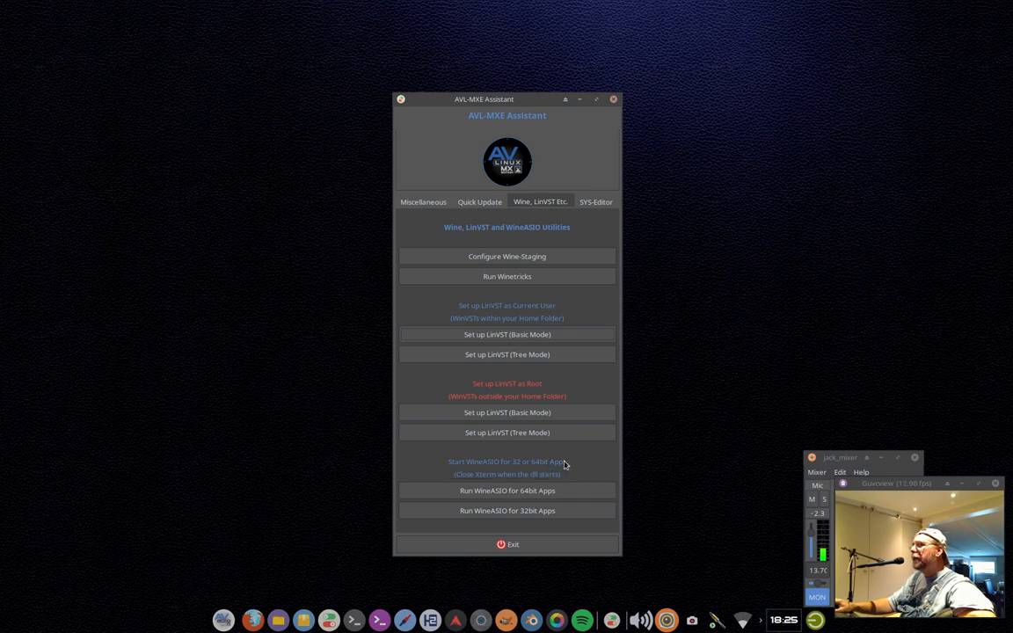
# - Run WineASIO for 64-bit apps, cancel the Mono and Gecko installers, and close the xterm
pyautogui.click(507, 491)
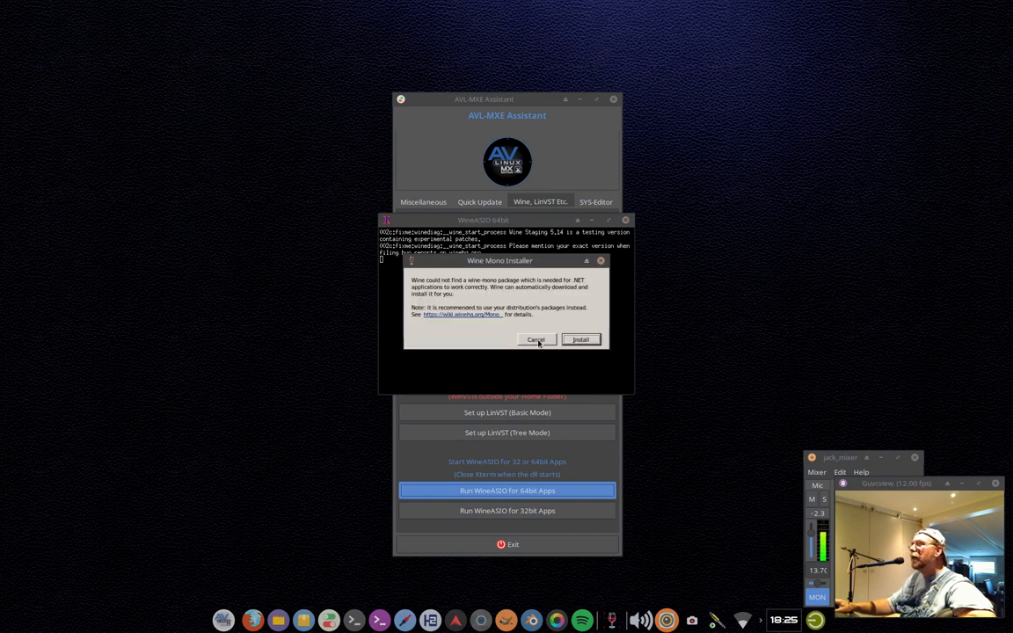
pyautogui.click(535, 339)
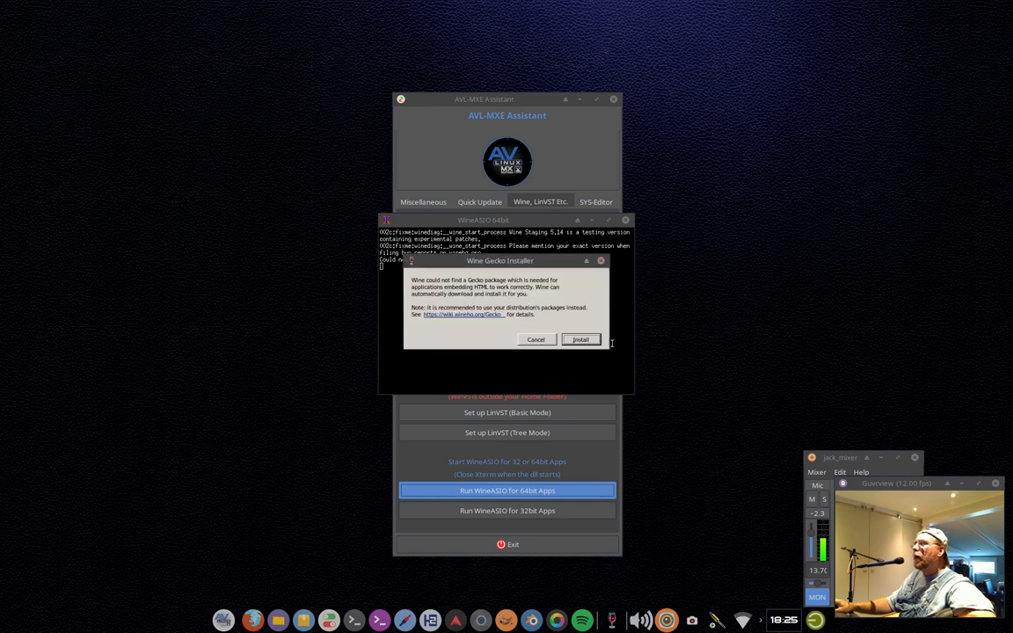
pyautogui.click(580, 339)
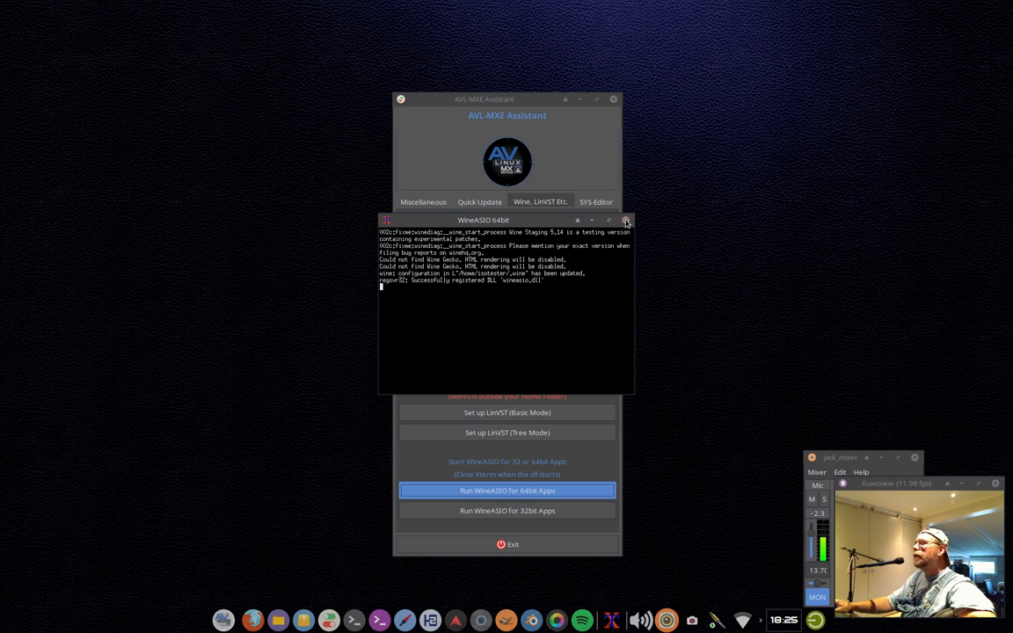
pyautogui.click(627, 220)
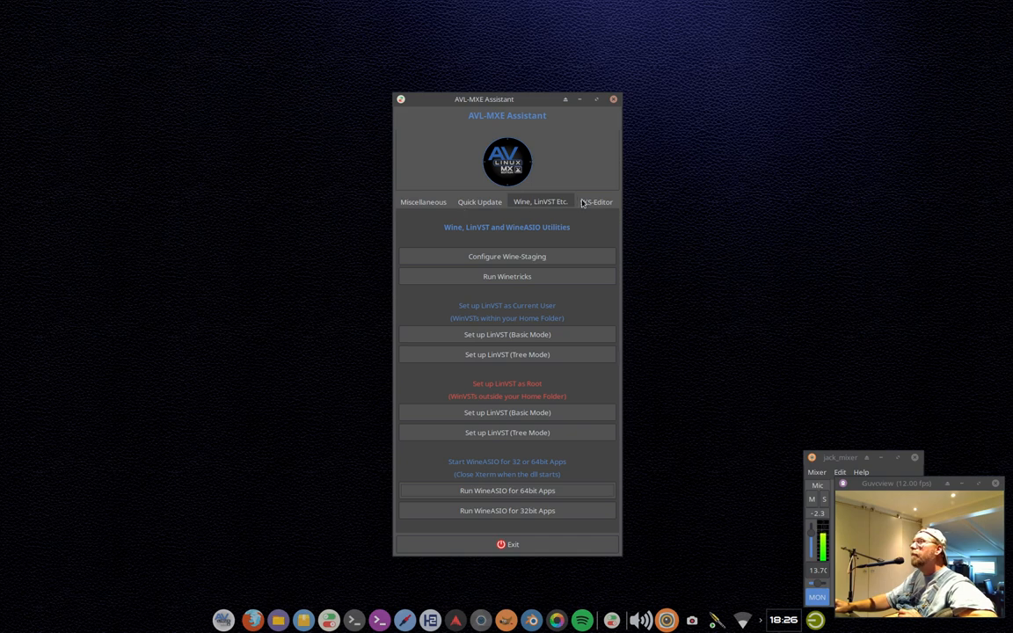
pyautogui.moveTo(589, 217)
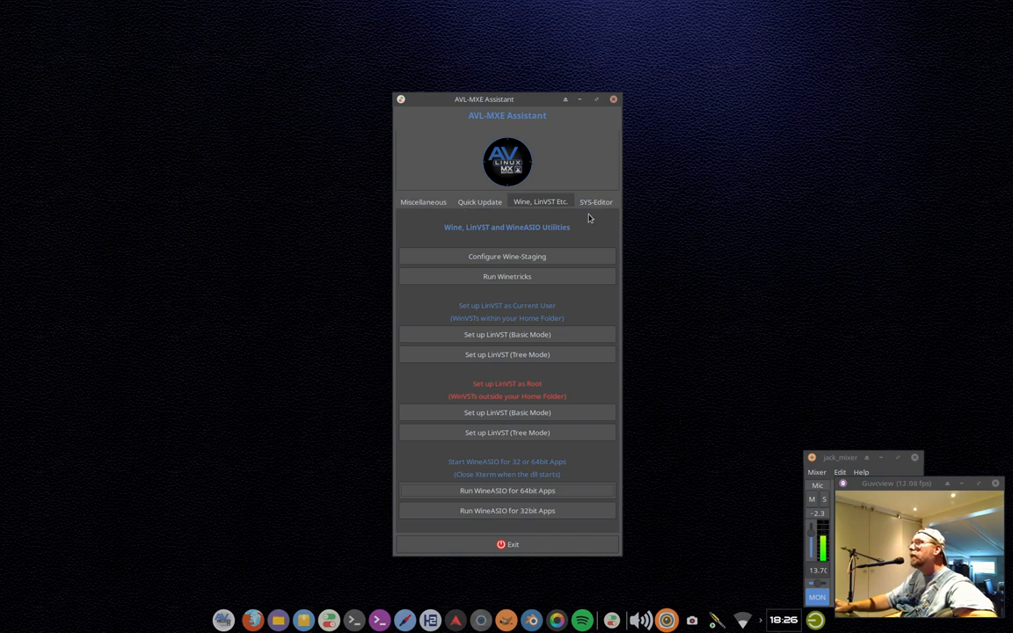
# - On the SYS-Editor tab, start editing the APT sources list, reaching the root password prompt
pyautogui.click(596, 202)
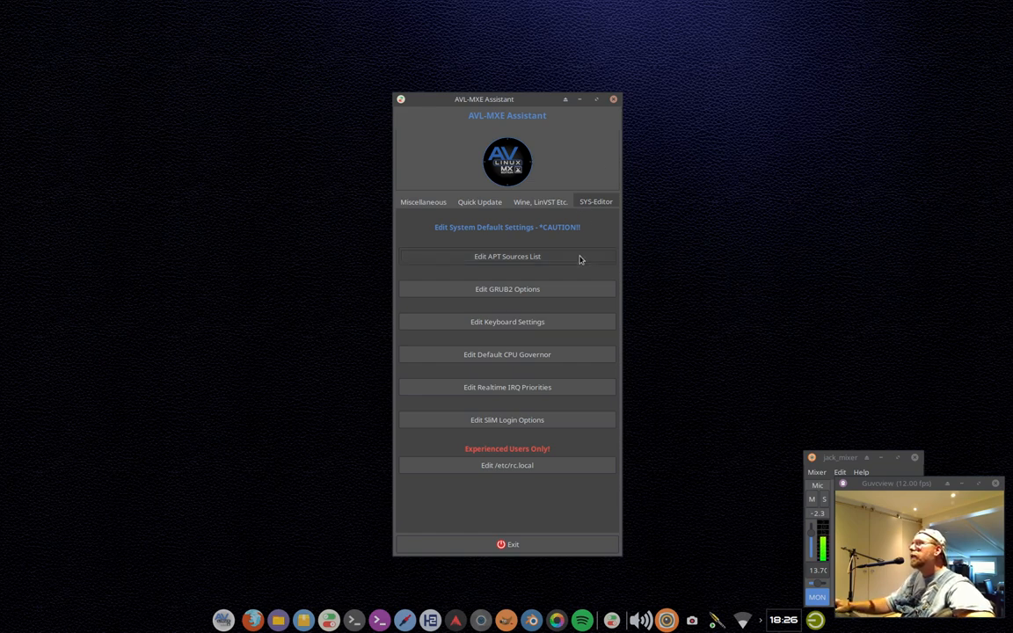
pyautogui.click(508, 256)
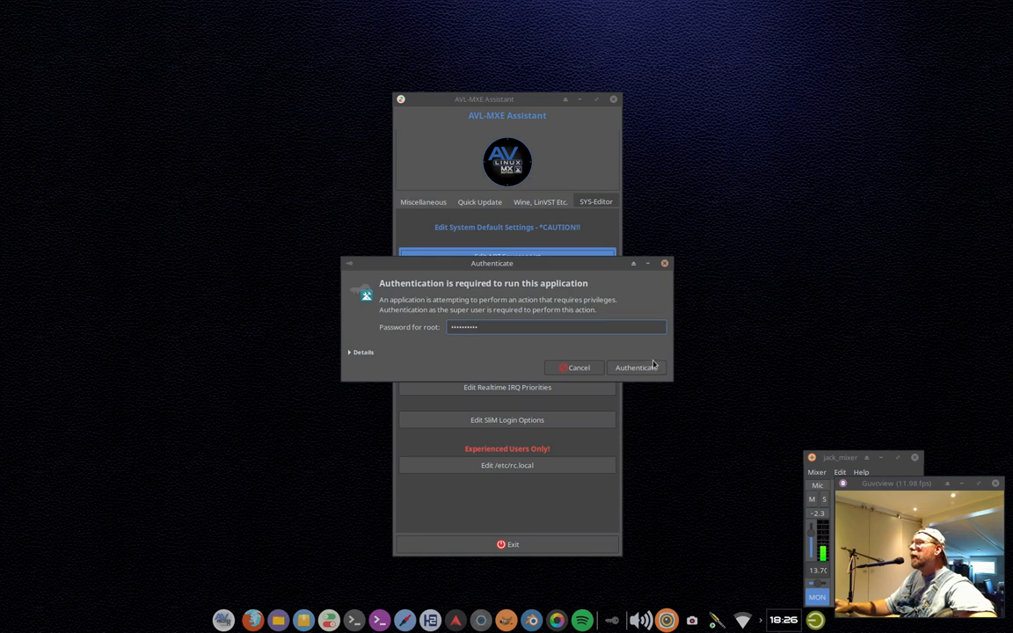
# - Authenticate and scroll through /etc/apt/sources.list in Mousepad
pyautogui.click(635, 368)
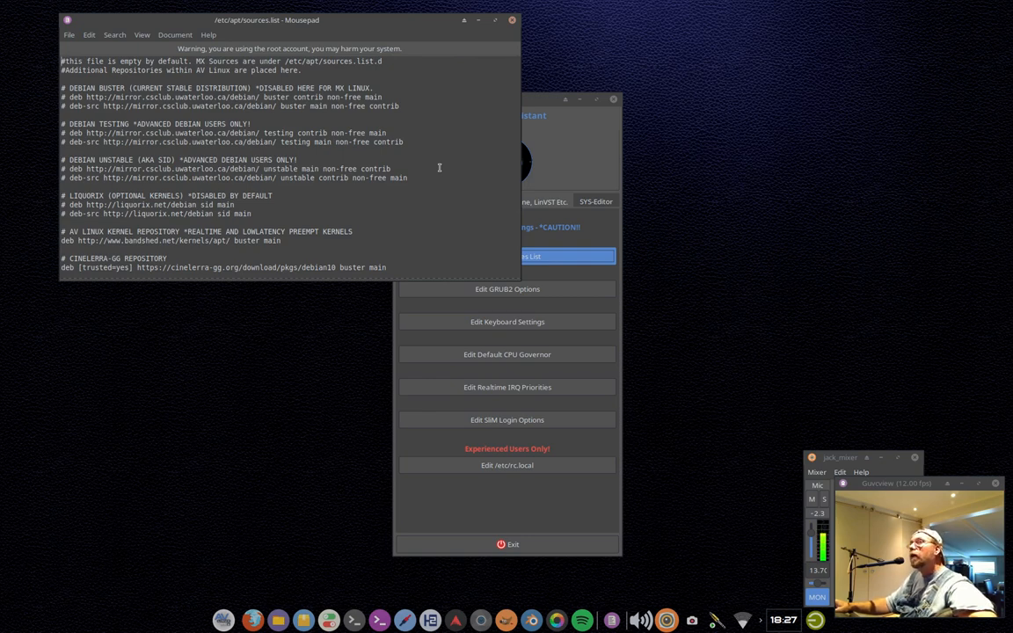
pyautogui.scroll(-3)
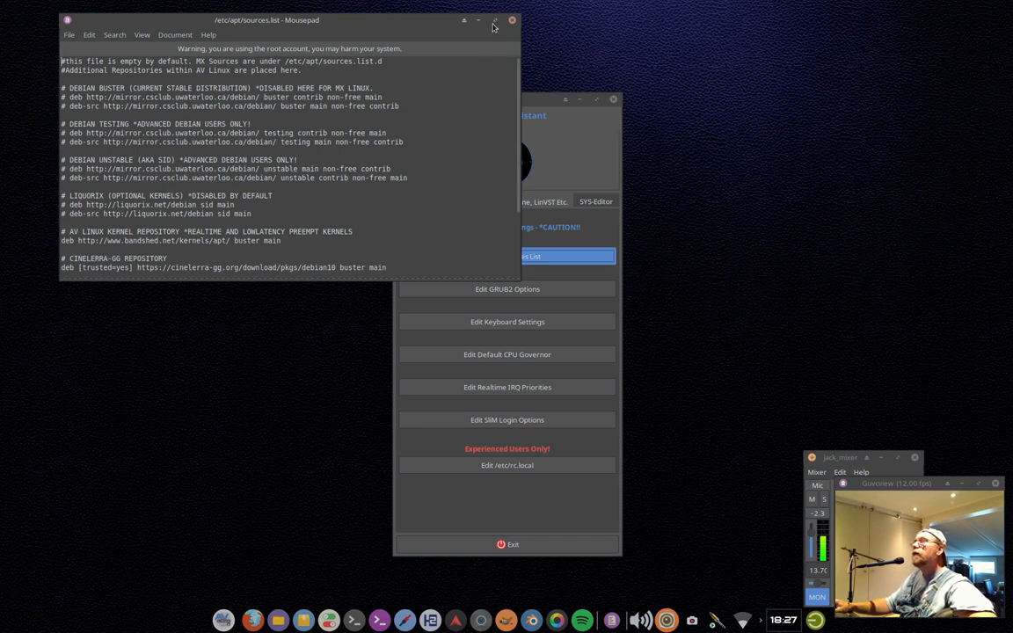
# - Close the Mousepad window showing /etc/apt/sources.list
pyautogui.click(512, 20)
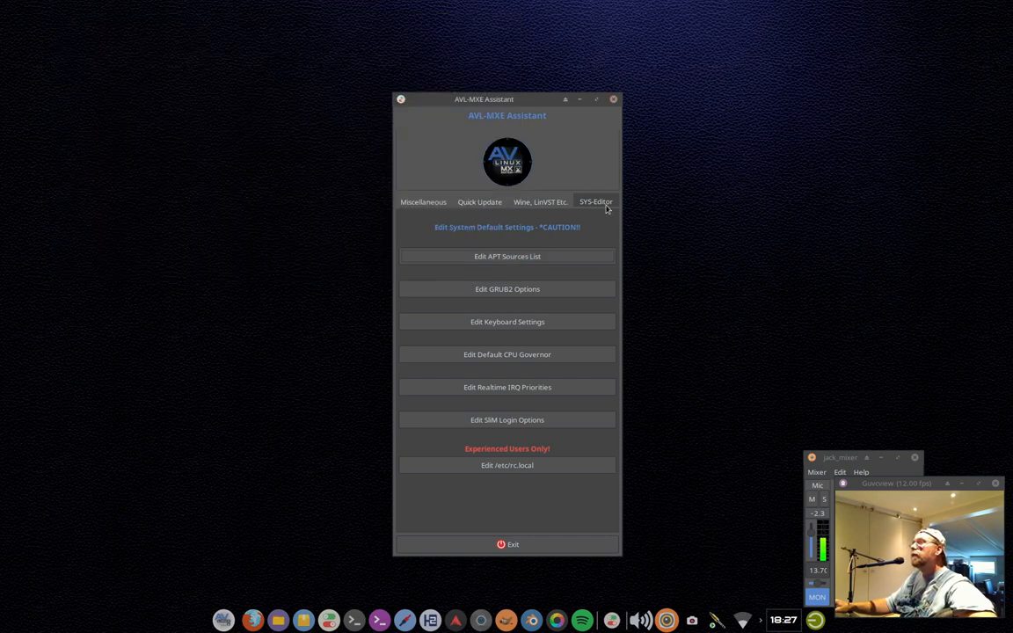
pyautogui.moveTo(780, 240)
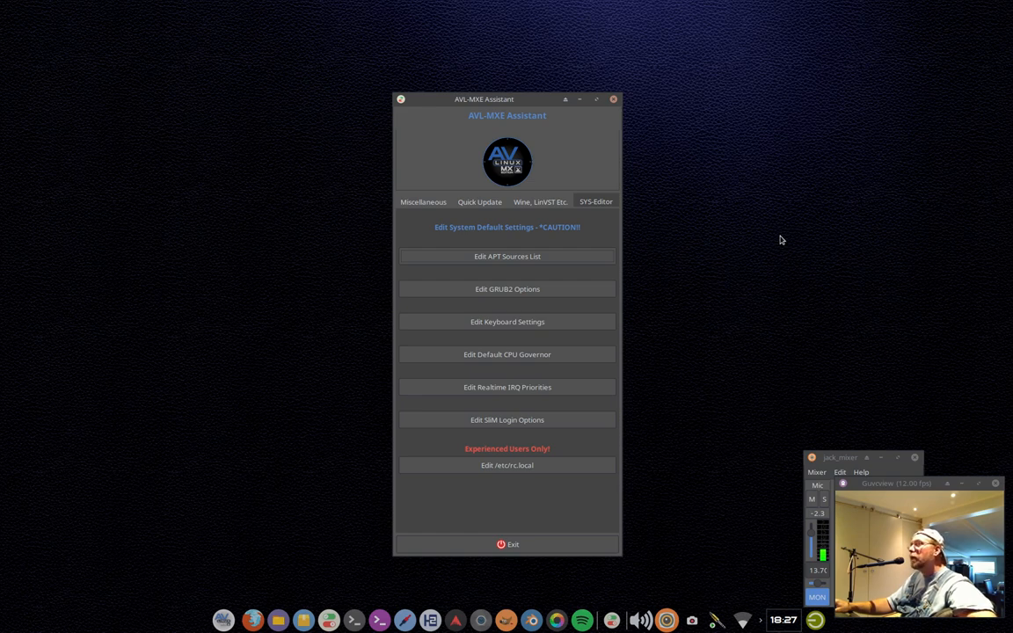
pyautogui.moveTo(763, 244)
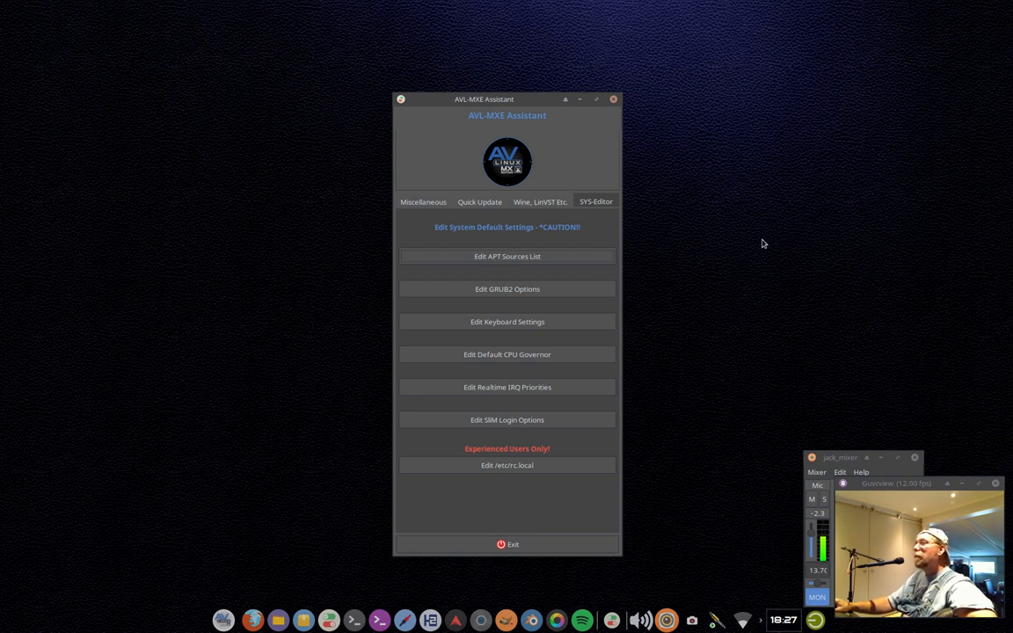
pyautogui.moveTo(577, 282)
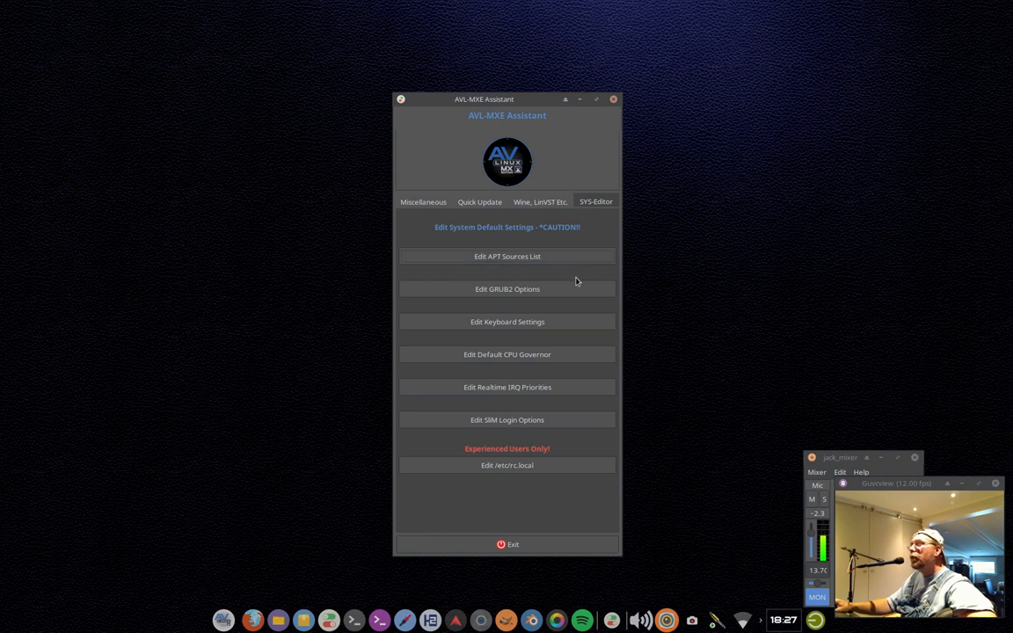
# - Cancel the root prompt for another system editor and return to the Miscellaneous tab
pyautogui.click(508, 289)
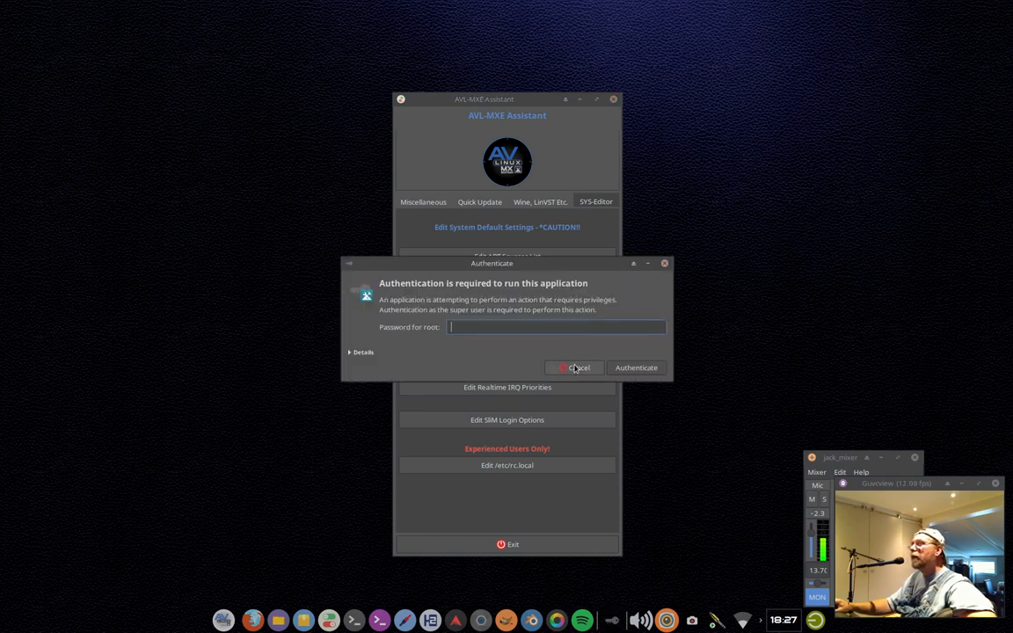
pyautogui.click(577, 367)
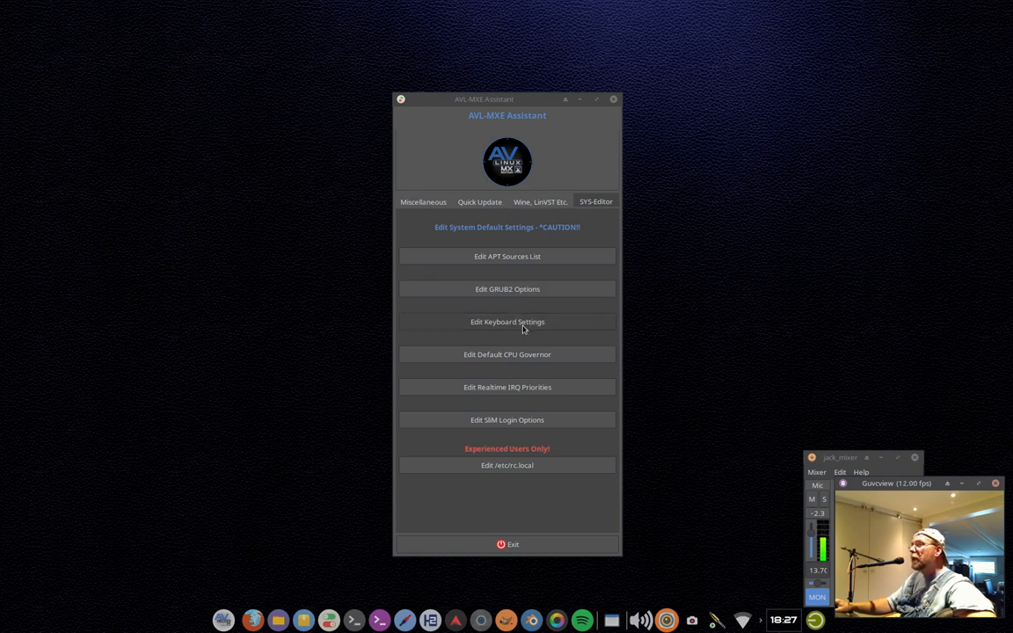
pyautogui.moveTo(525, 360)
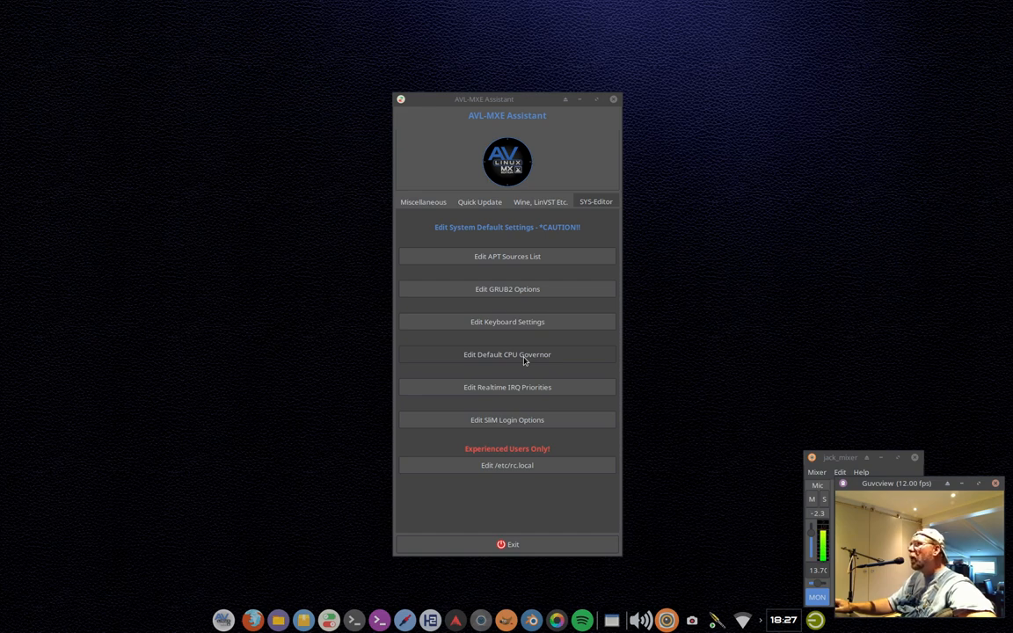
pyautogui.click(423, 201)
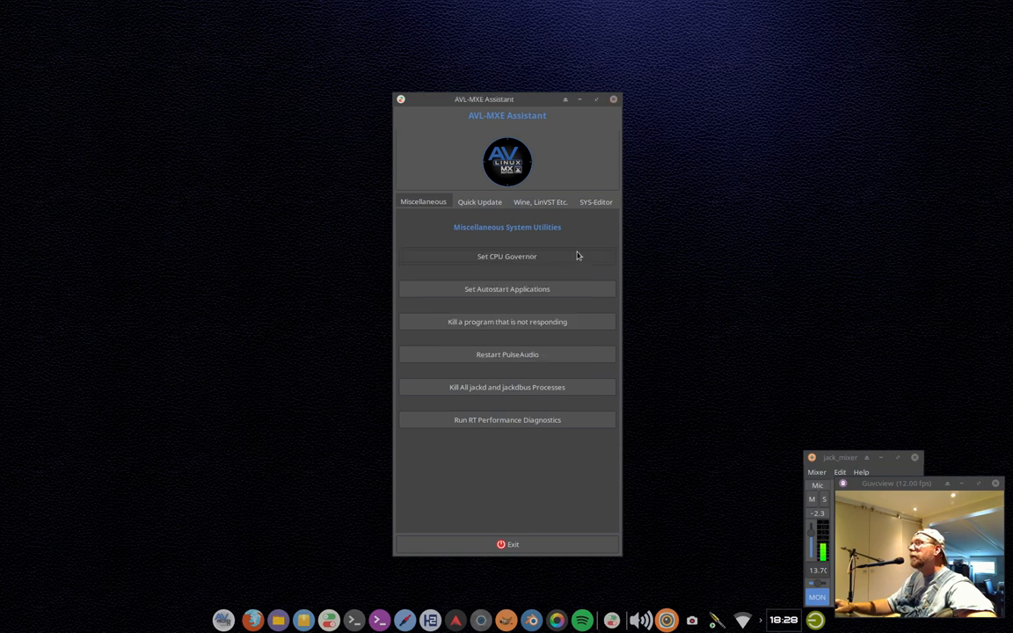
# - Return to the SYS-Editor tab listing the system default settings editors
pyautogui.click(597, 202)
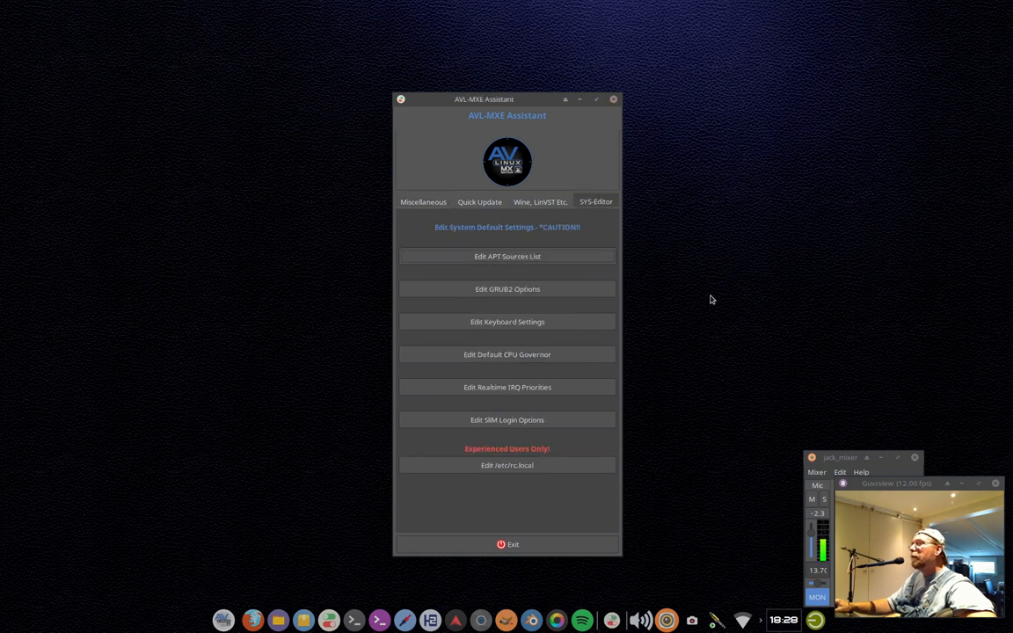
pyautogui.moveTo(751, 227)
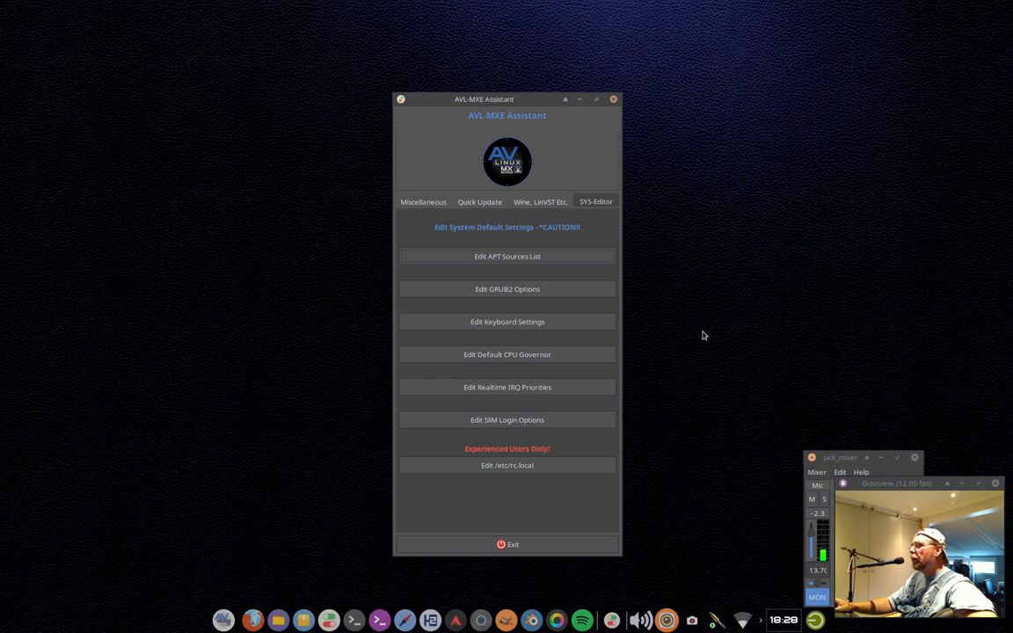
pyautogui.moveTo(579, 450)
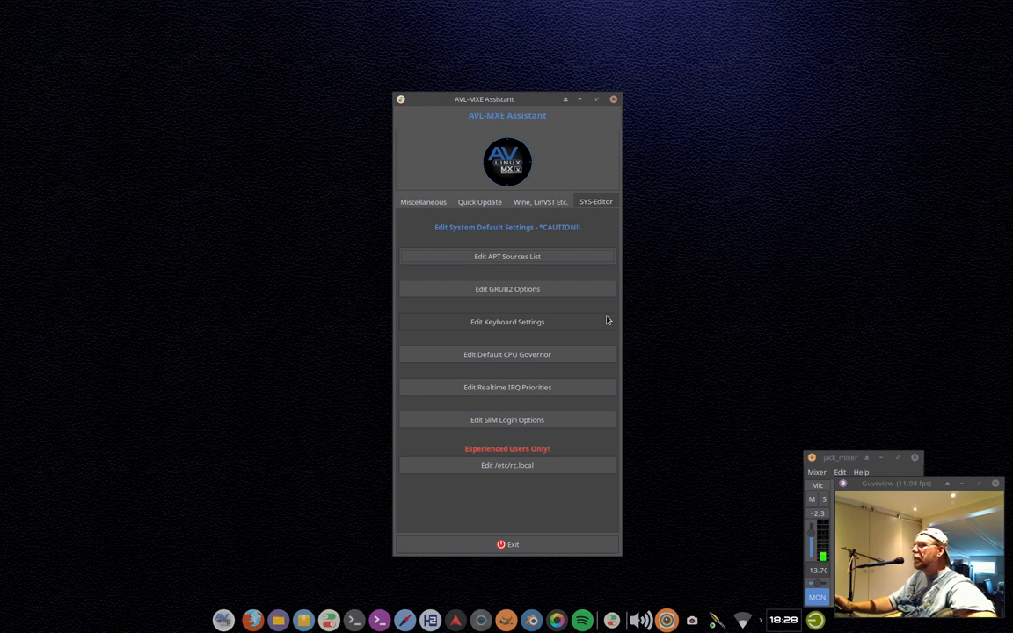
pyautogui.moveTo(608, 340)
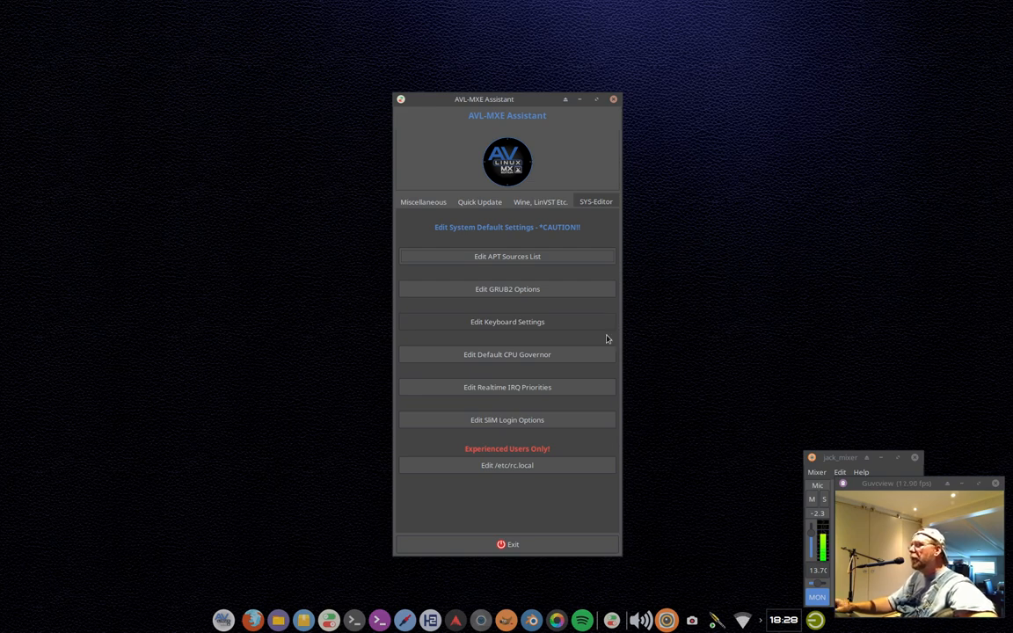
# - Exit the AVL-MXE Assistant to reveal the bare AV Linux desktop
pyautogui.click(508, 544)
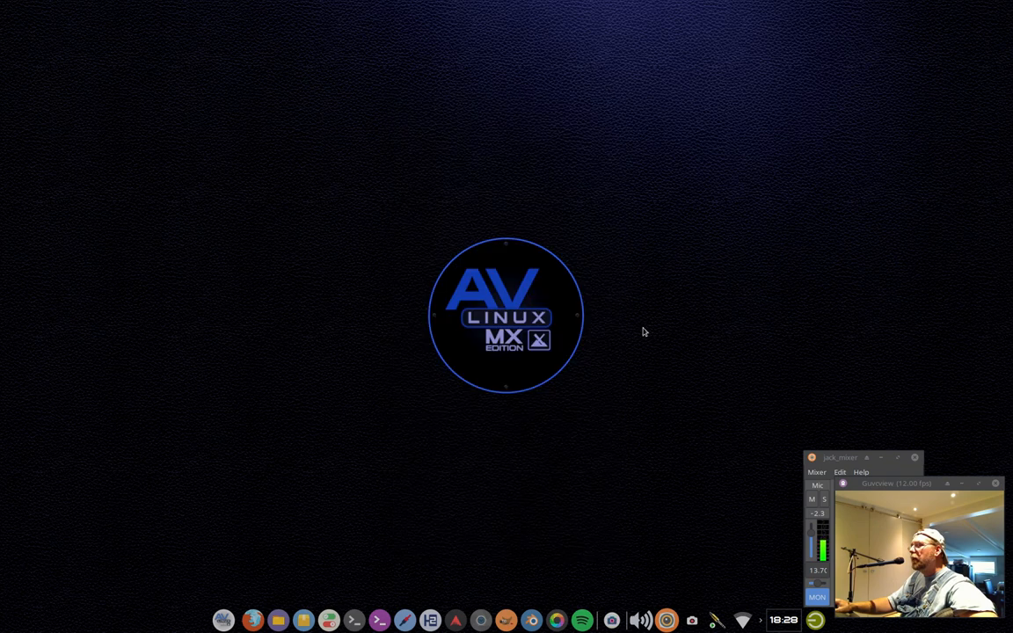
pyautogui.moveTo(663, 234)
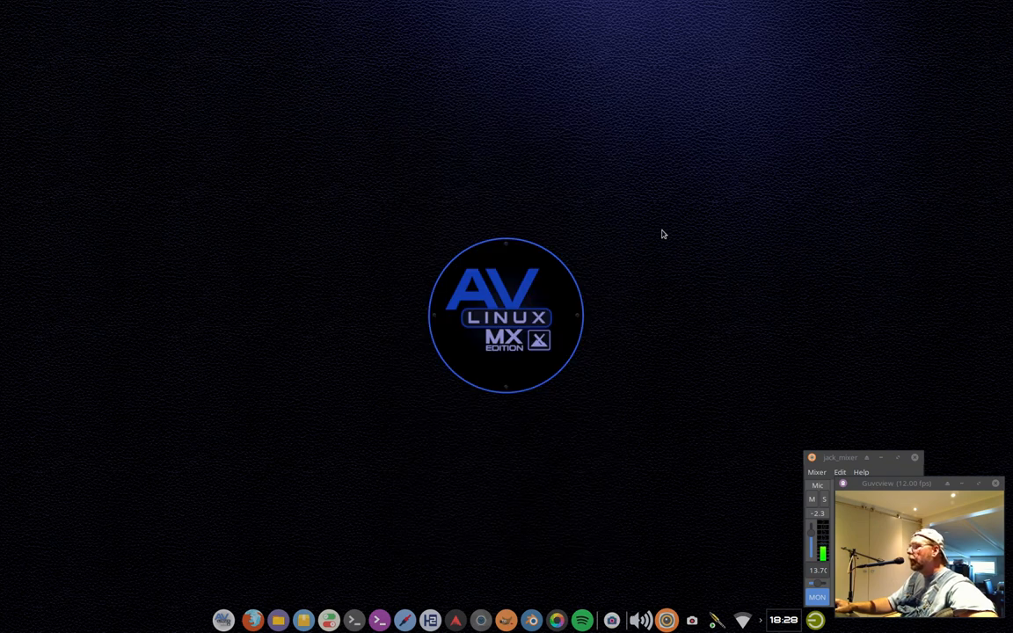
pyautogui.moveTo(258, 455)
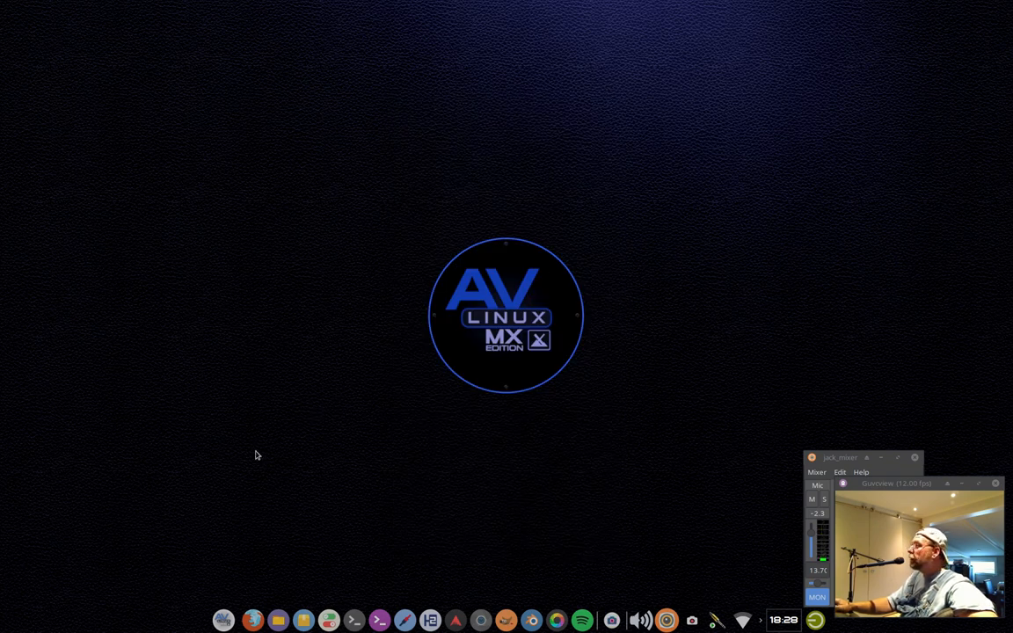
pyautogui.moveTo(341, 482)
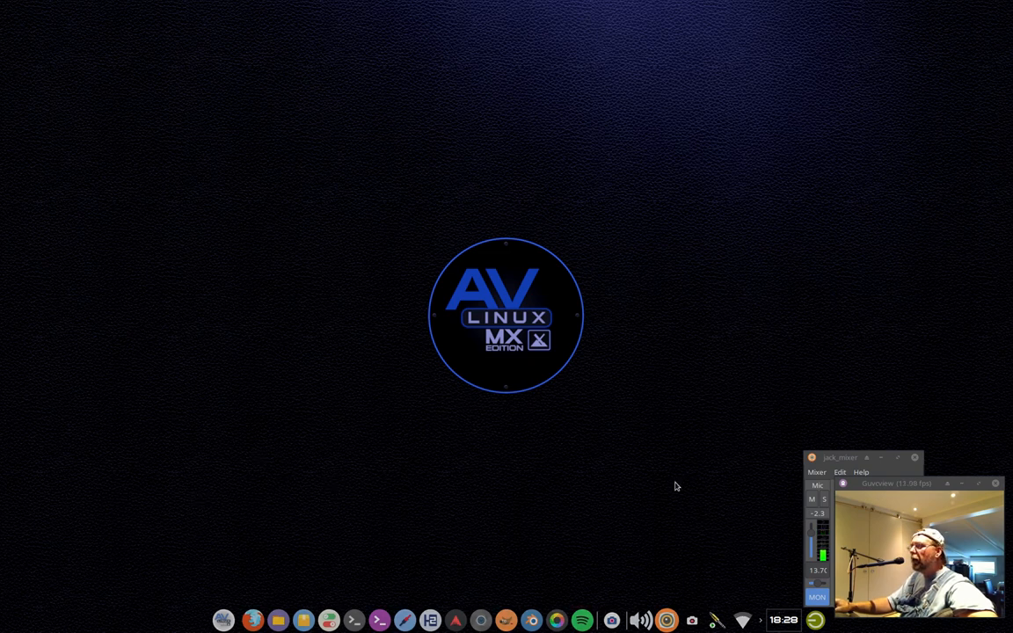
pyautogui.moveTo(218, 543)
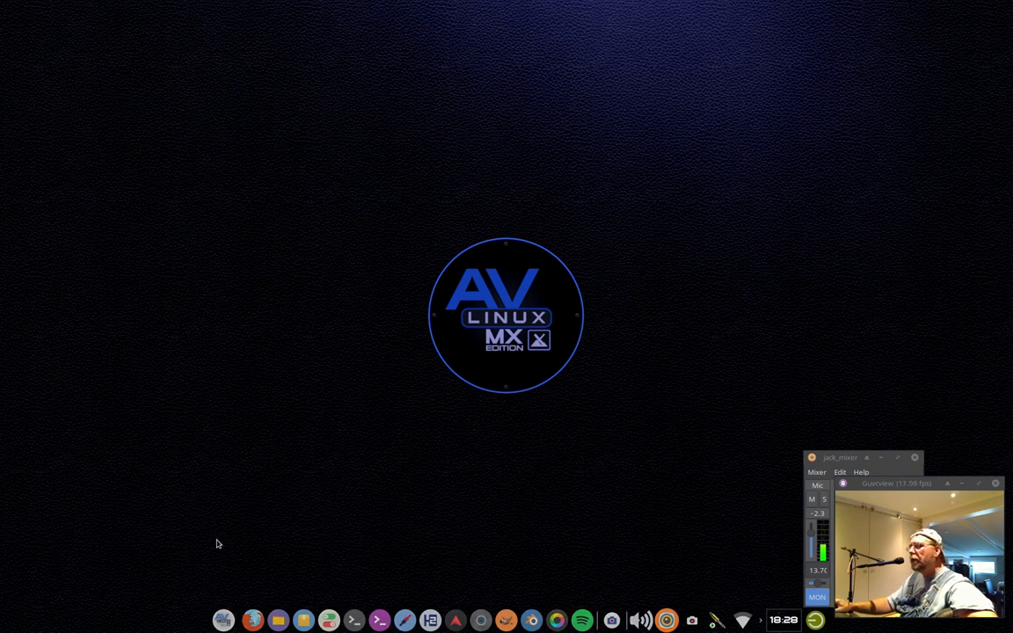
pyautogui.moveTo(198, 606)
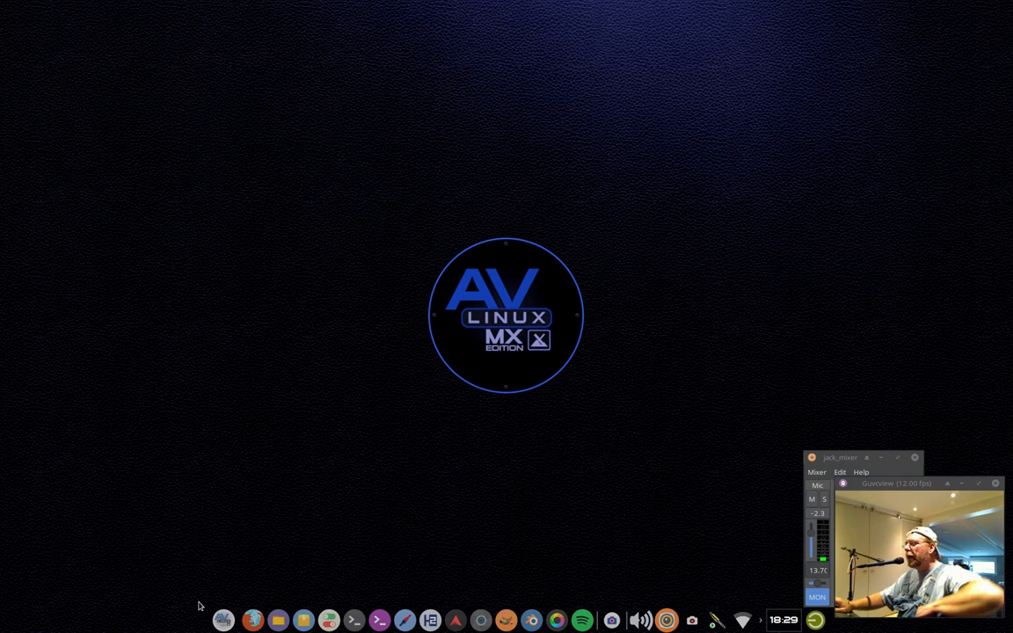
pyautogui.moveTo(153, 524)
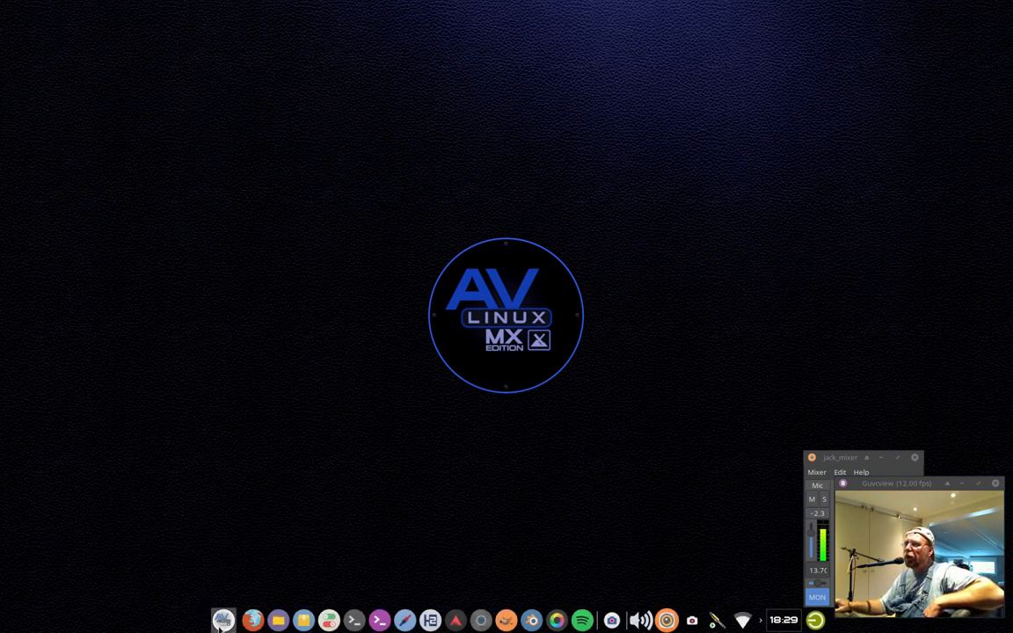
# - Open the Whisker Menu on the Multimedia category listing Ardour, Audacity and Avidemux
pyautogui.click(223, 620)
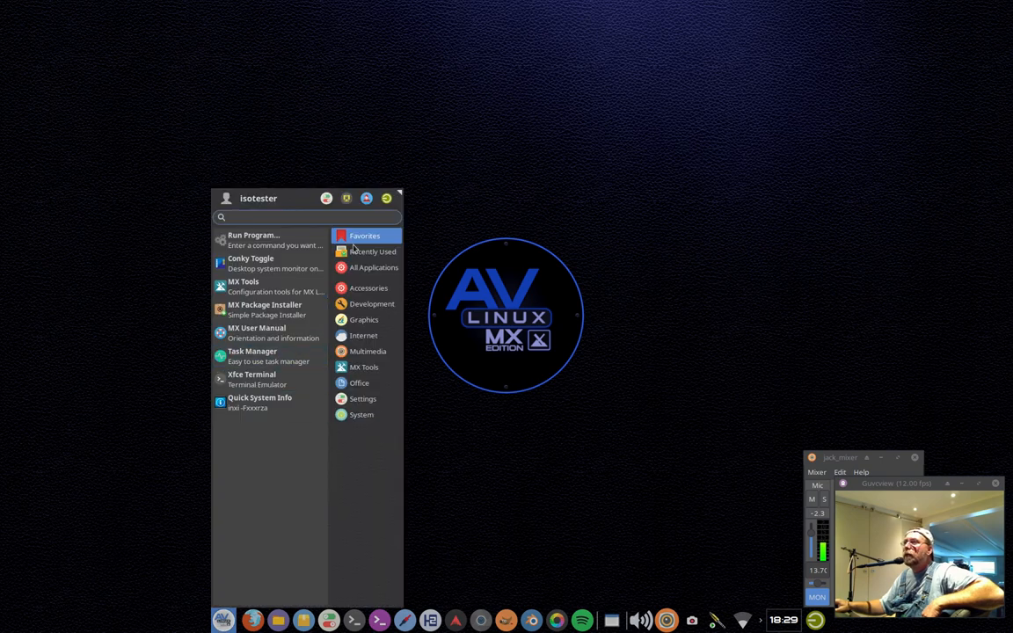
pyautogui.click(368, 351)
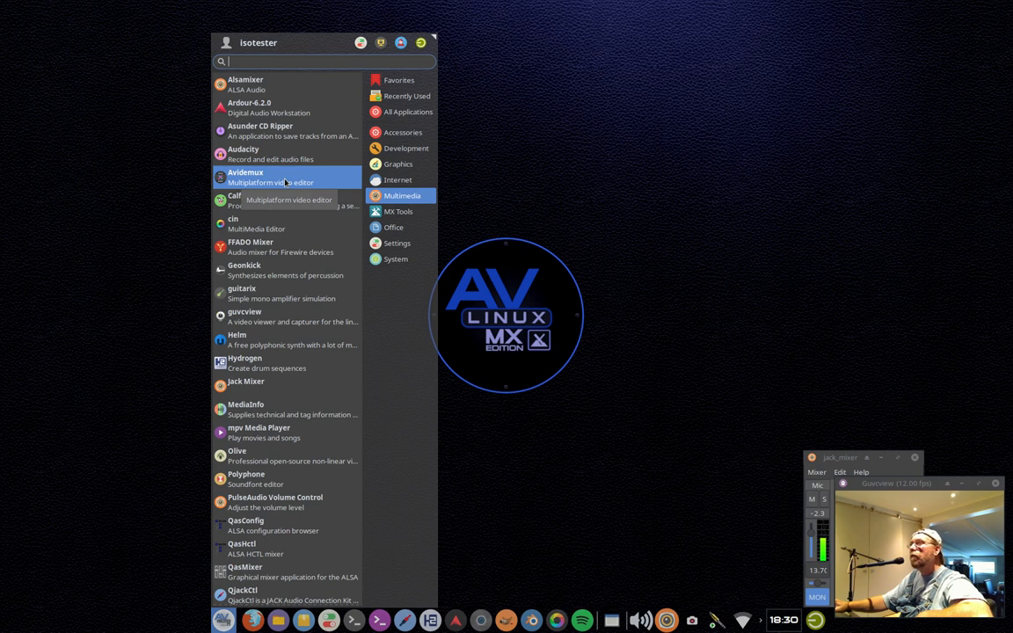
pyautogui.moveTo(286, 200)
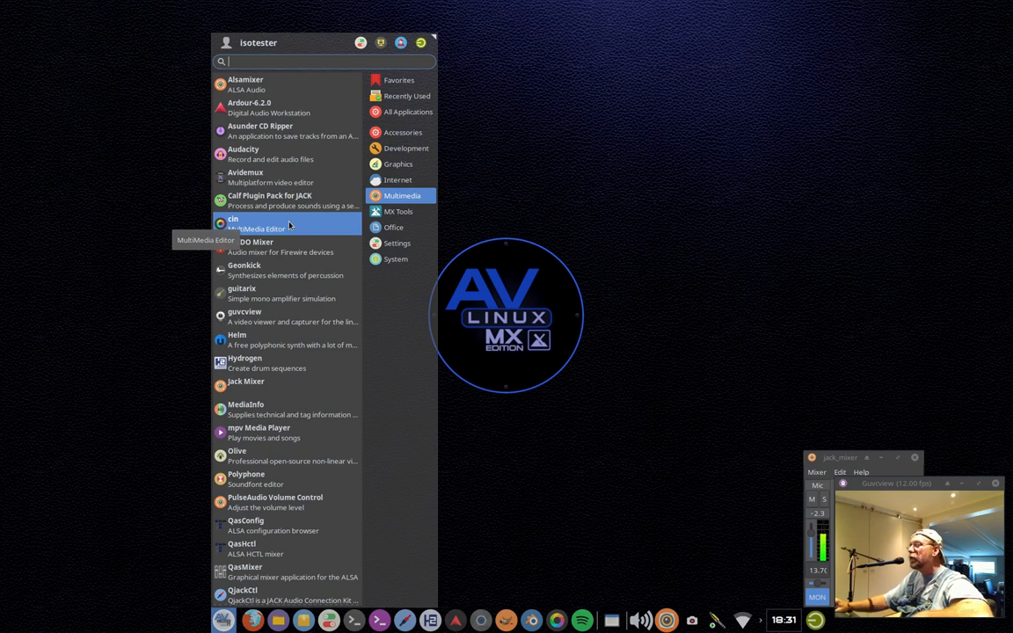
pyautogui.moveTo(302, 247)
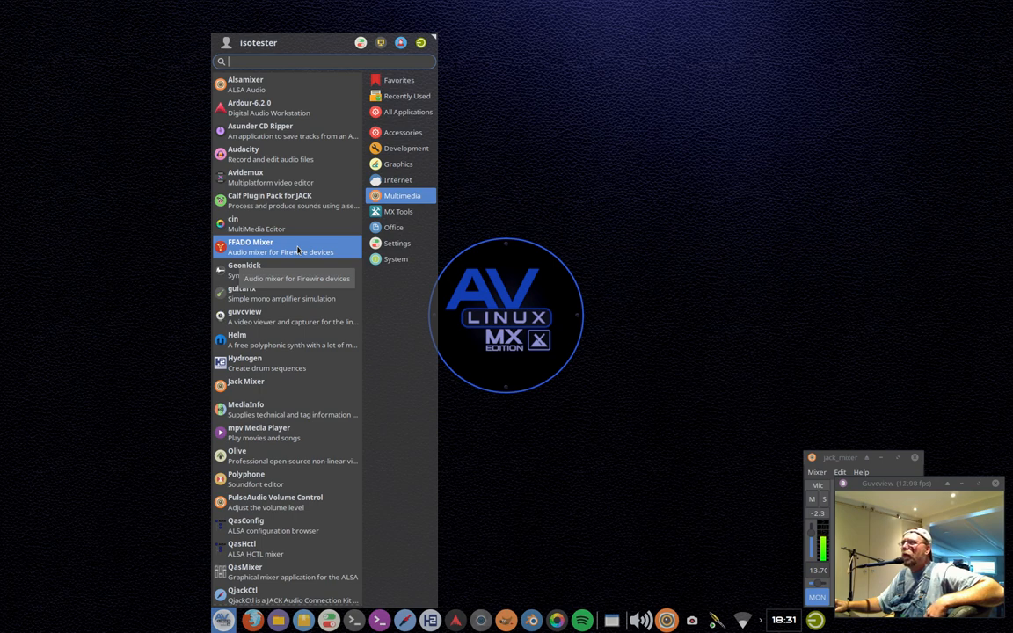
pyautogui.moveTo(293, 268)
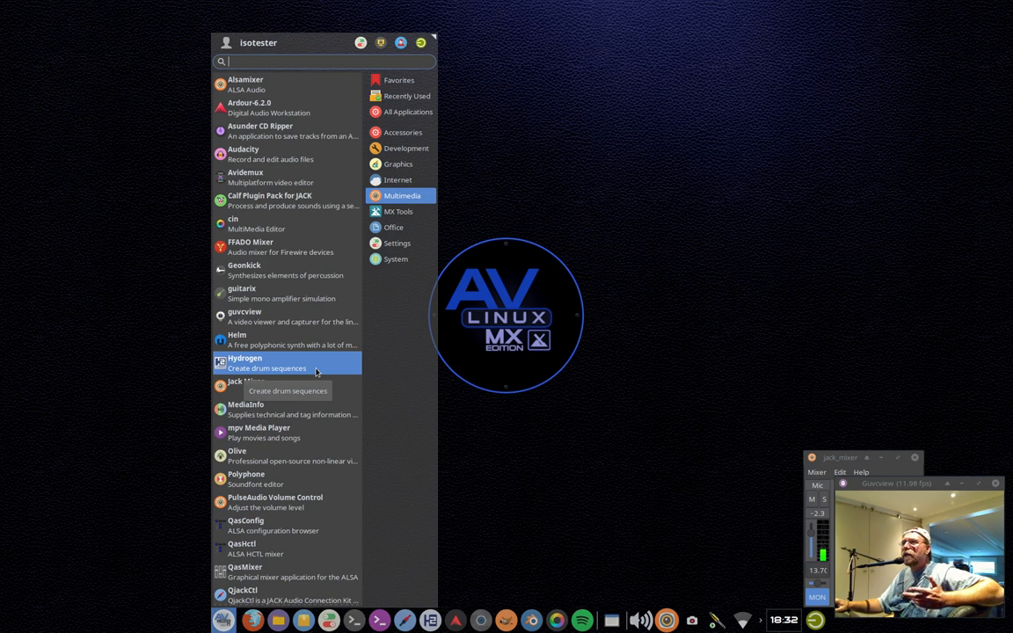
pyautogui.moveTo(308, 387)
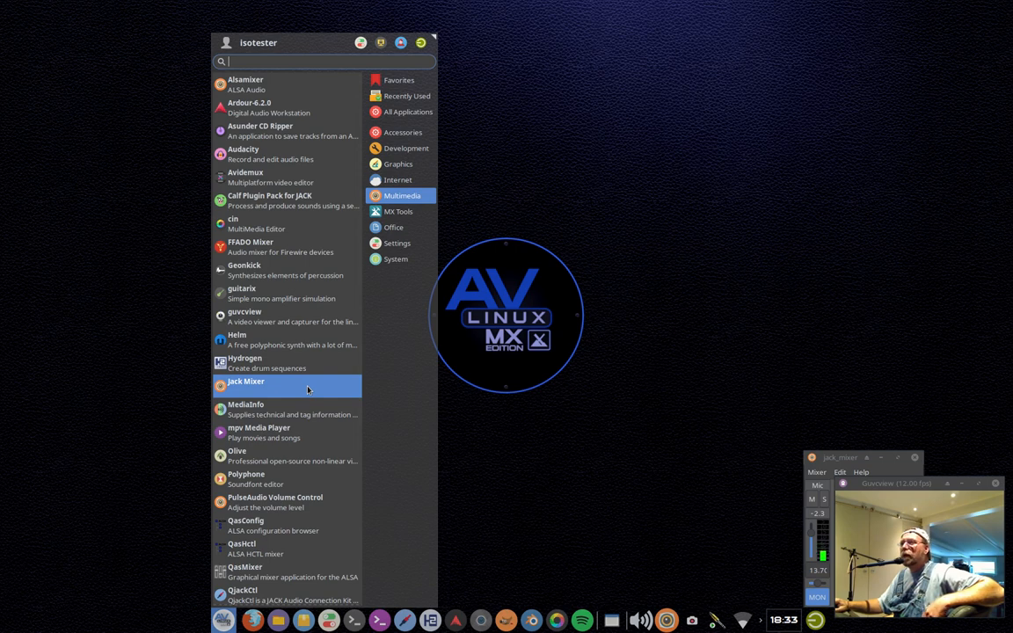
pyautogui.moveTo(308, 409)
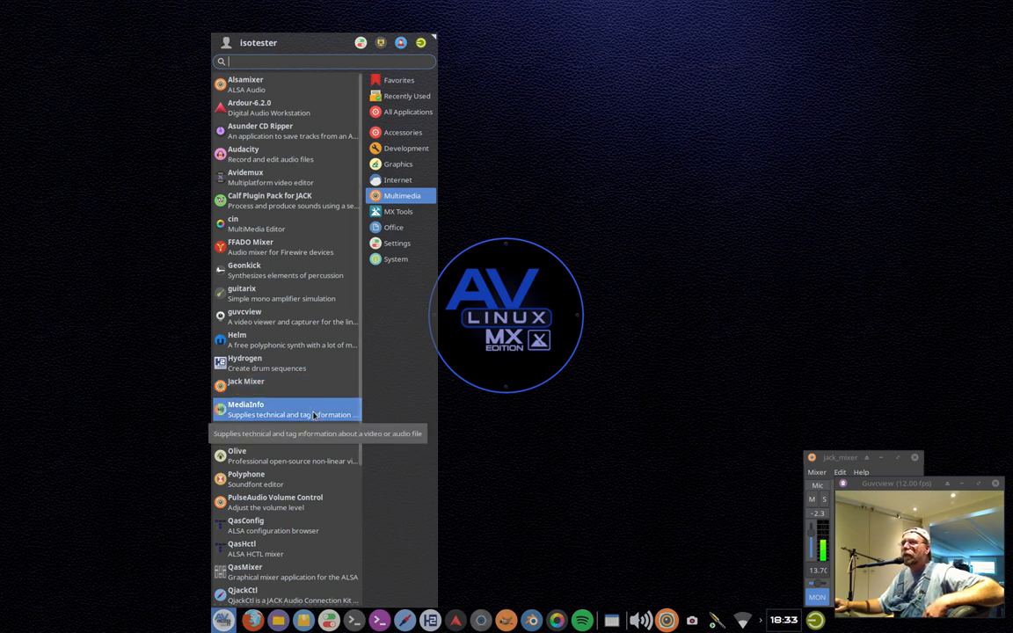
pyautogui.moveTo(317, 414)
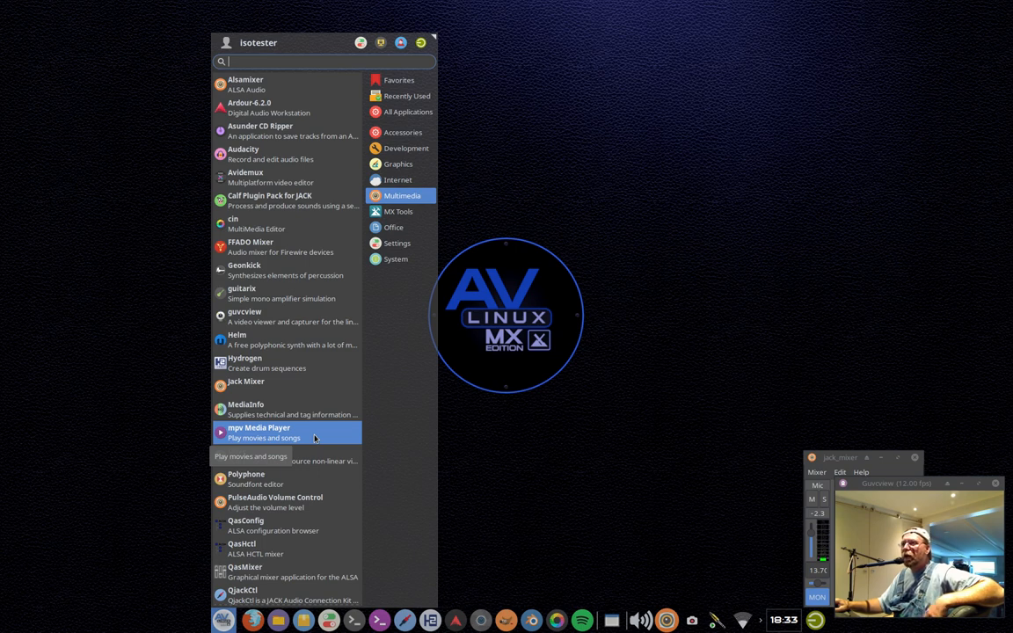
pyautogui.moveTo(319, 456)
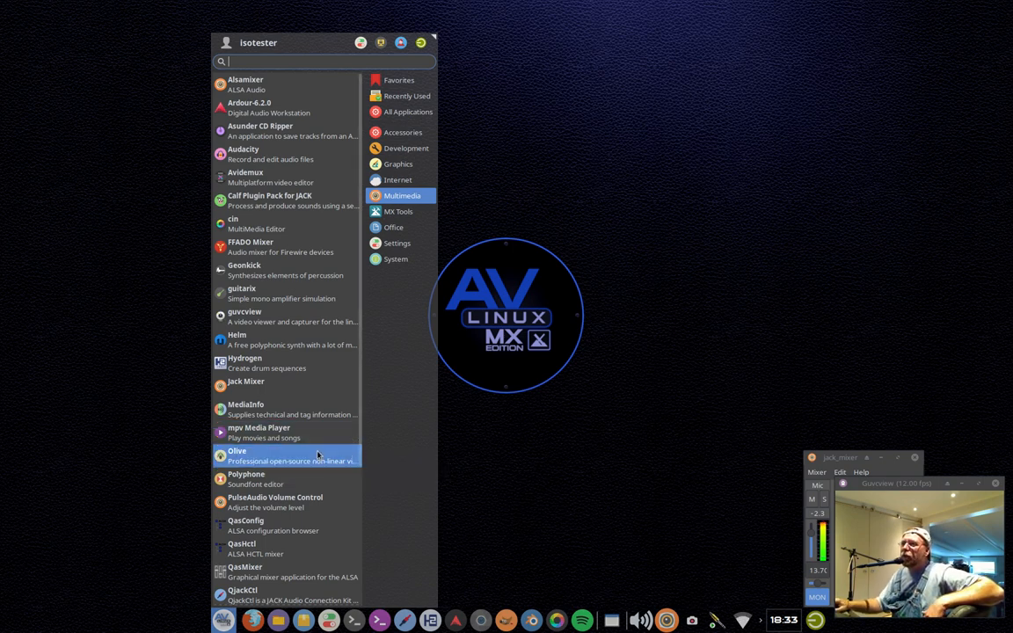
pyautogui.moveTo(318, 456)
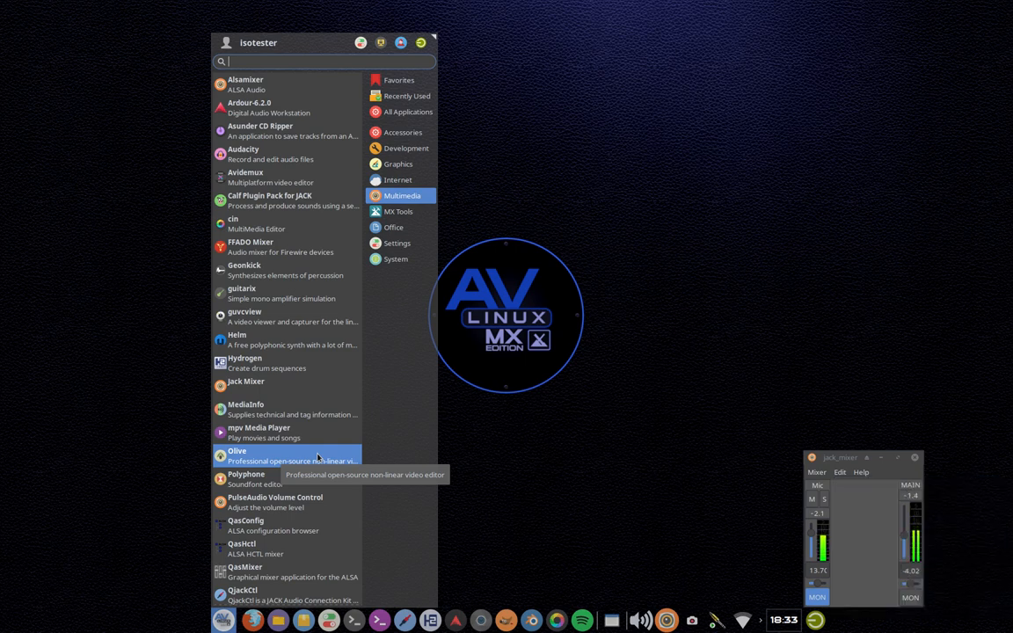
pyautogui.moveTo(599, 570)
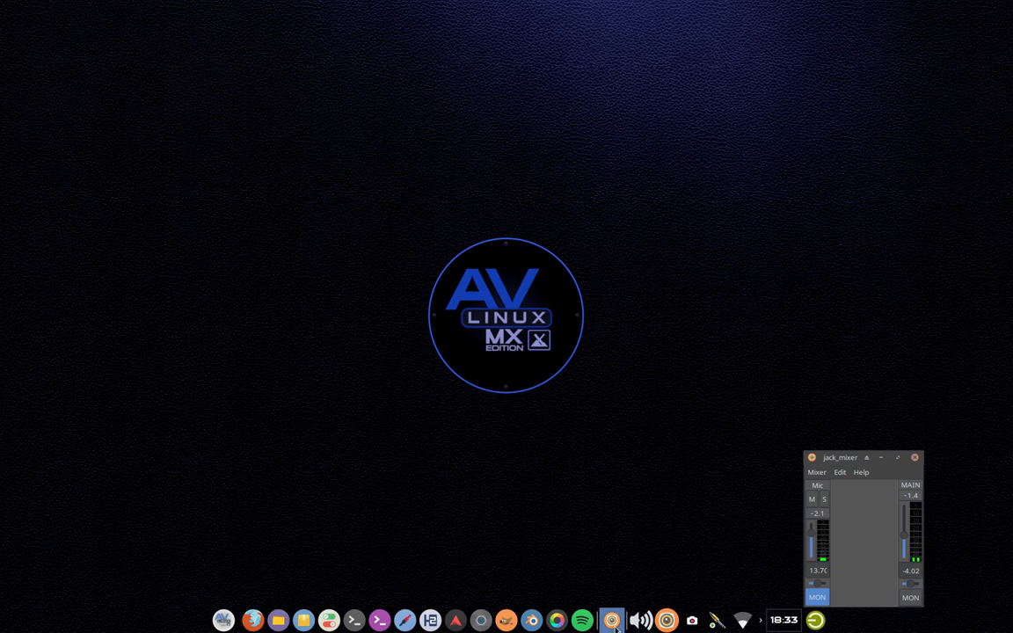
pyautogui.click(612, 620)
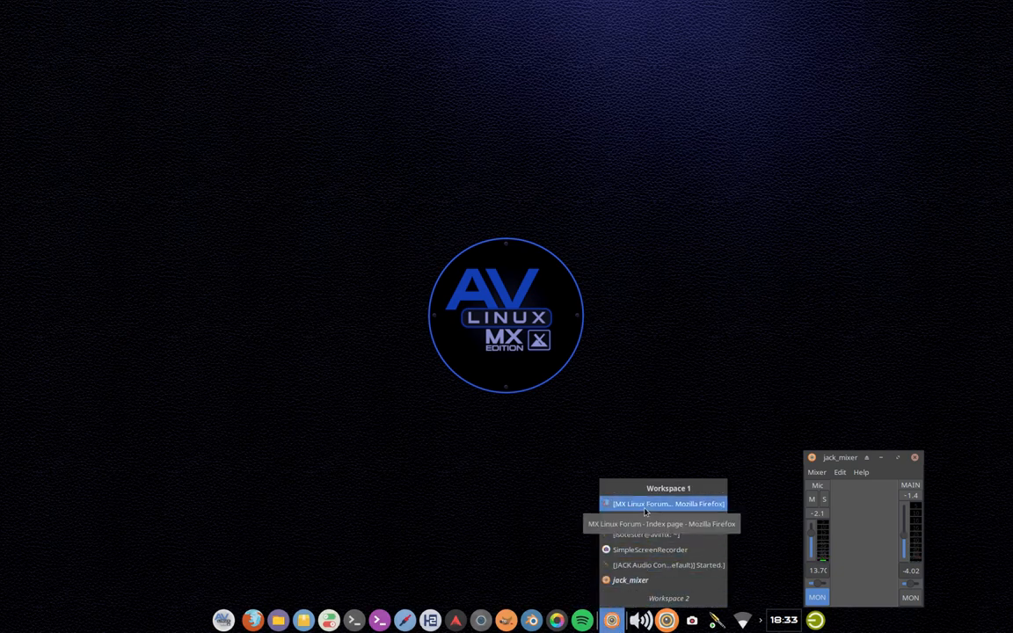
pyautogui.moveTo(663, 377)
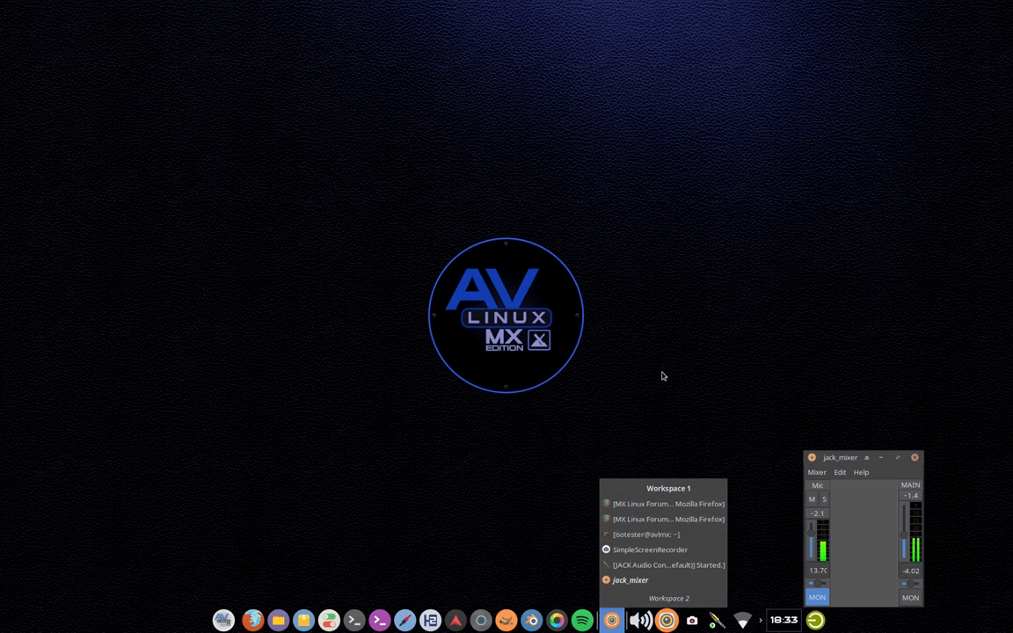
pyautogui.moveTo(655, 438)
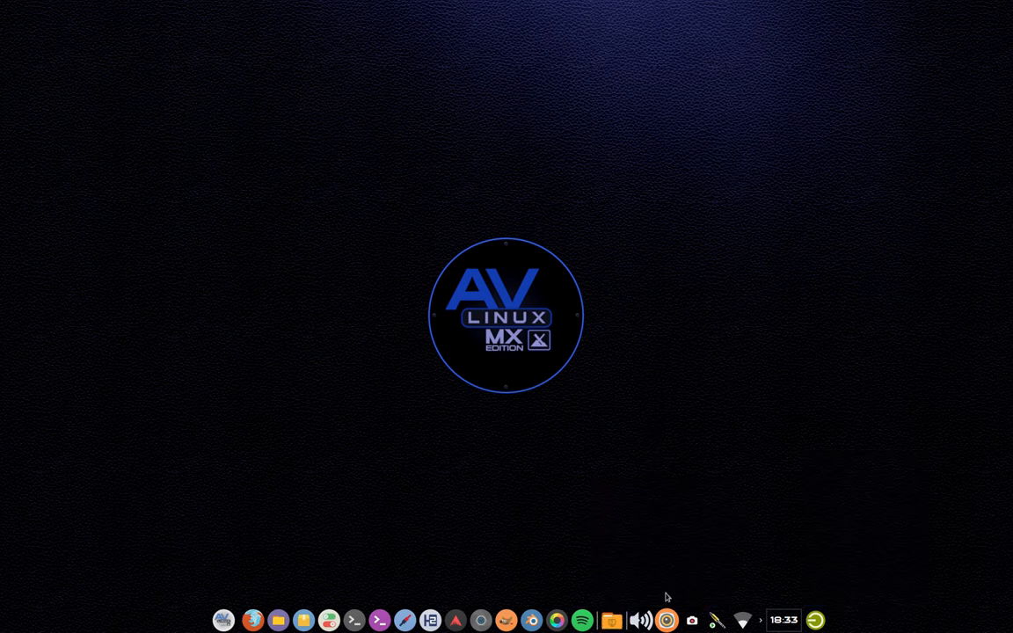
pyautogui.click(611, 620)
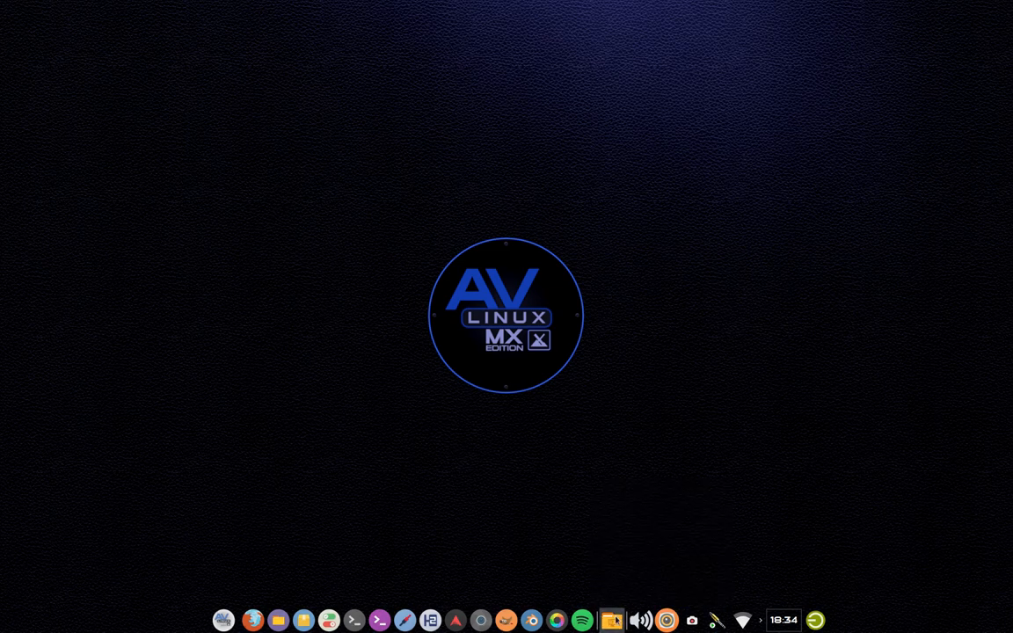
pyautogui.click(610, 620)
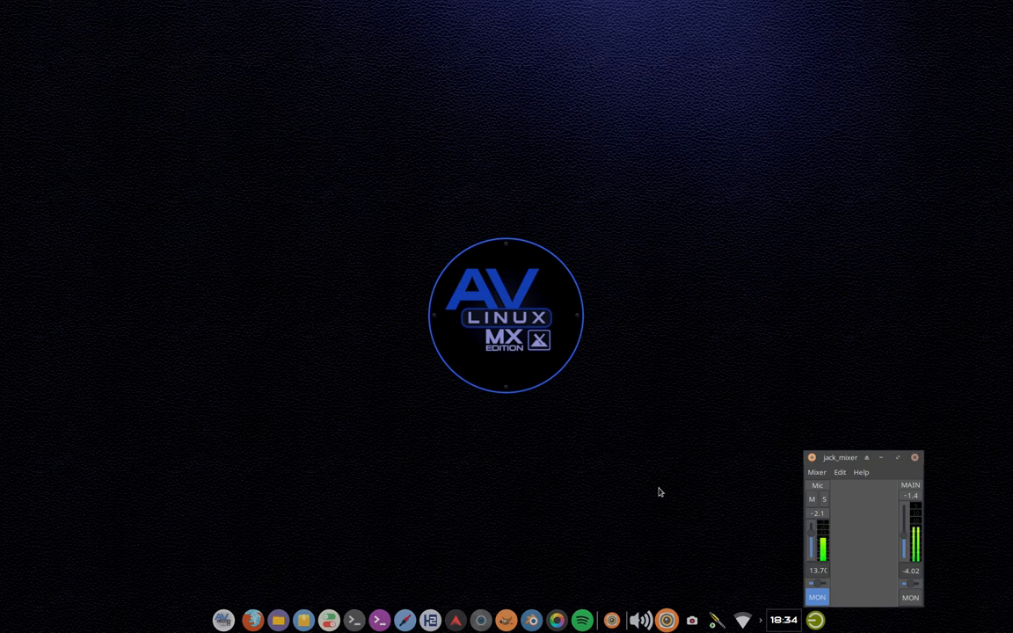
# - Reopen Whisker Menu's Multimedia category and scroll past Olive to PulseAudio Volume Control
pyautogui.click(224, 620)
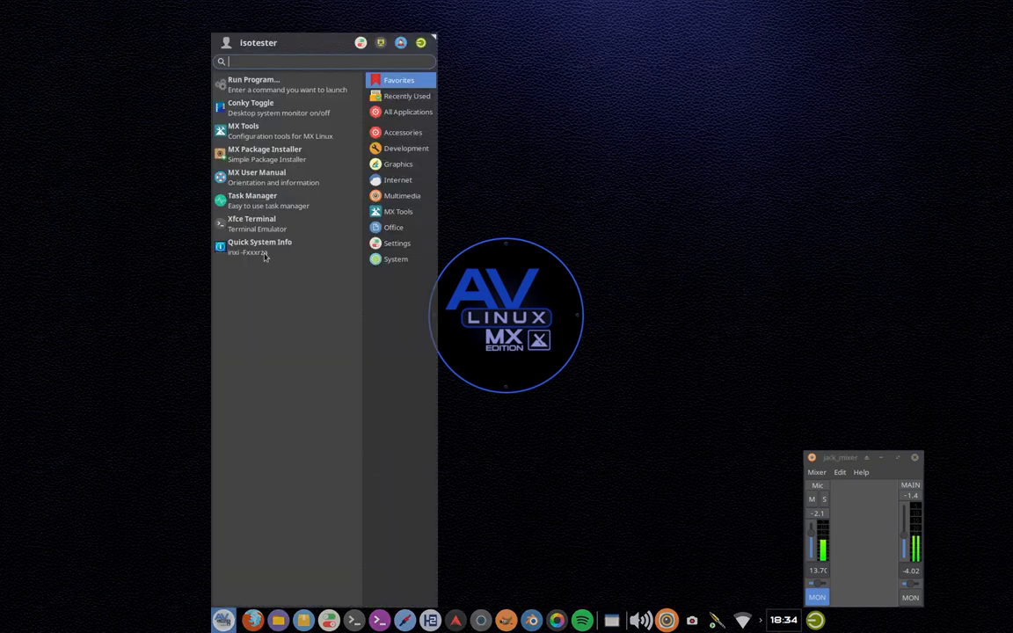
pyautogui.click(401, 195)
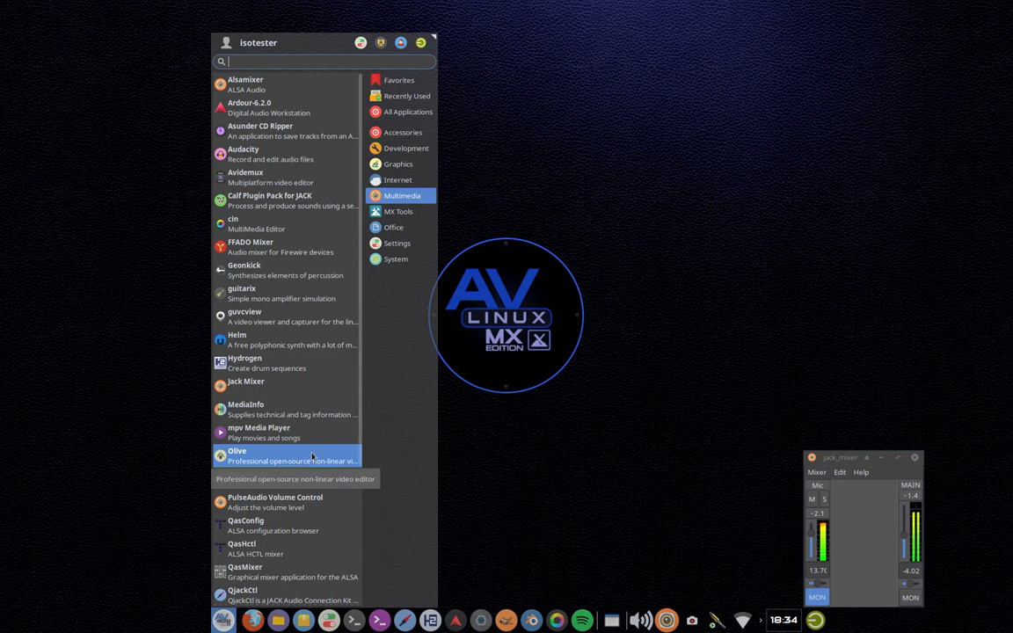
pyautogui.scroll(-3)
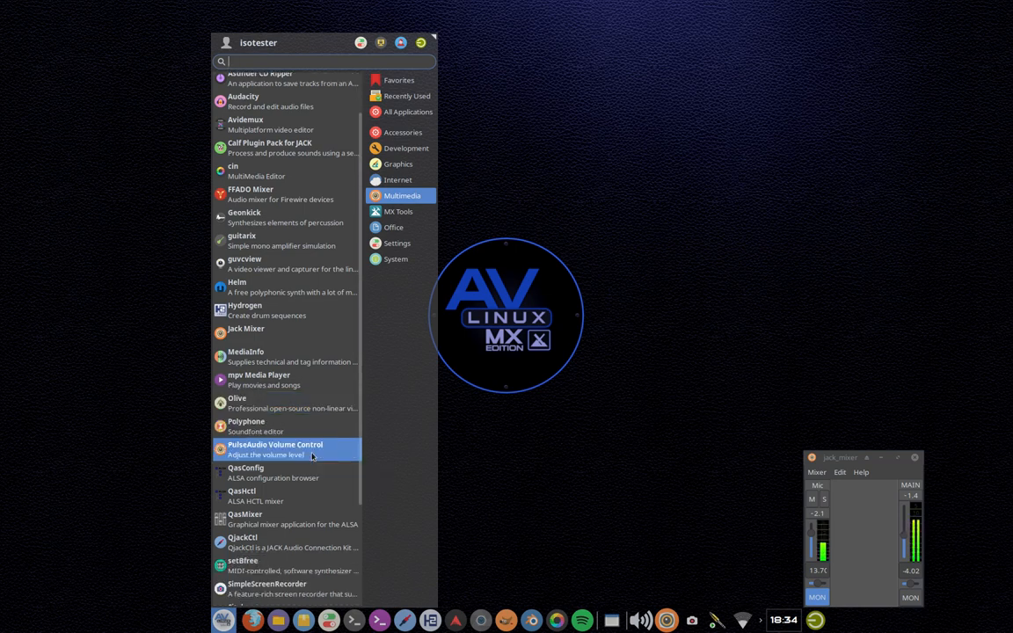
pyautogui.moveTo(289, 403)
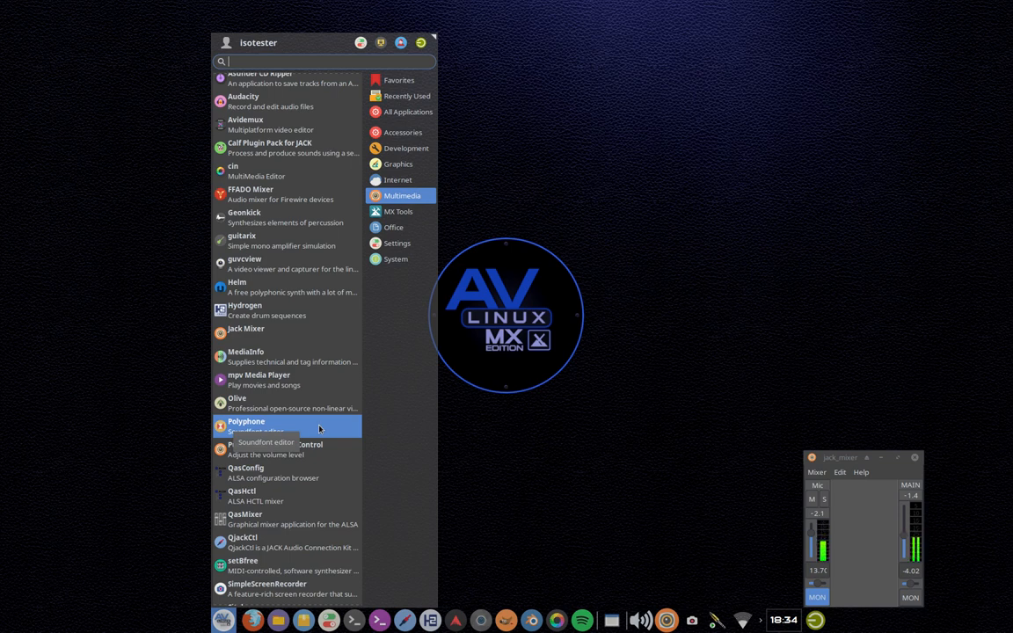
pyautogui.moveTo(320, 375)
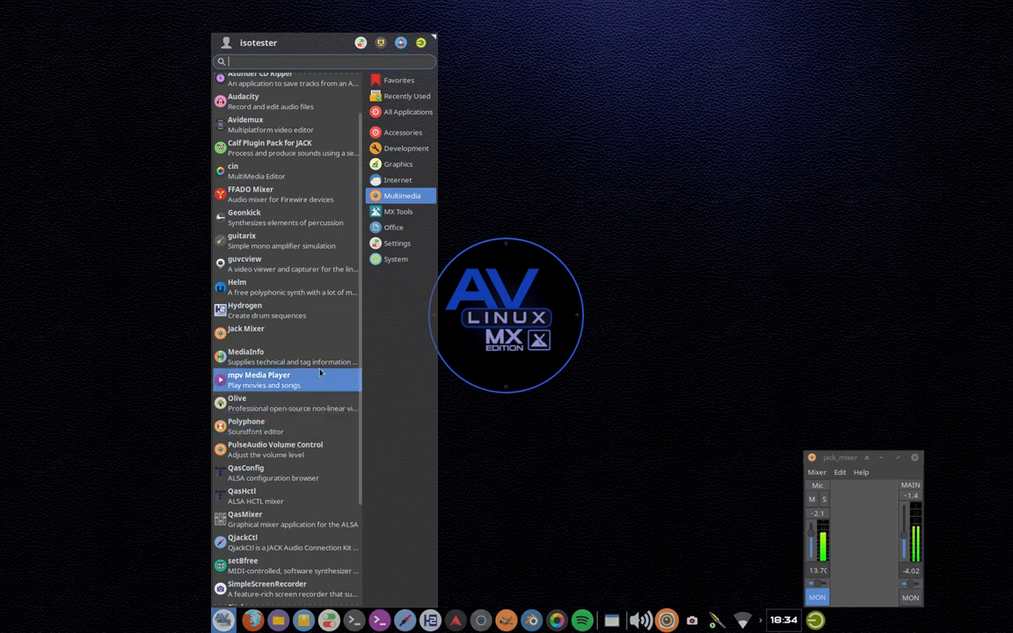
pyautogui.moveTo(321, 426)
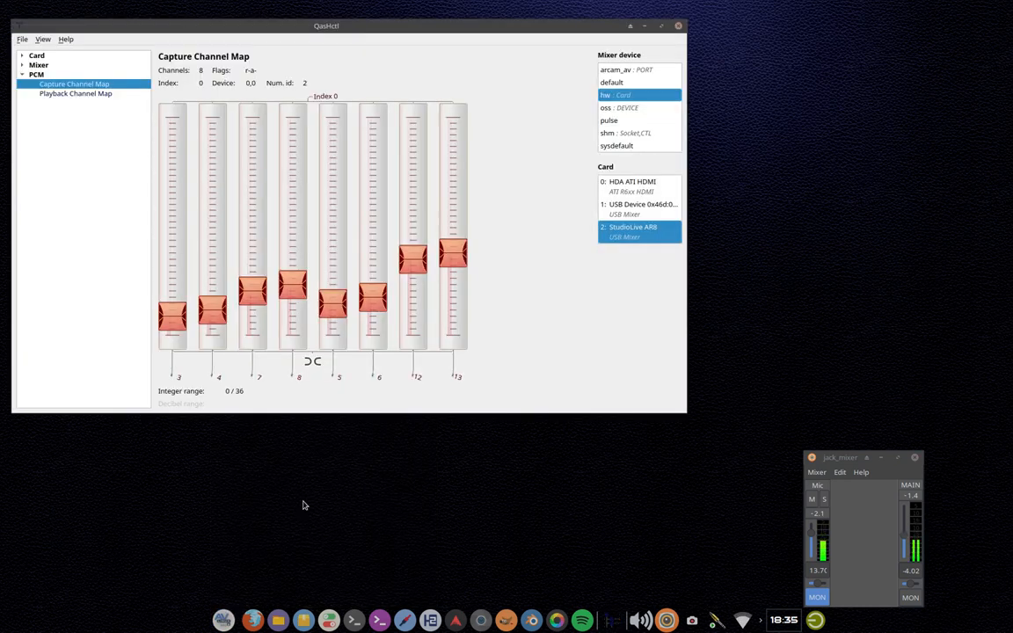
pyautogui.moveTo(293, 237)
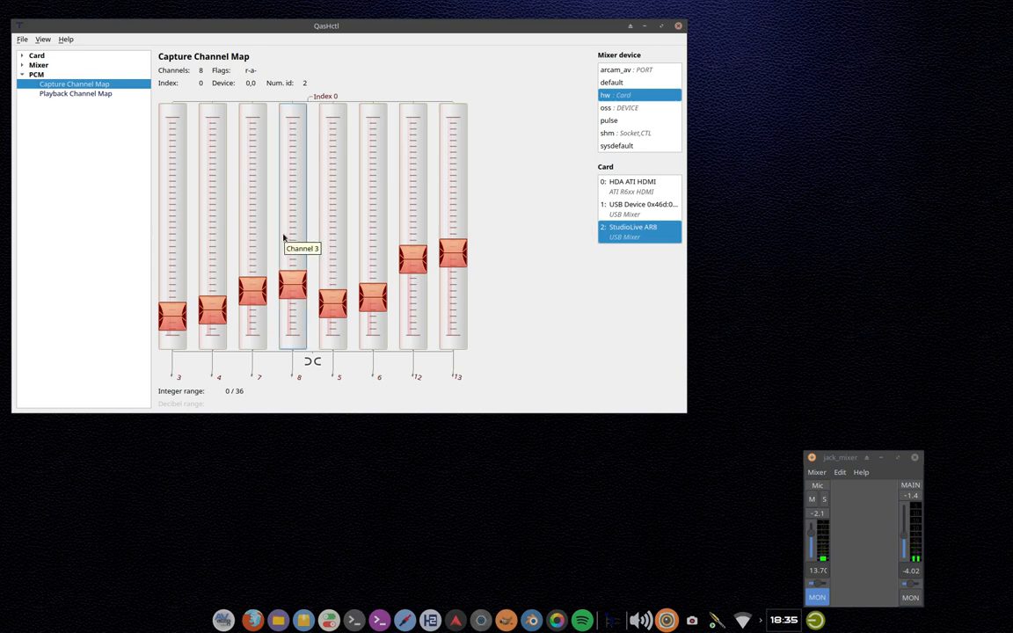
pyautogui.moveTo(253, 209)
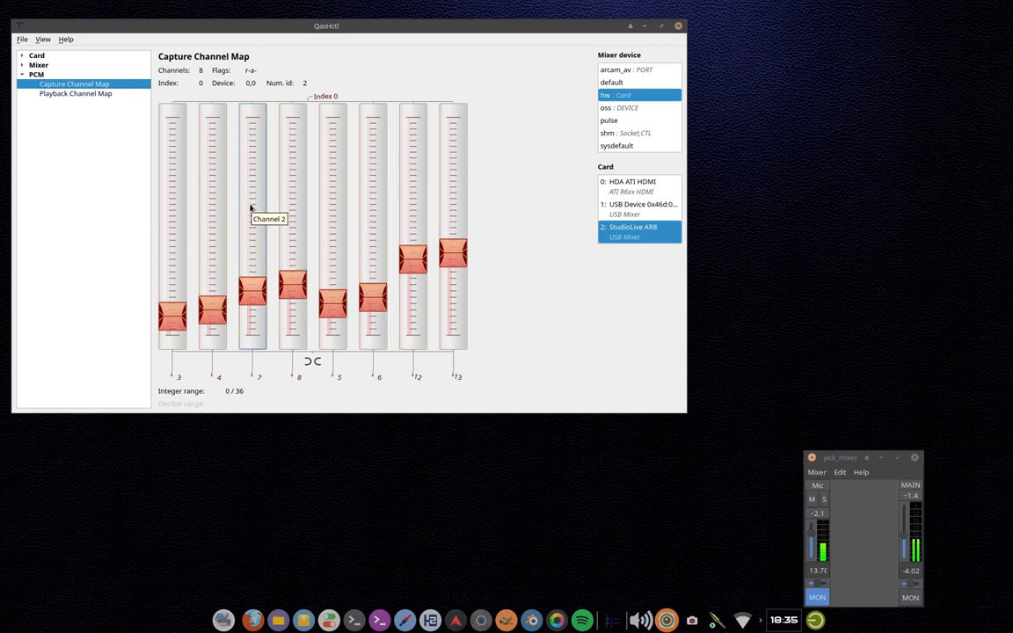
pyautogui.moveTo(662, 174)
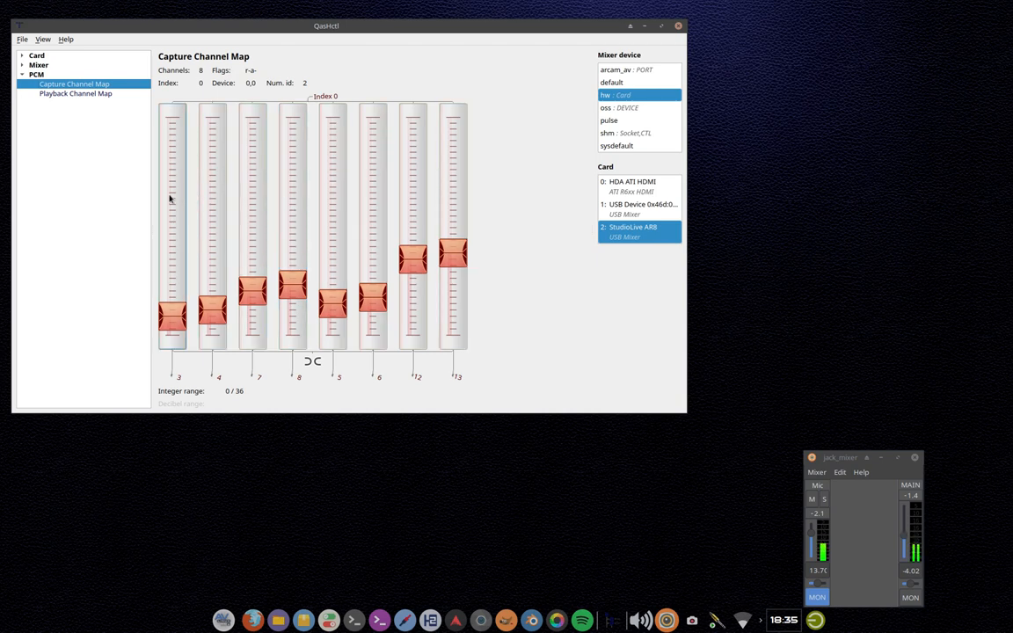
pyautogui.moveTo(595, 51)
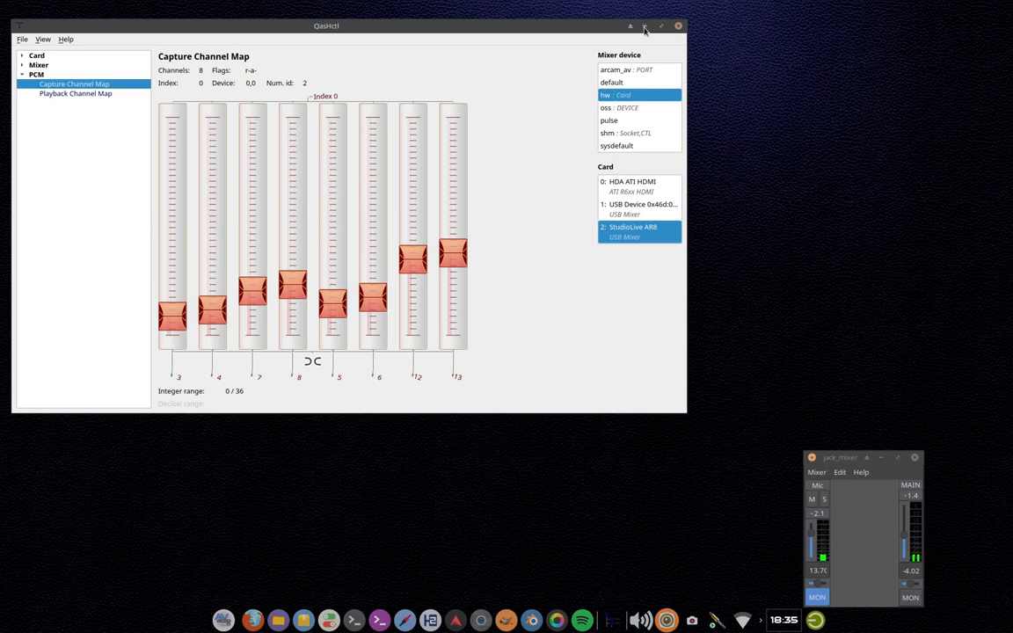
# - Minimize the QasHctl window showing the StudioLive AR8 capture channel map
pyautogui.click(678, 25)
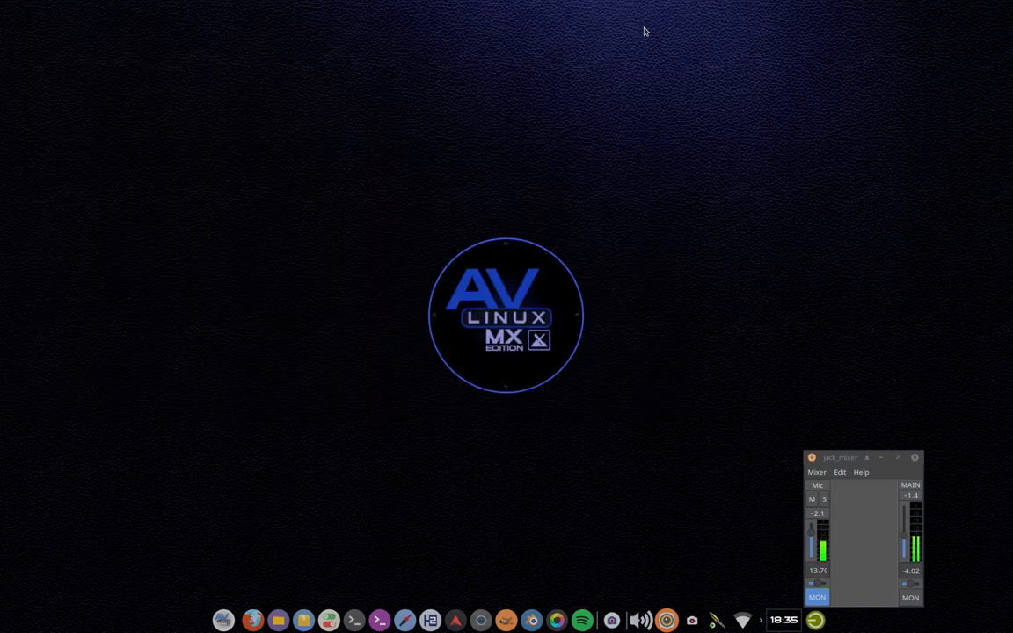
pyautogui.click(223, 620)
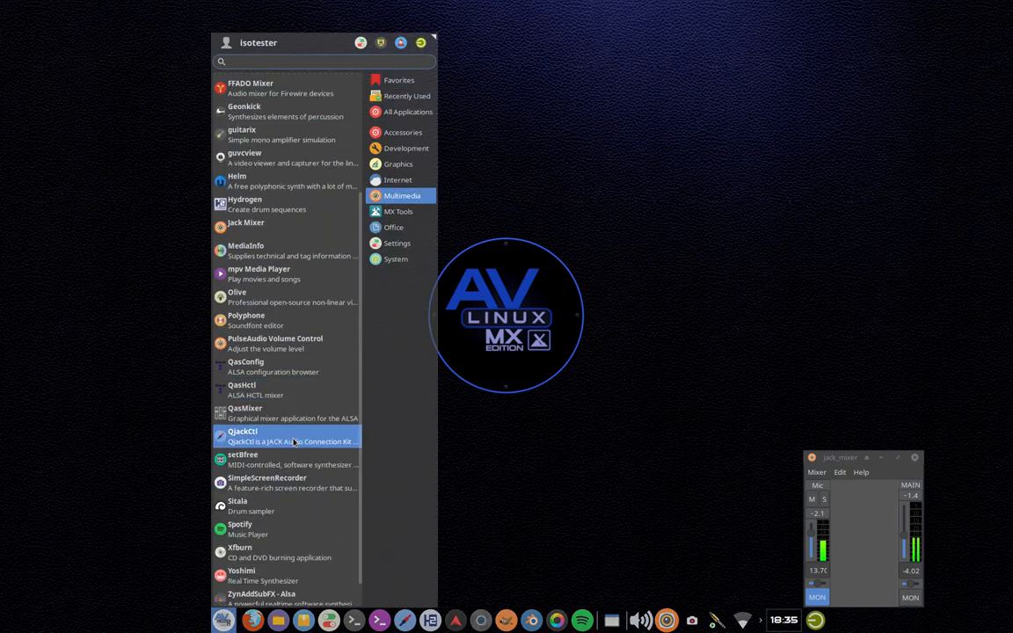
pyautogui.moveTo(312, 398)
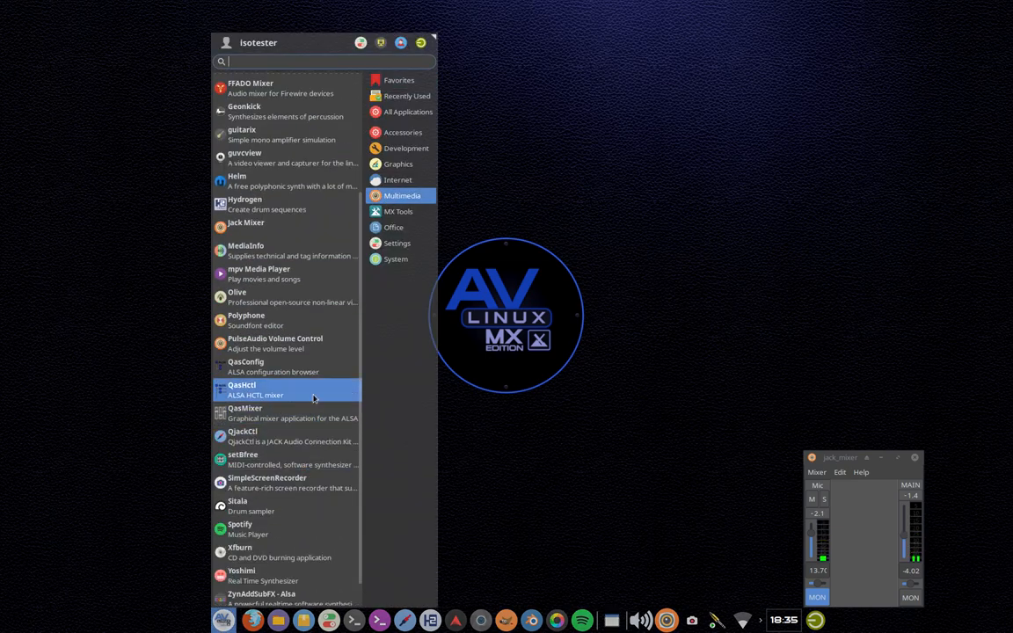
pyautogui.moveTo(308, 437)
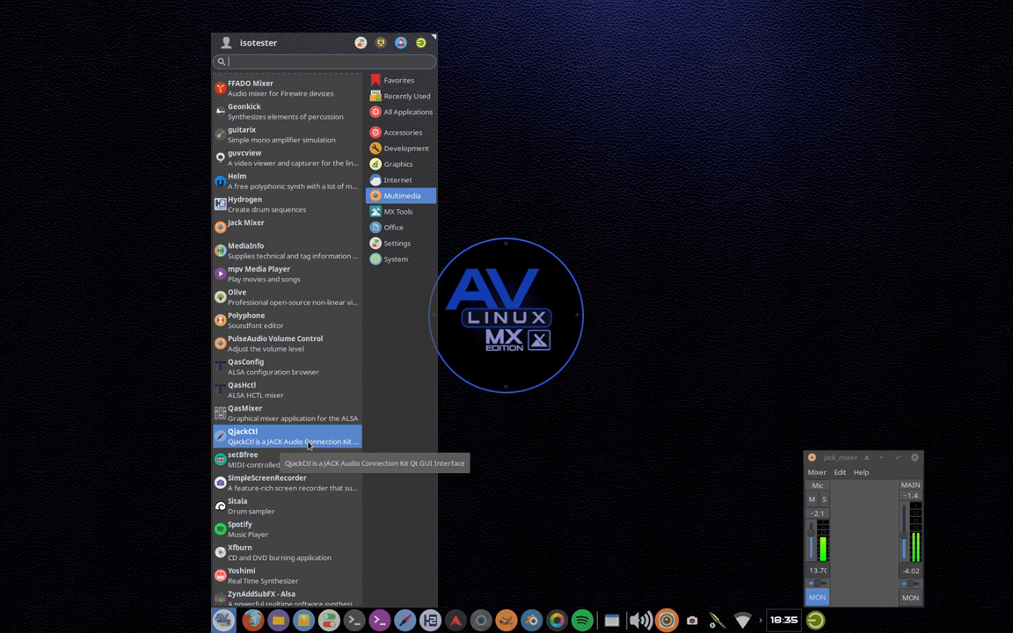
pyautogui.moveTo(303, 460)
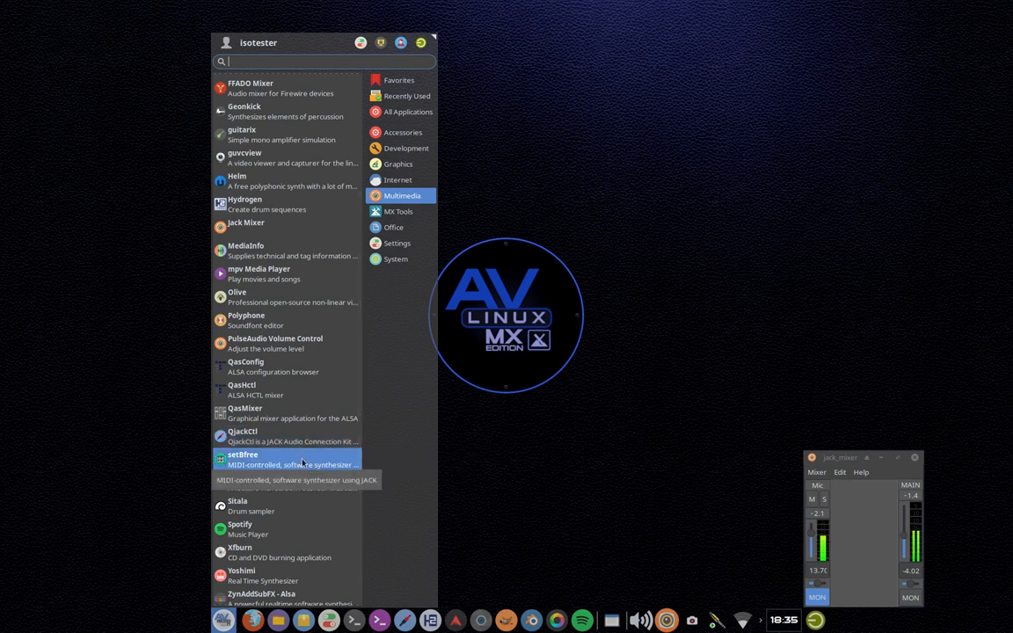
pyautogui.moveTo(290, 482)
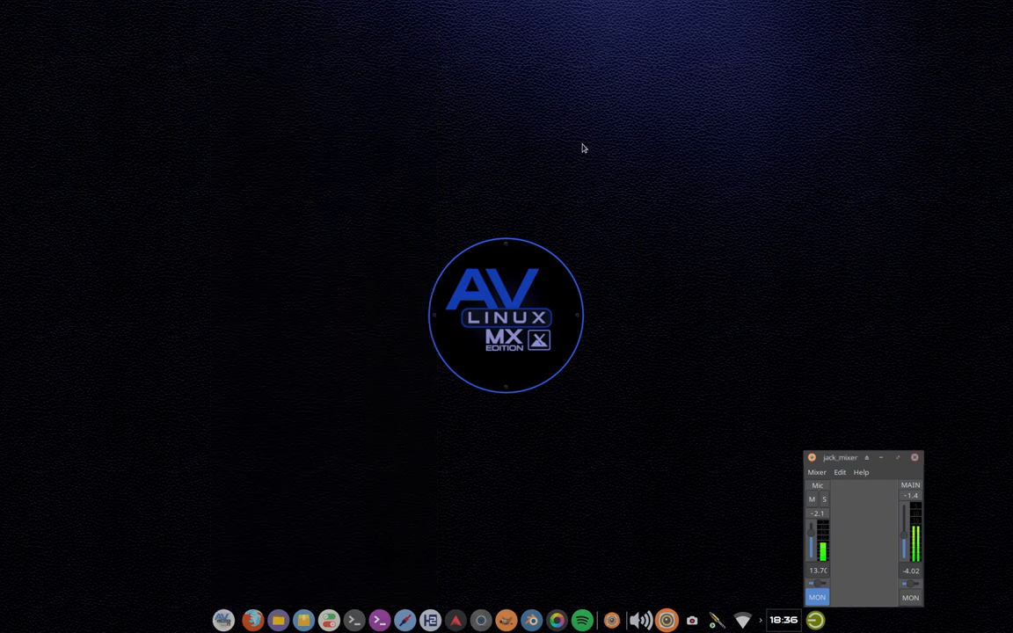
pyautogui.moveTo(246, 205)
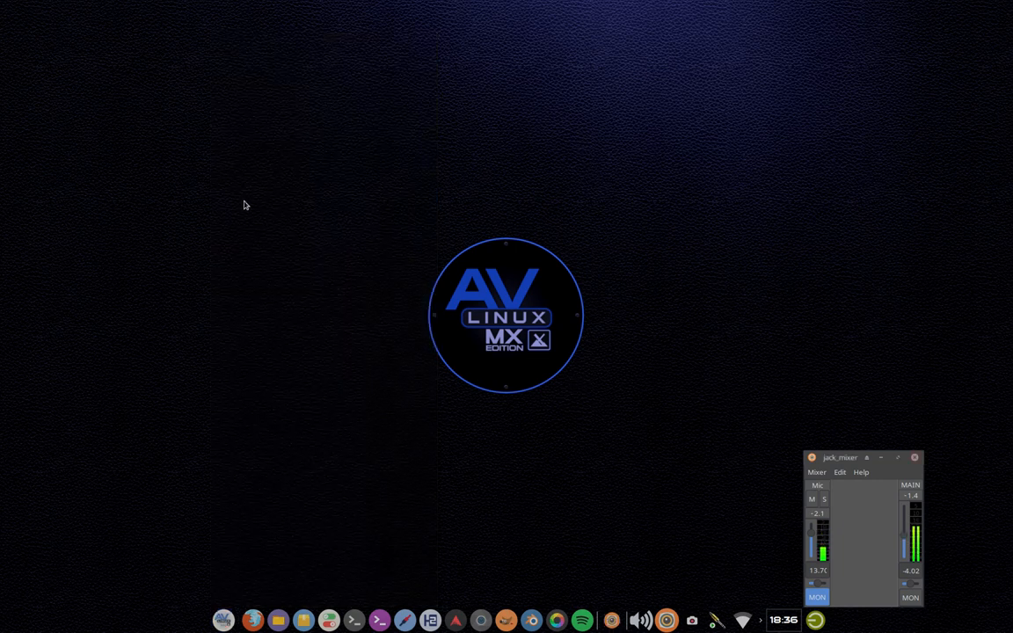
pyautogui.rightClick(247, 204)
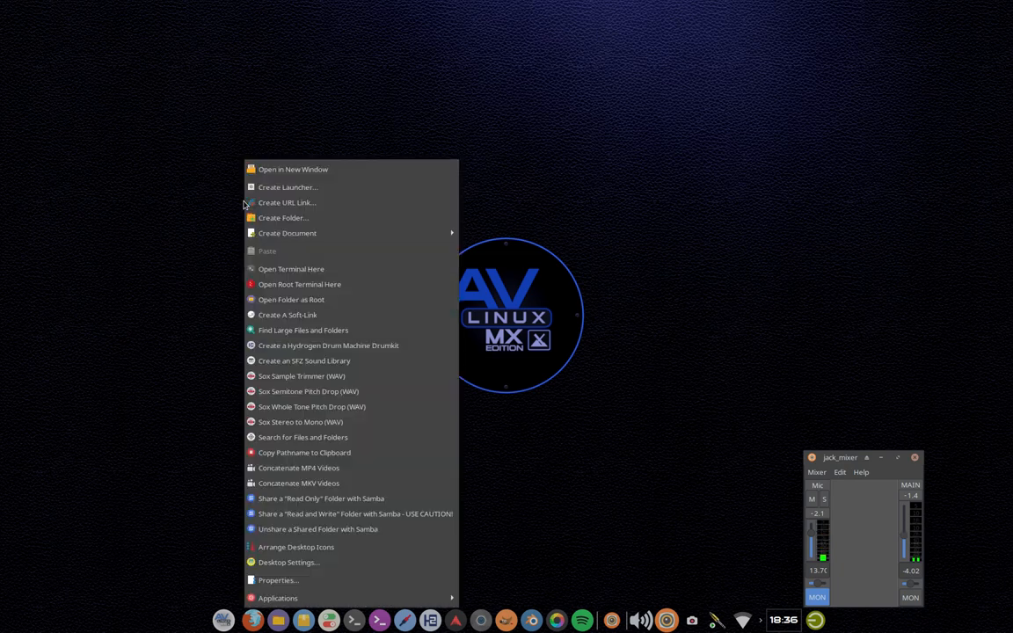
pyautogui.moveTo(356, 150)
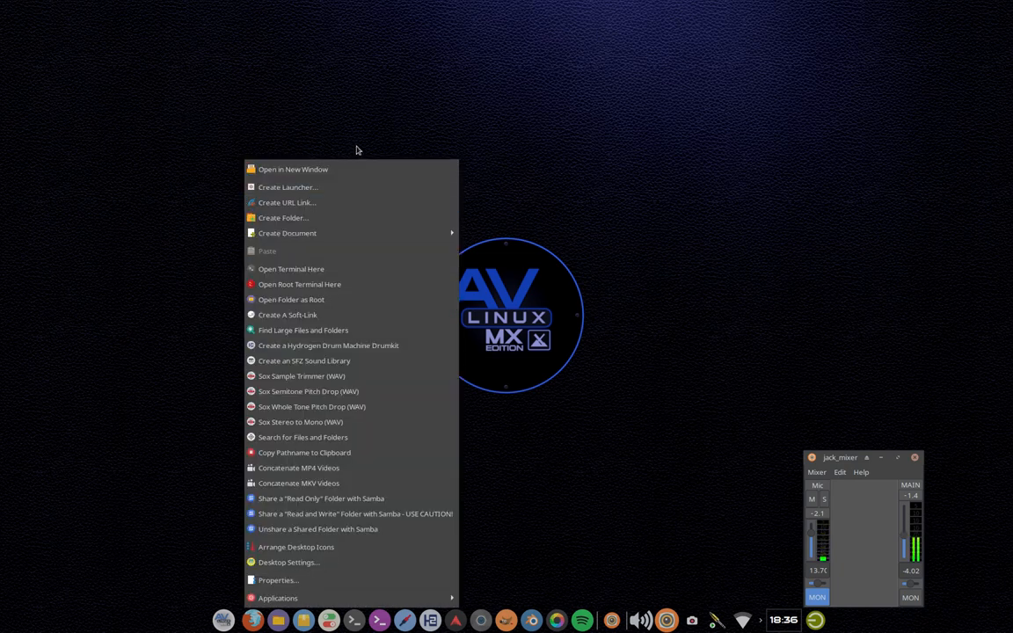
pyautogui.moveTo(246, 105)
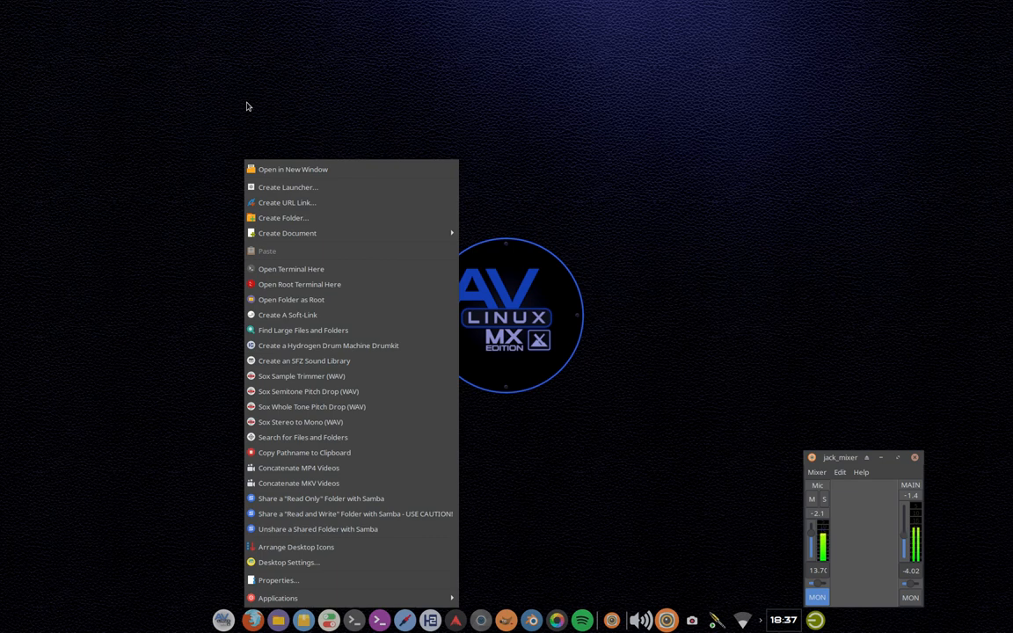
pyautogui.moveTo(311, 406)
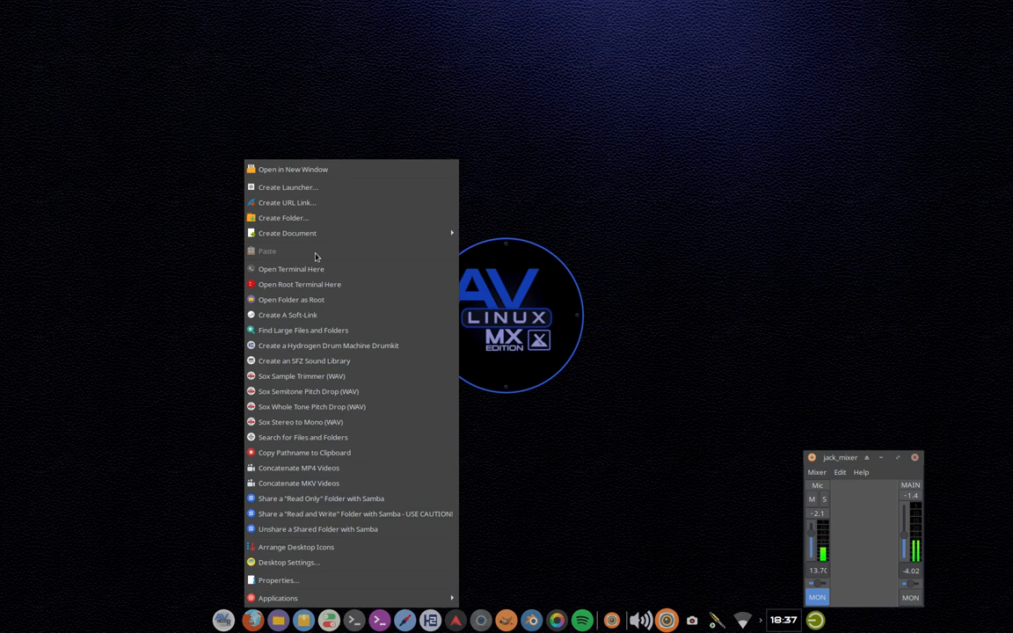
pyautogui.moveTo(299, 284)
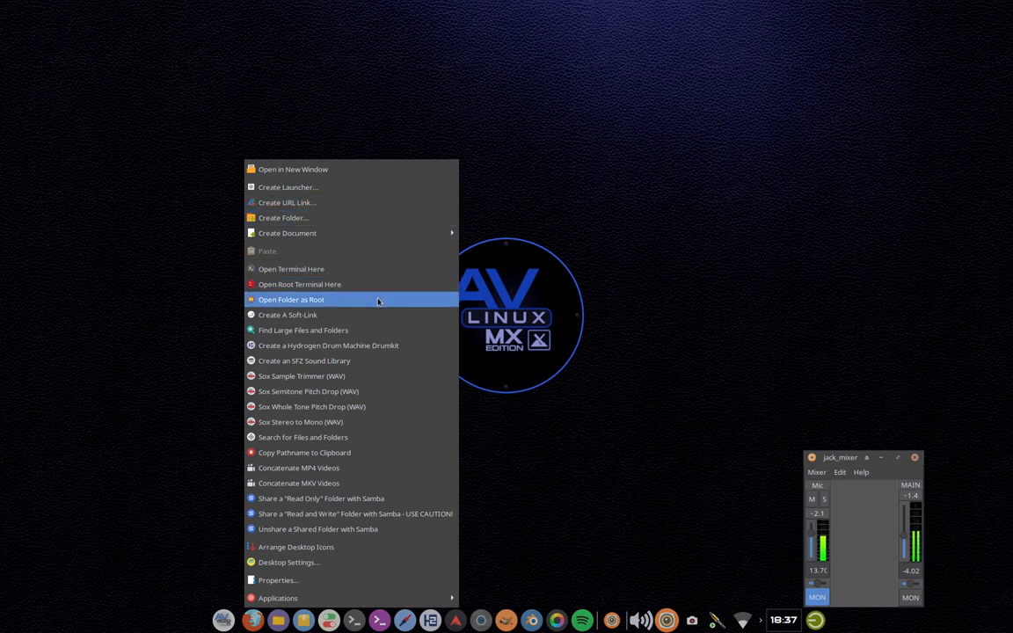
pyautogui.moveTo(287, 315)
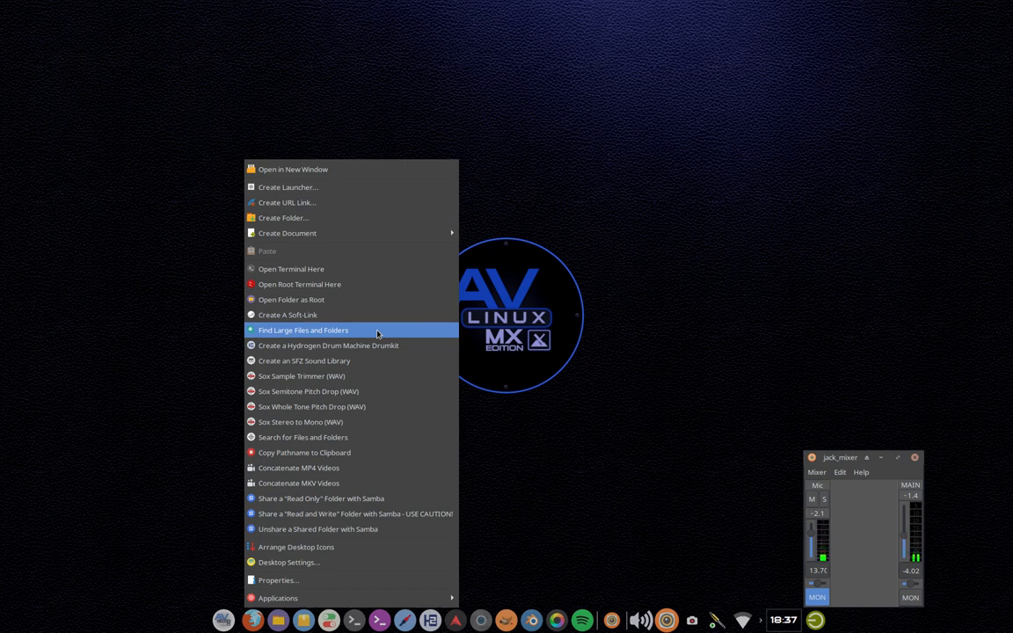
pyautogui.moveTo(391, 344)
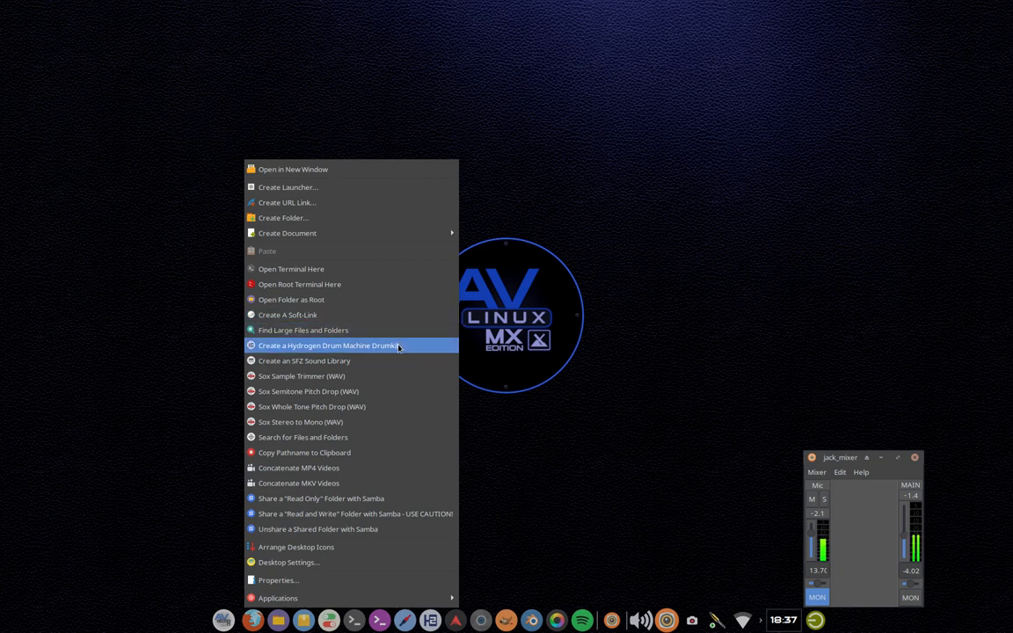
pyautogui.moveTo(385, 361)
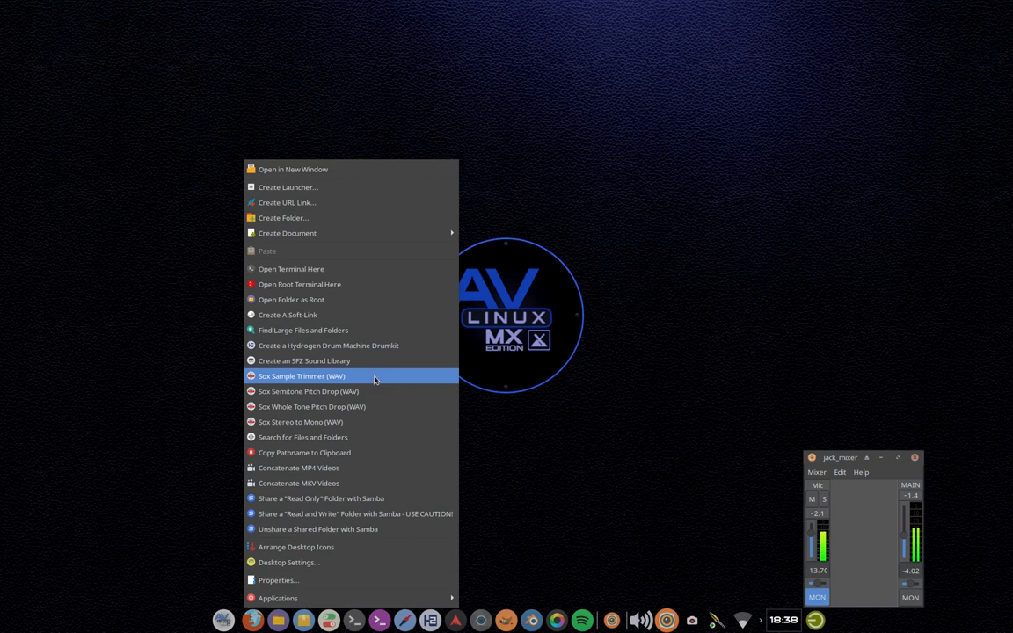
pyautogui.moveTo(385, 407)
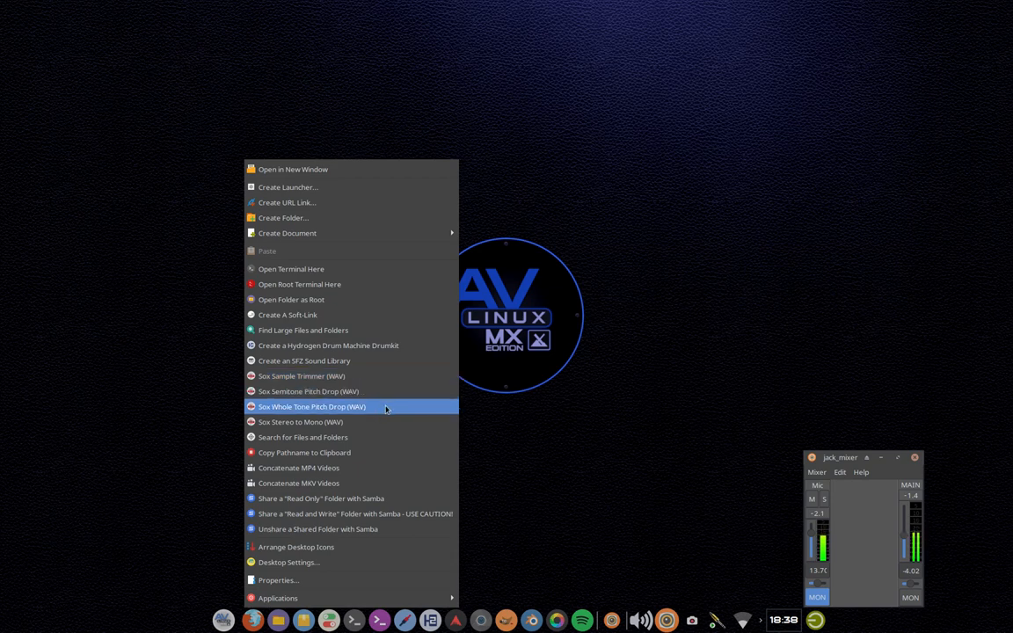
pyautogui.moveTo(394, 376)
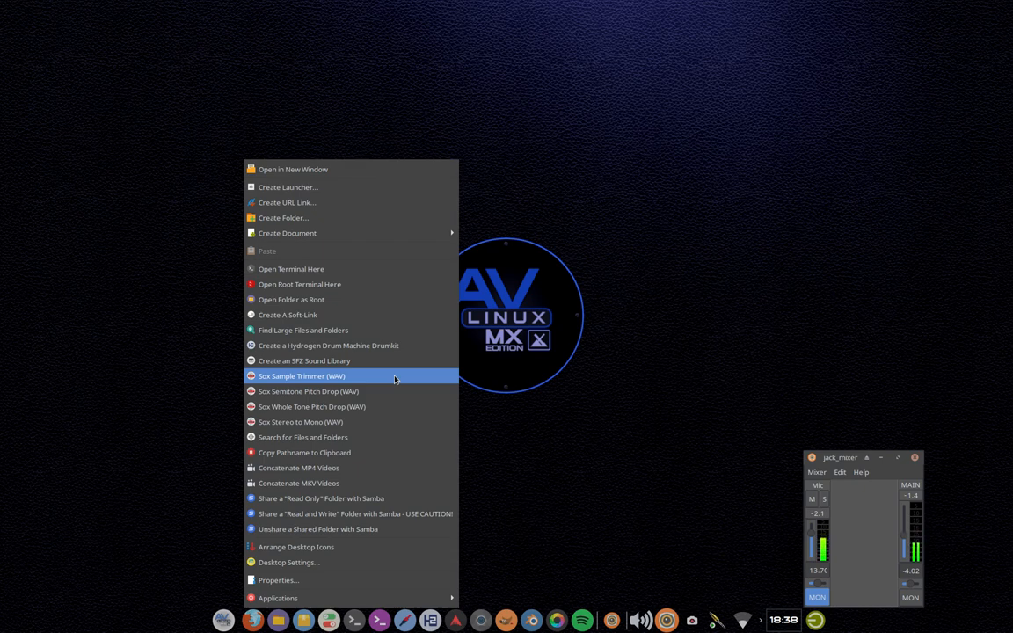
pyautogui.moveTo(393, 397)
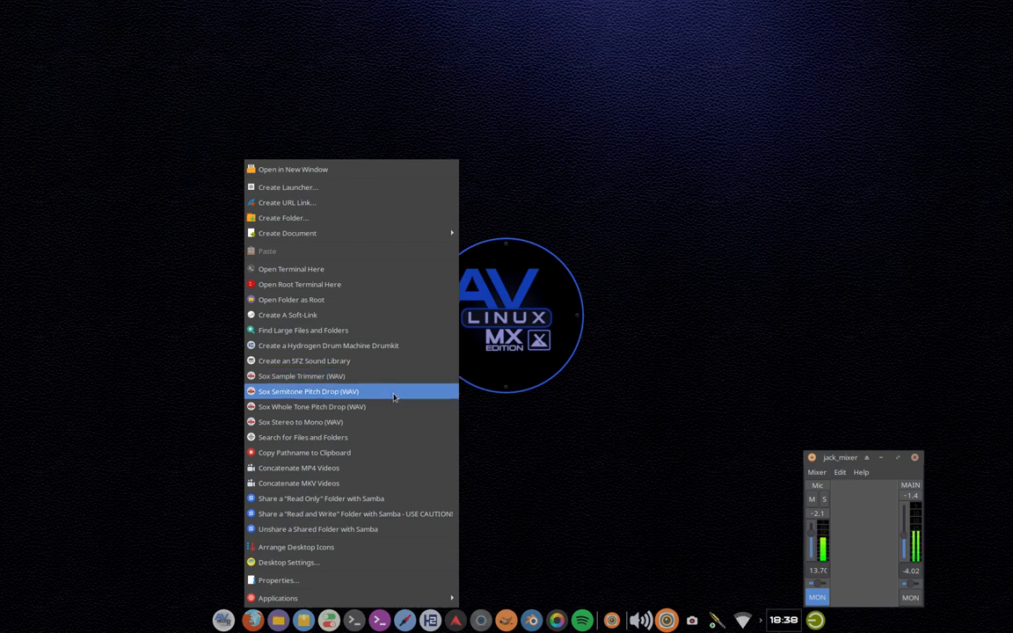
pyautogui.moveTo(406, 406)
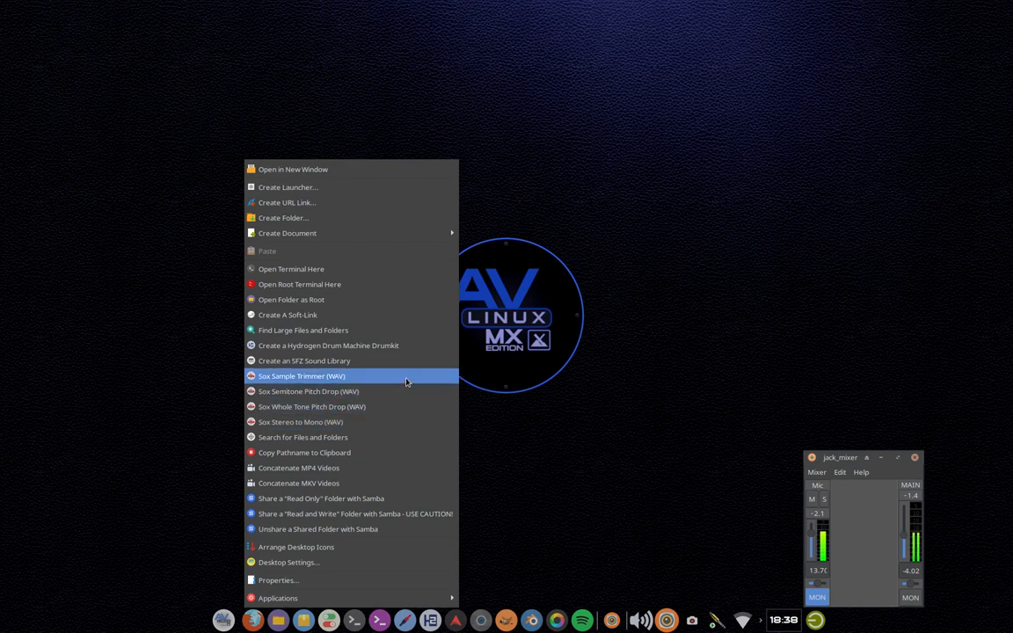
pyautogui.moveTo(403, 391)
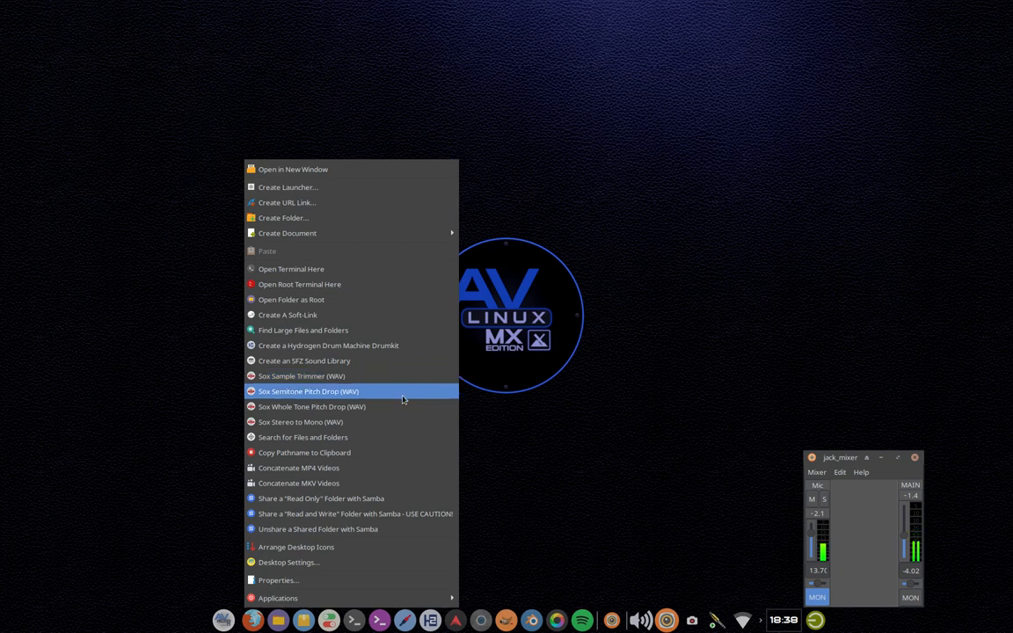
pyautogui.moveTo(402, 422)
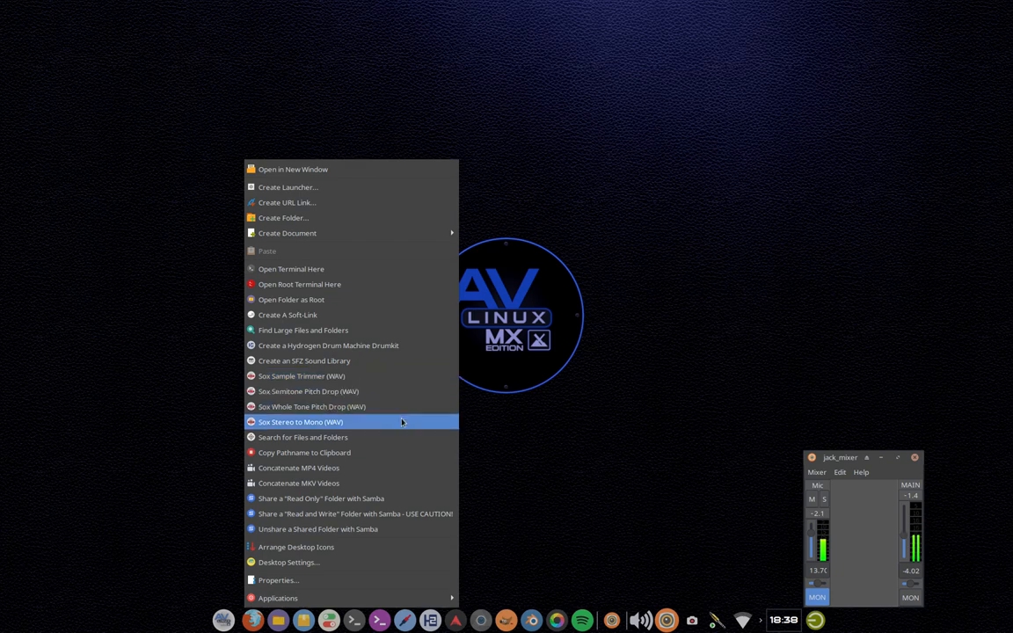
pyautogui.moveTo(408, 468)
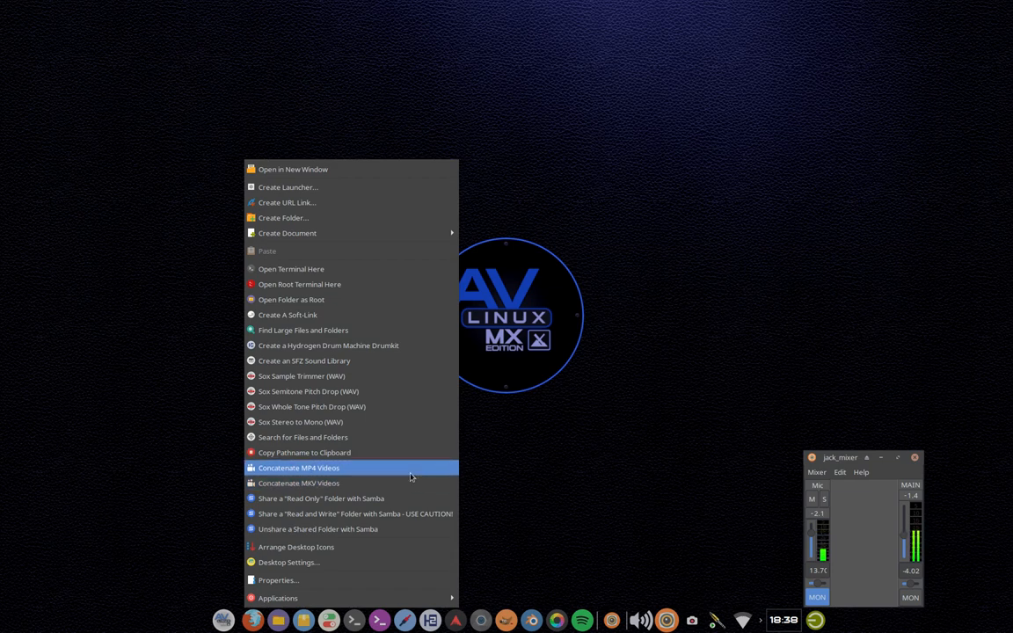
pyautogui.moveTo(413, 483)
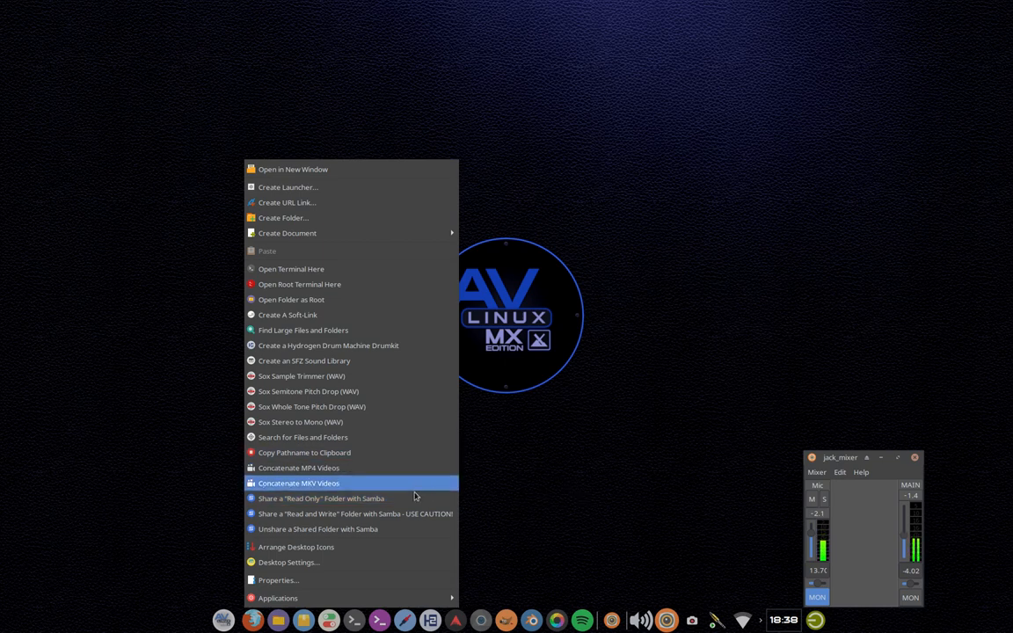
pyautogui.moveTo(434, 547)
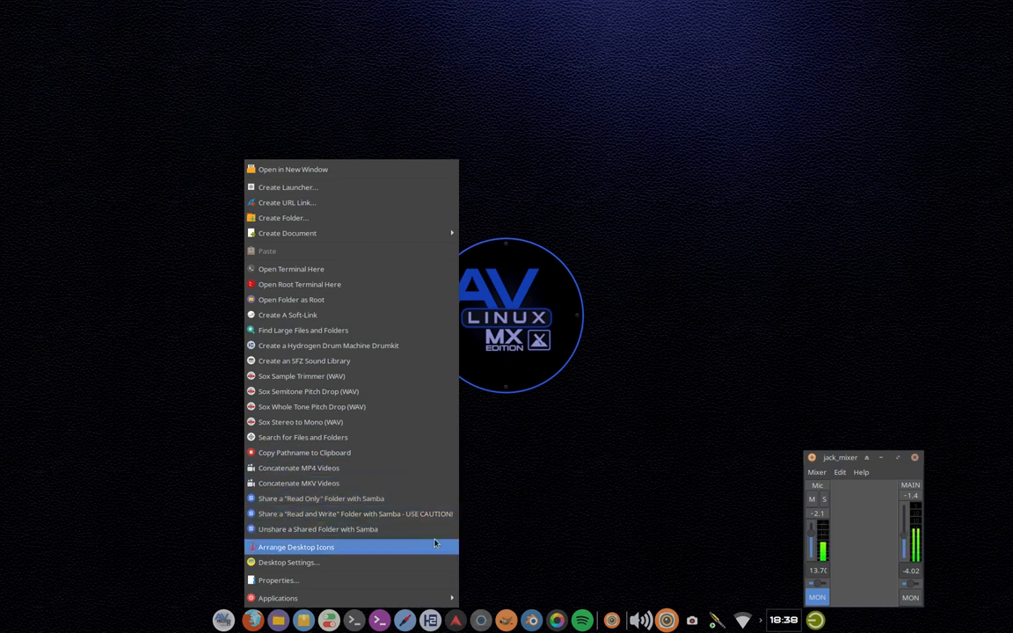
pyautogui.moveTo(576, 505)
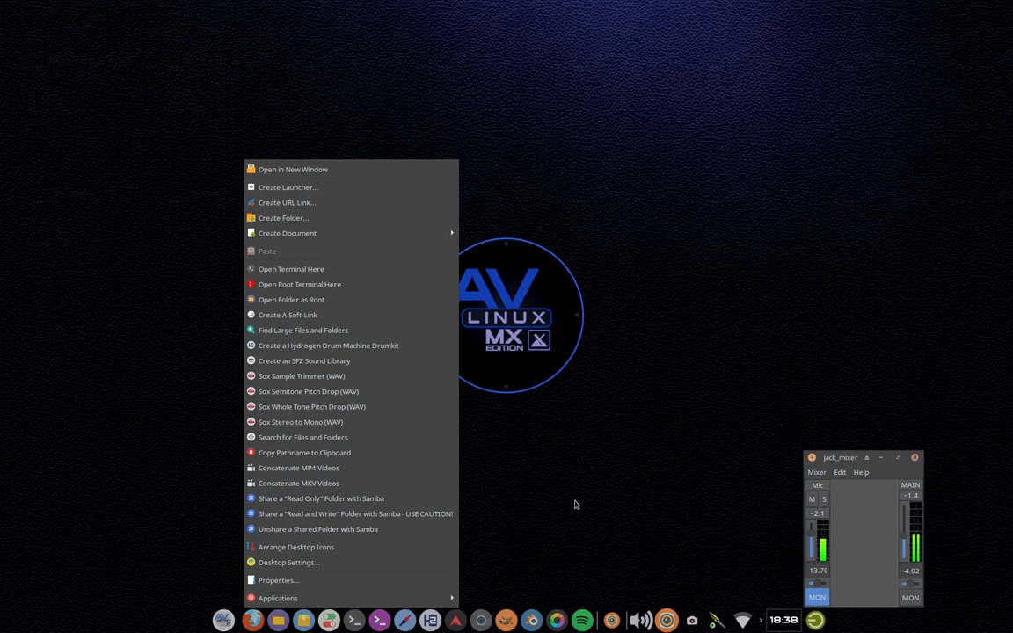
pyautogui.moveTo(143, 277)
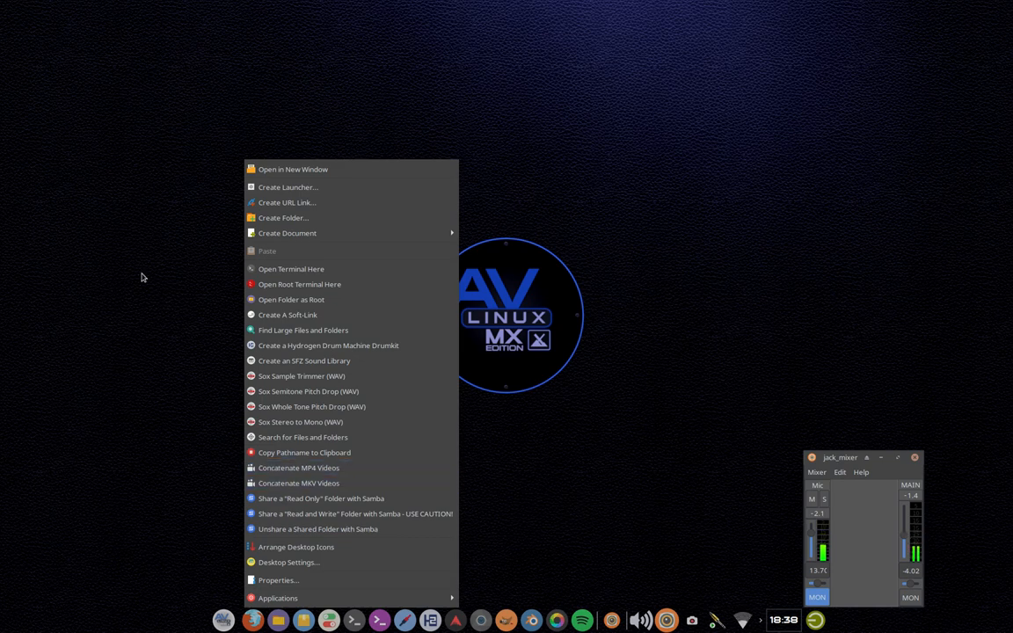
pyautogui.moveTo(124, 233)
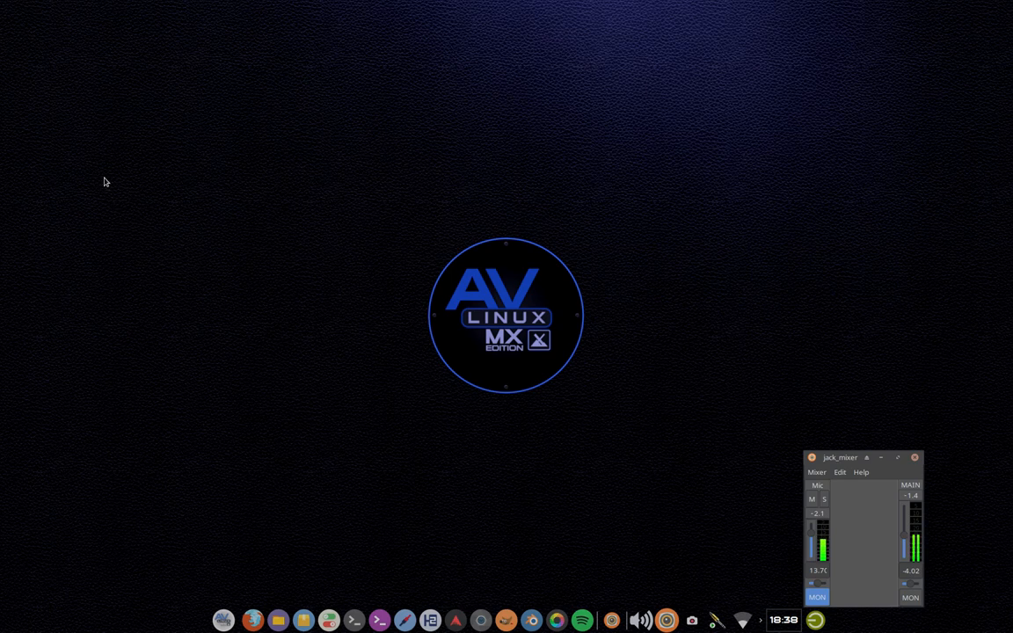
pyautogui.moveTo(451, 372)
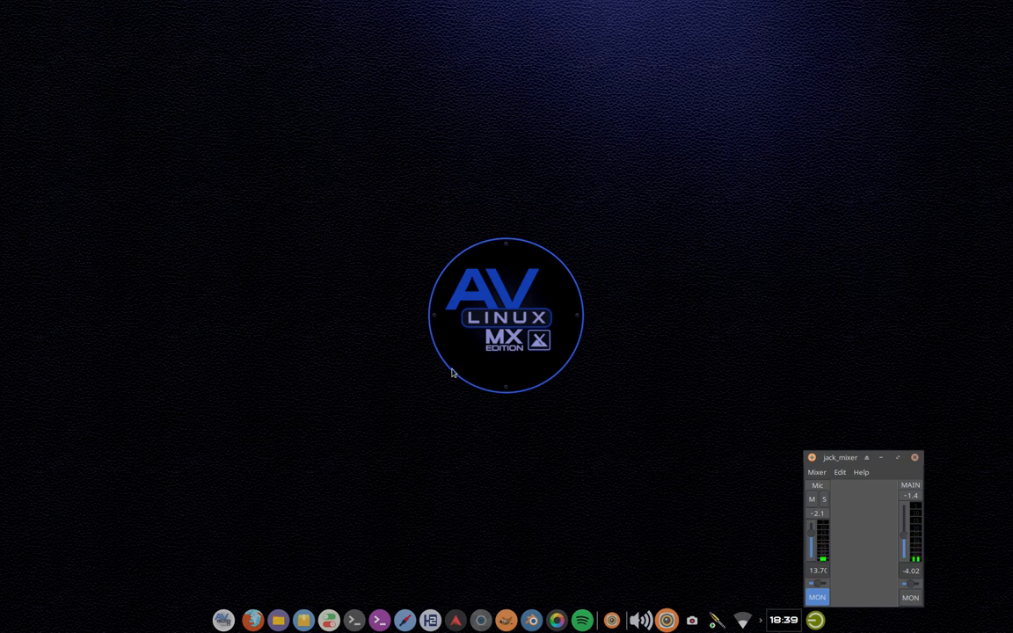
pyautogui.click(612, 620)
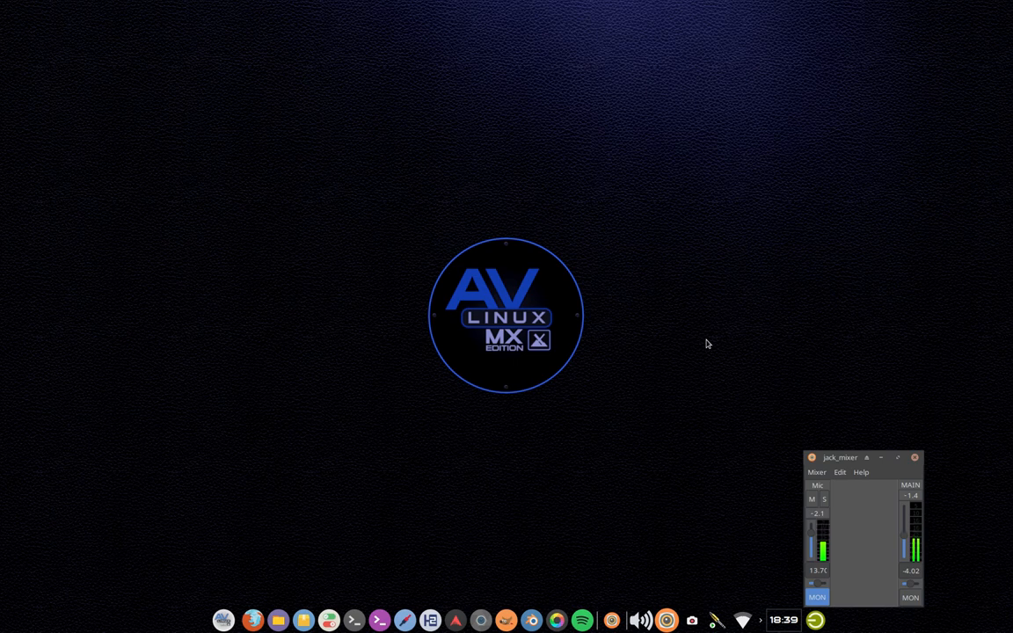
pyautogui.moveTo(727, 260)
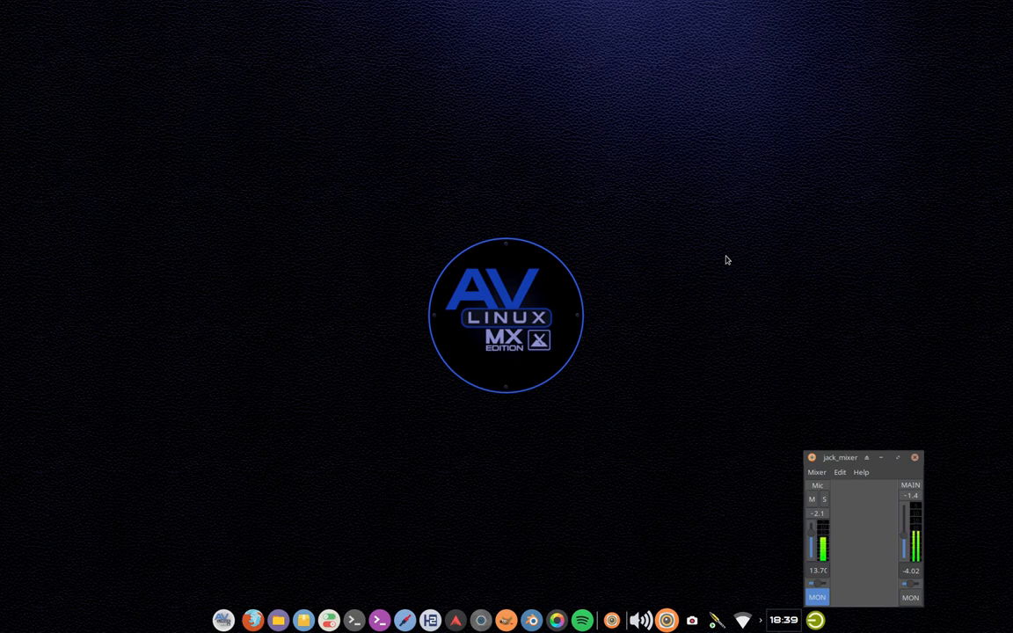